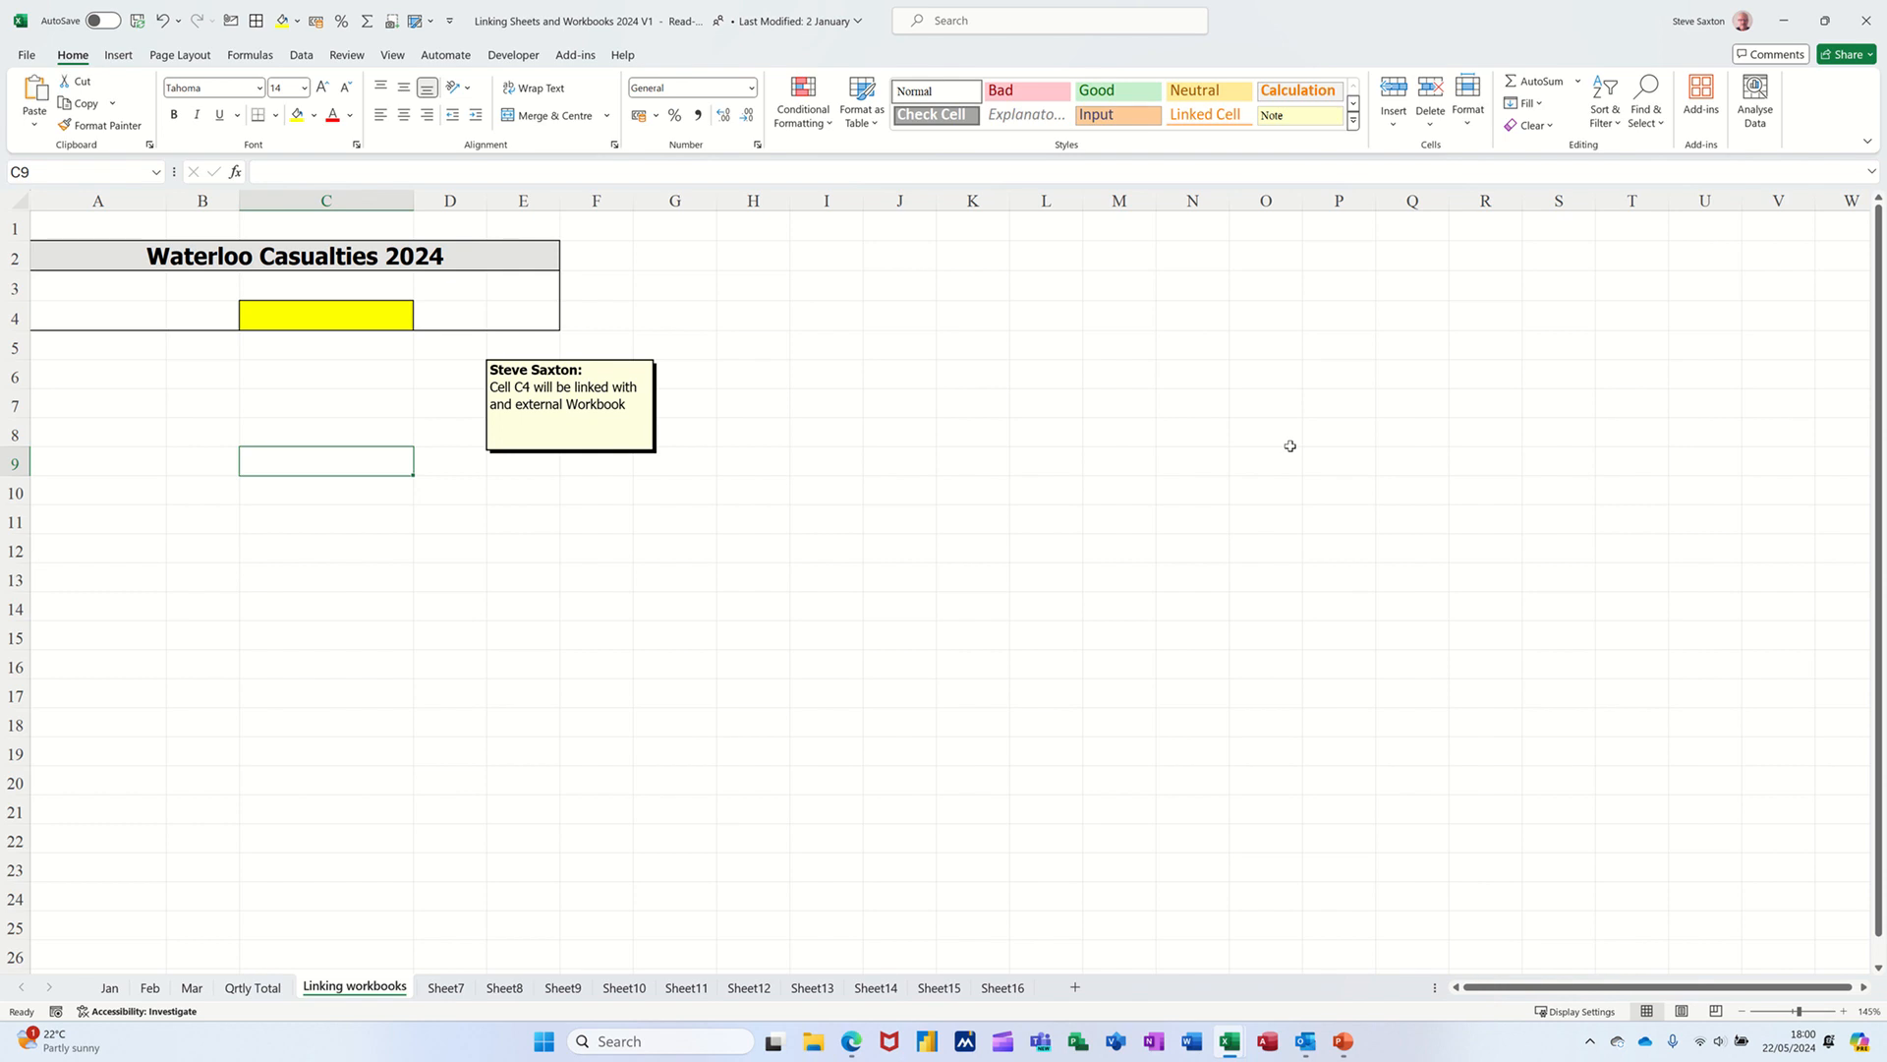
mouse_move(341, 960)
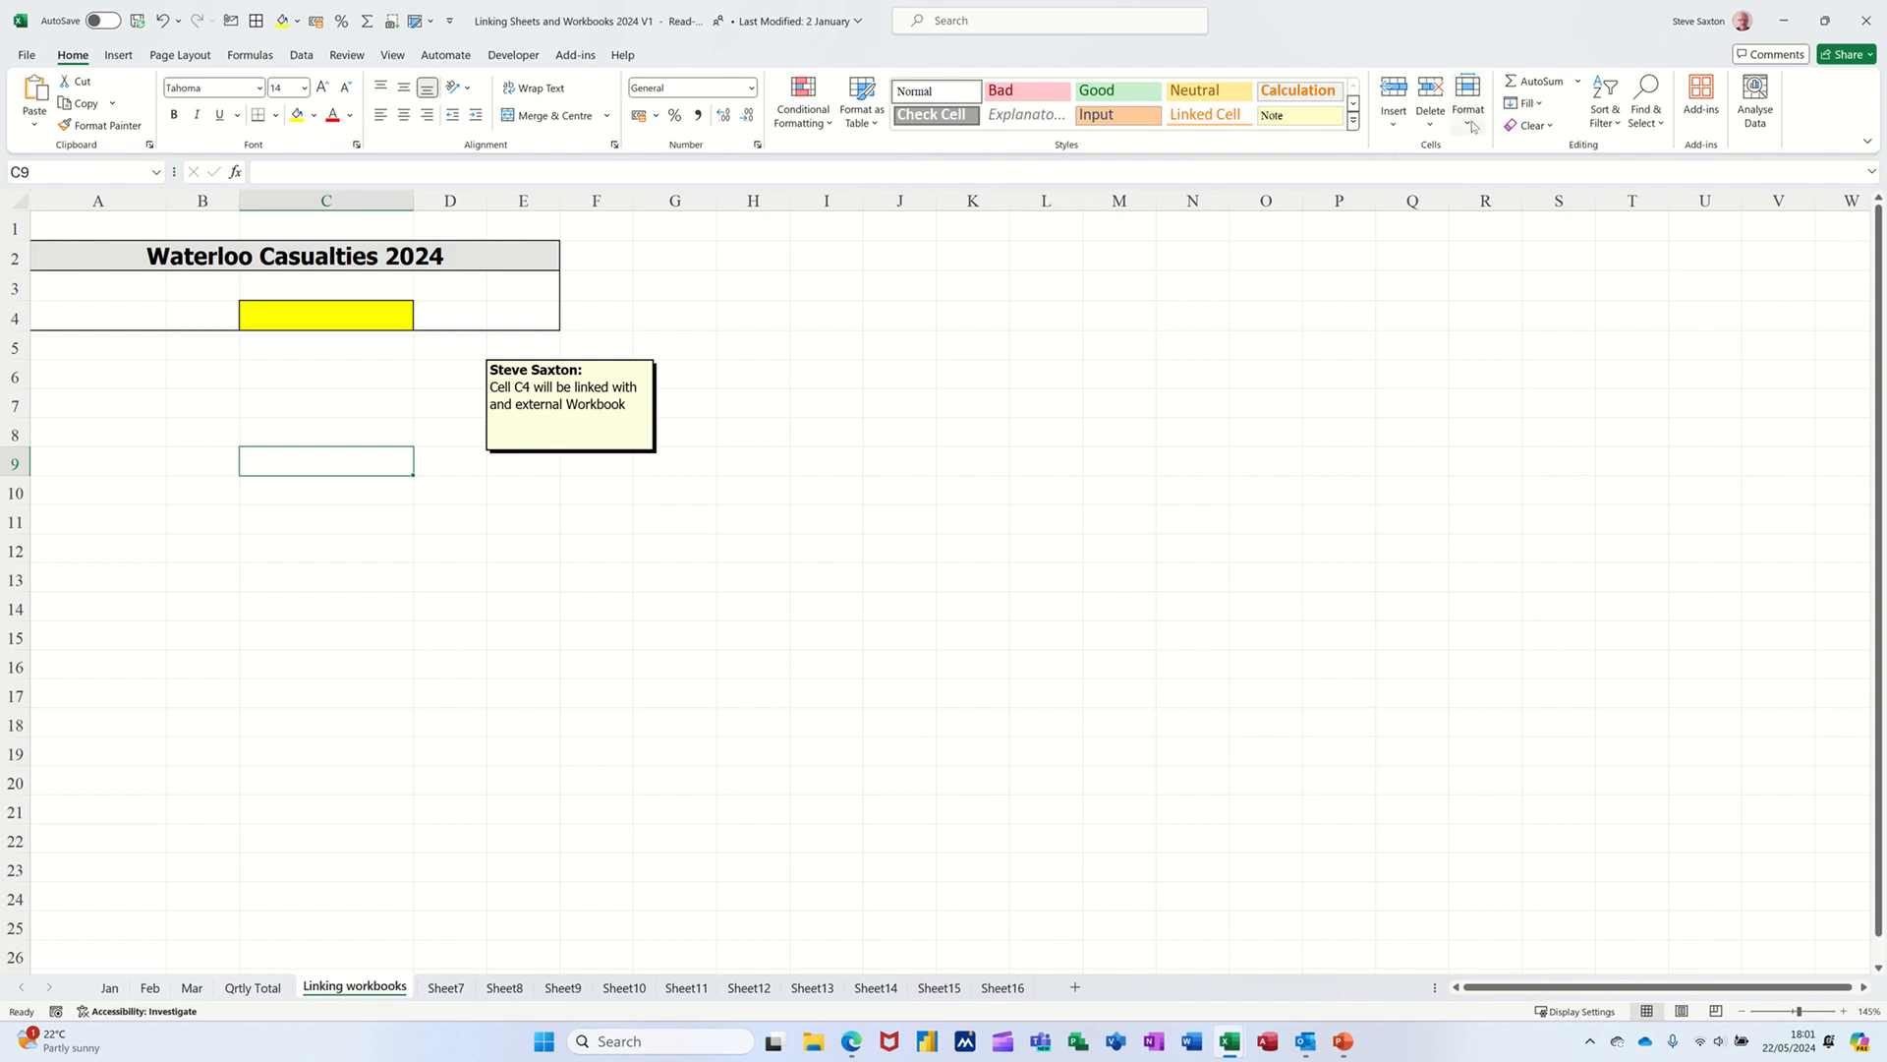
Protect the Linking workbooks sheet, see an edit to H5 refused, then go to Mar
left_click(1468, 102)
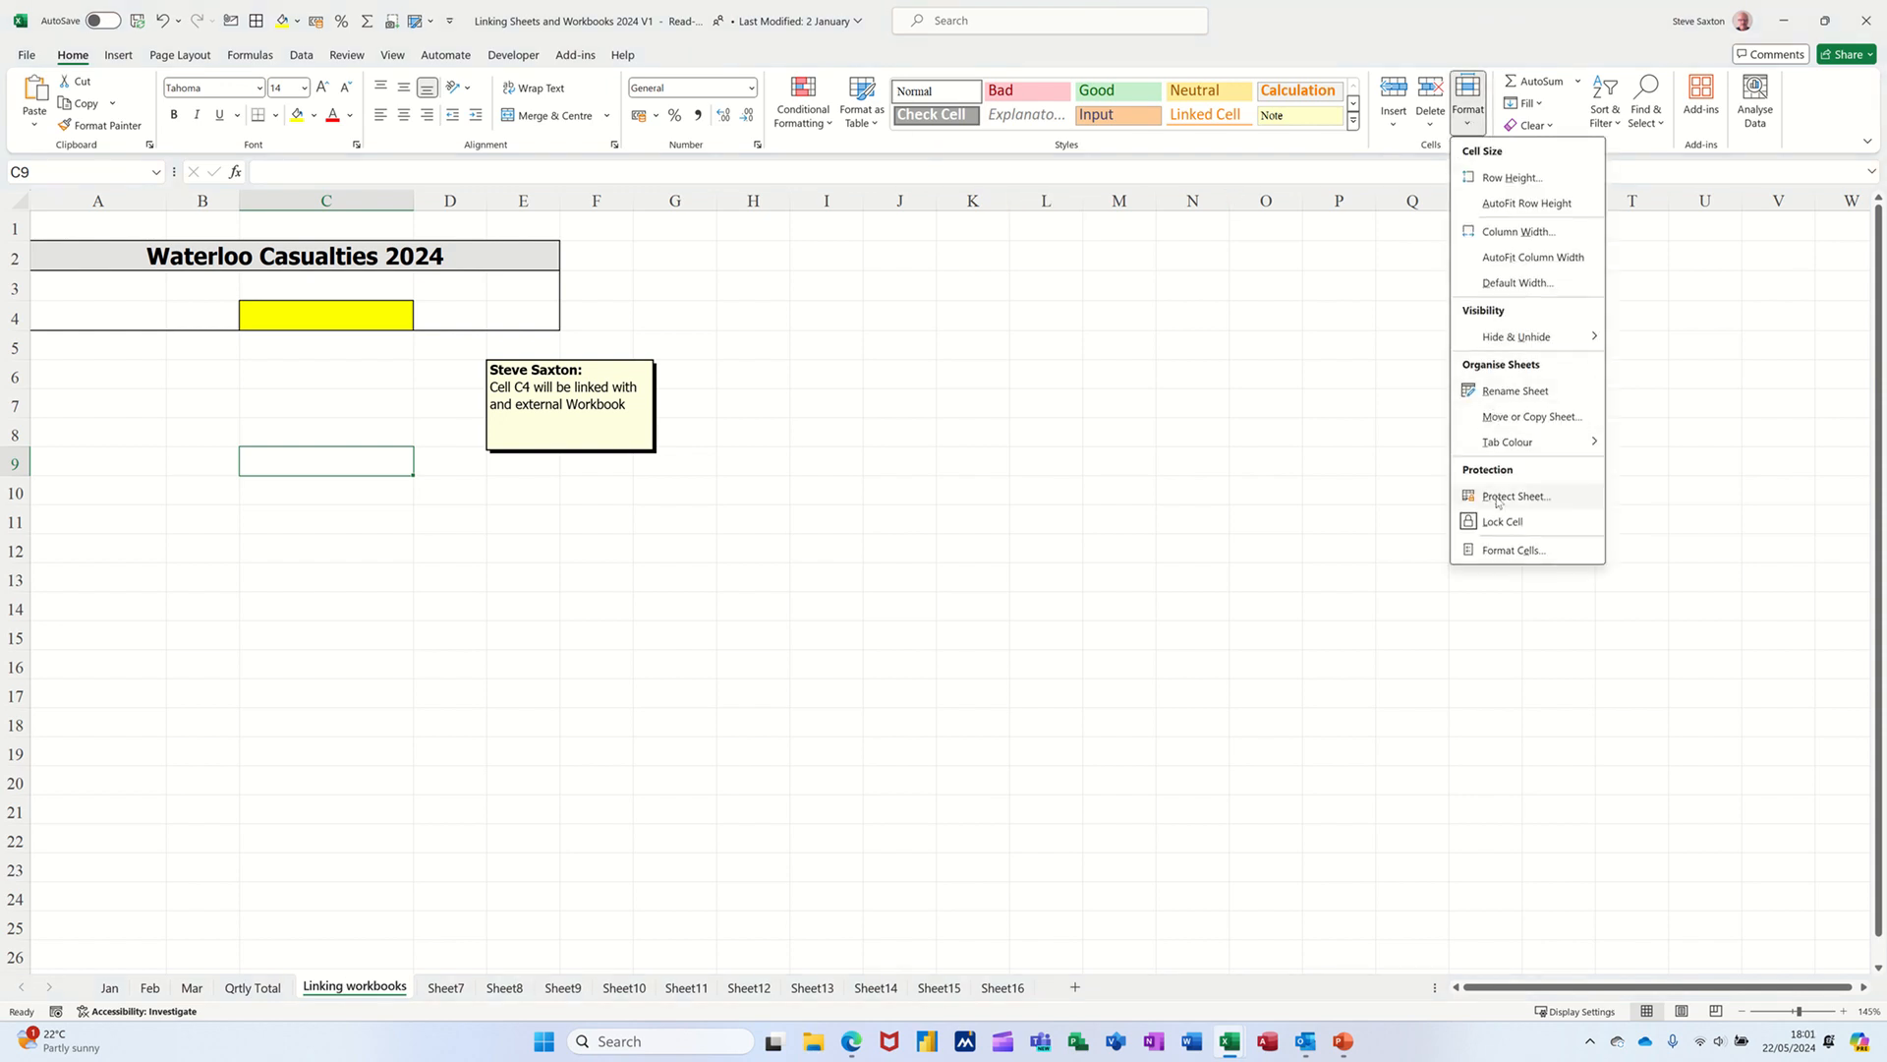
left_click(1516, 496)
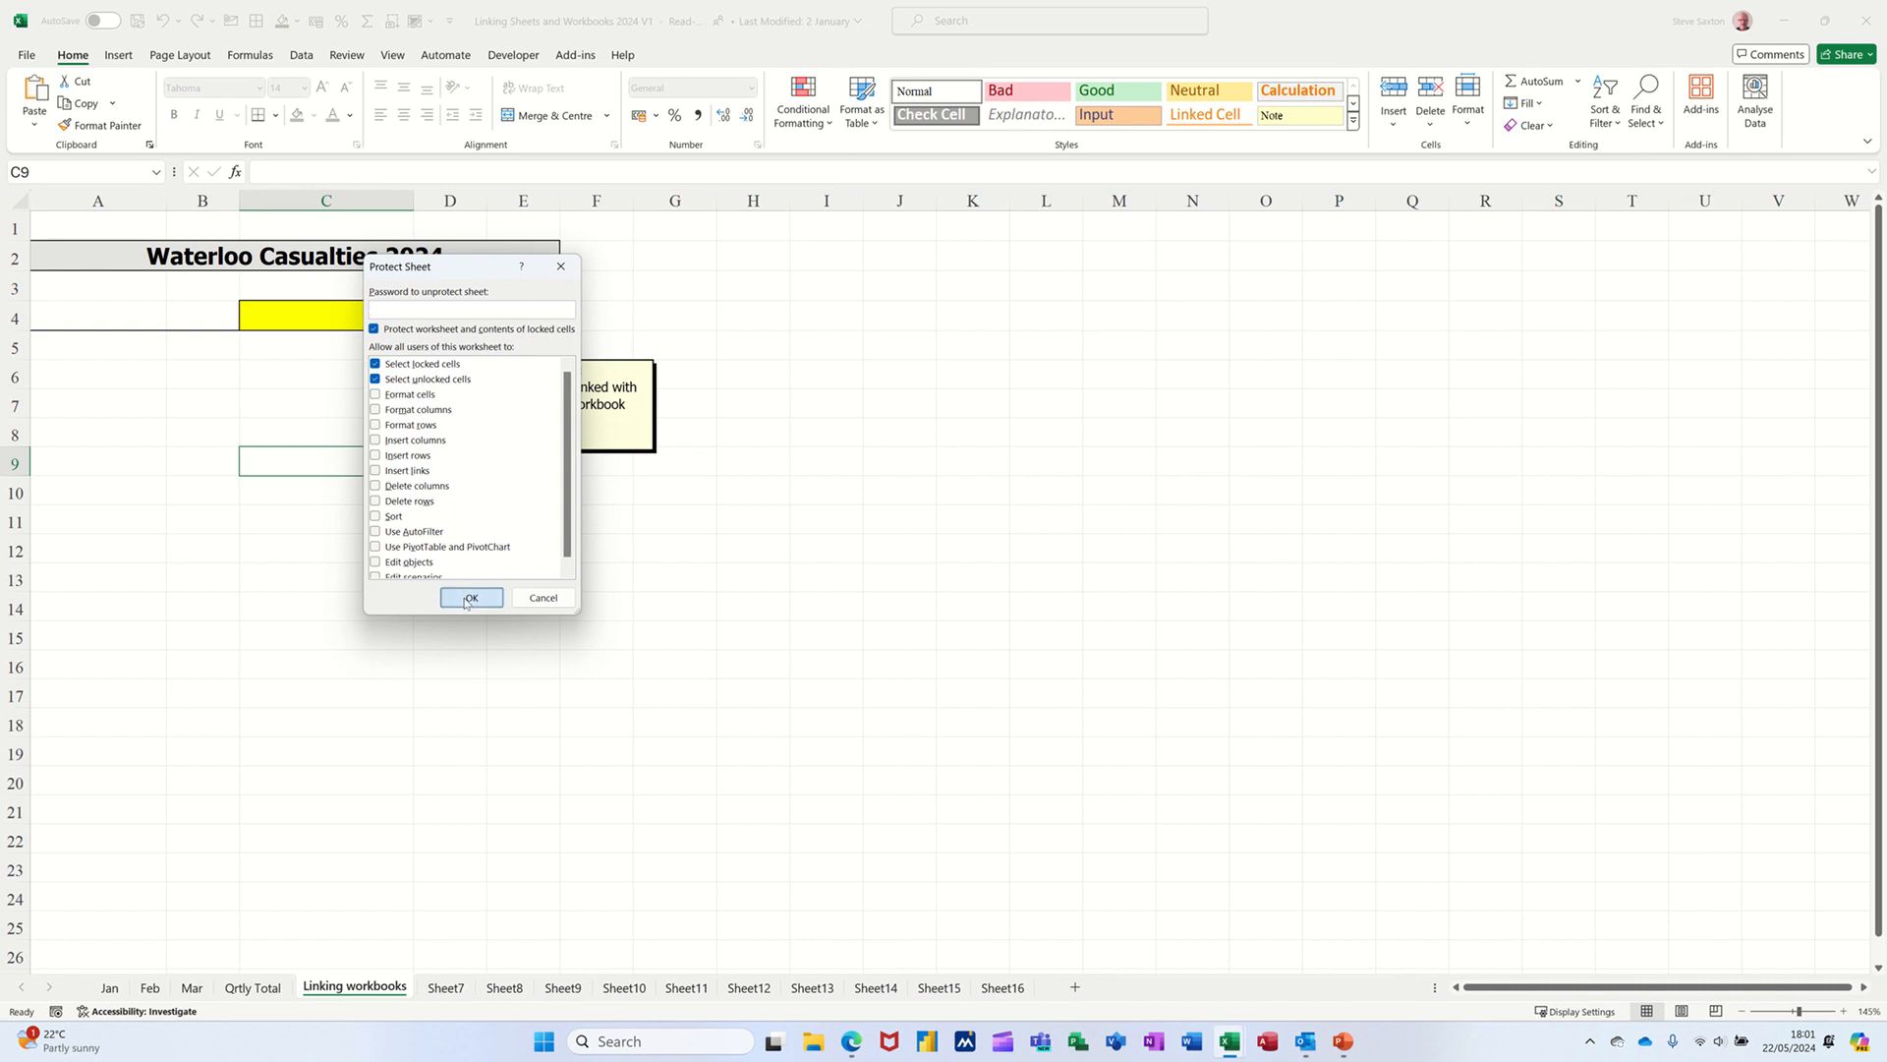
left_click(471, 597)
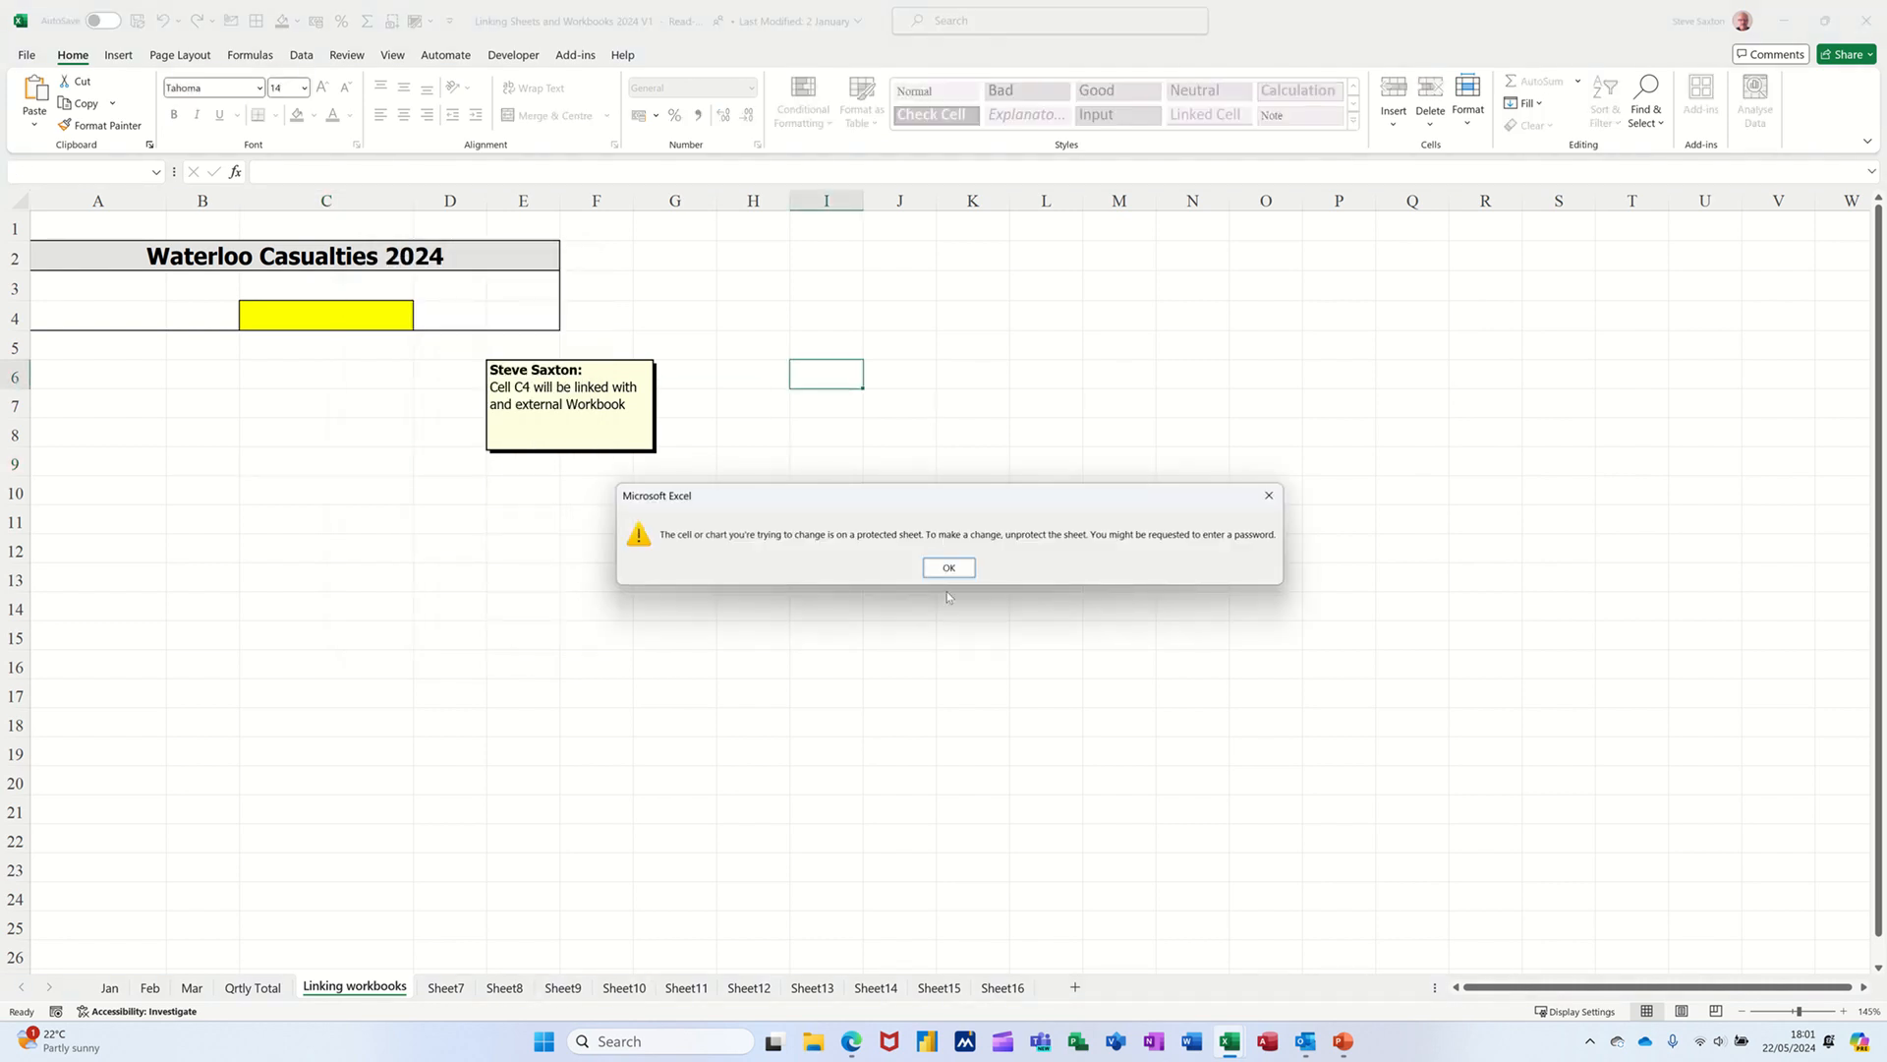
left_click(948, 567)
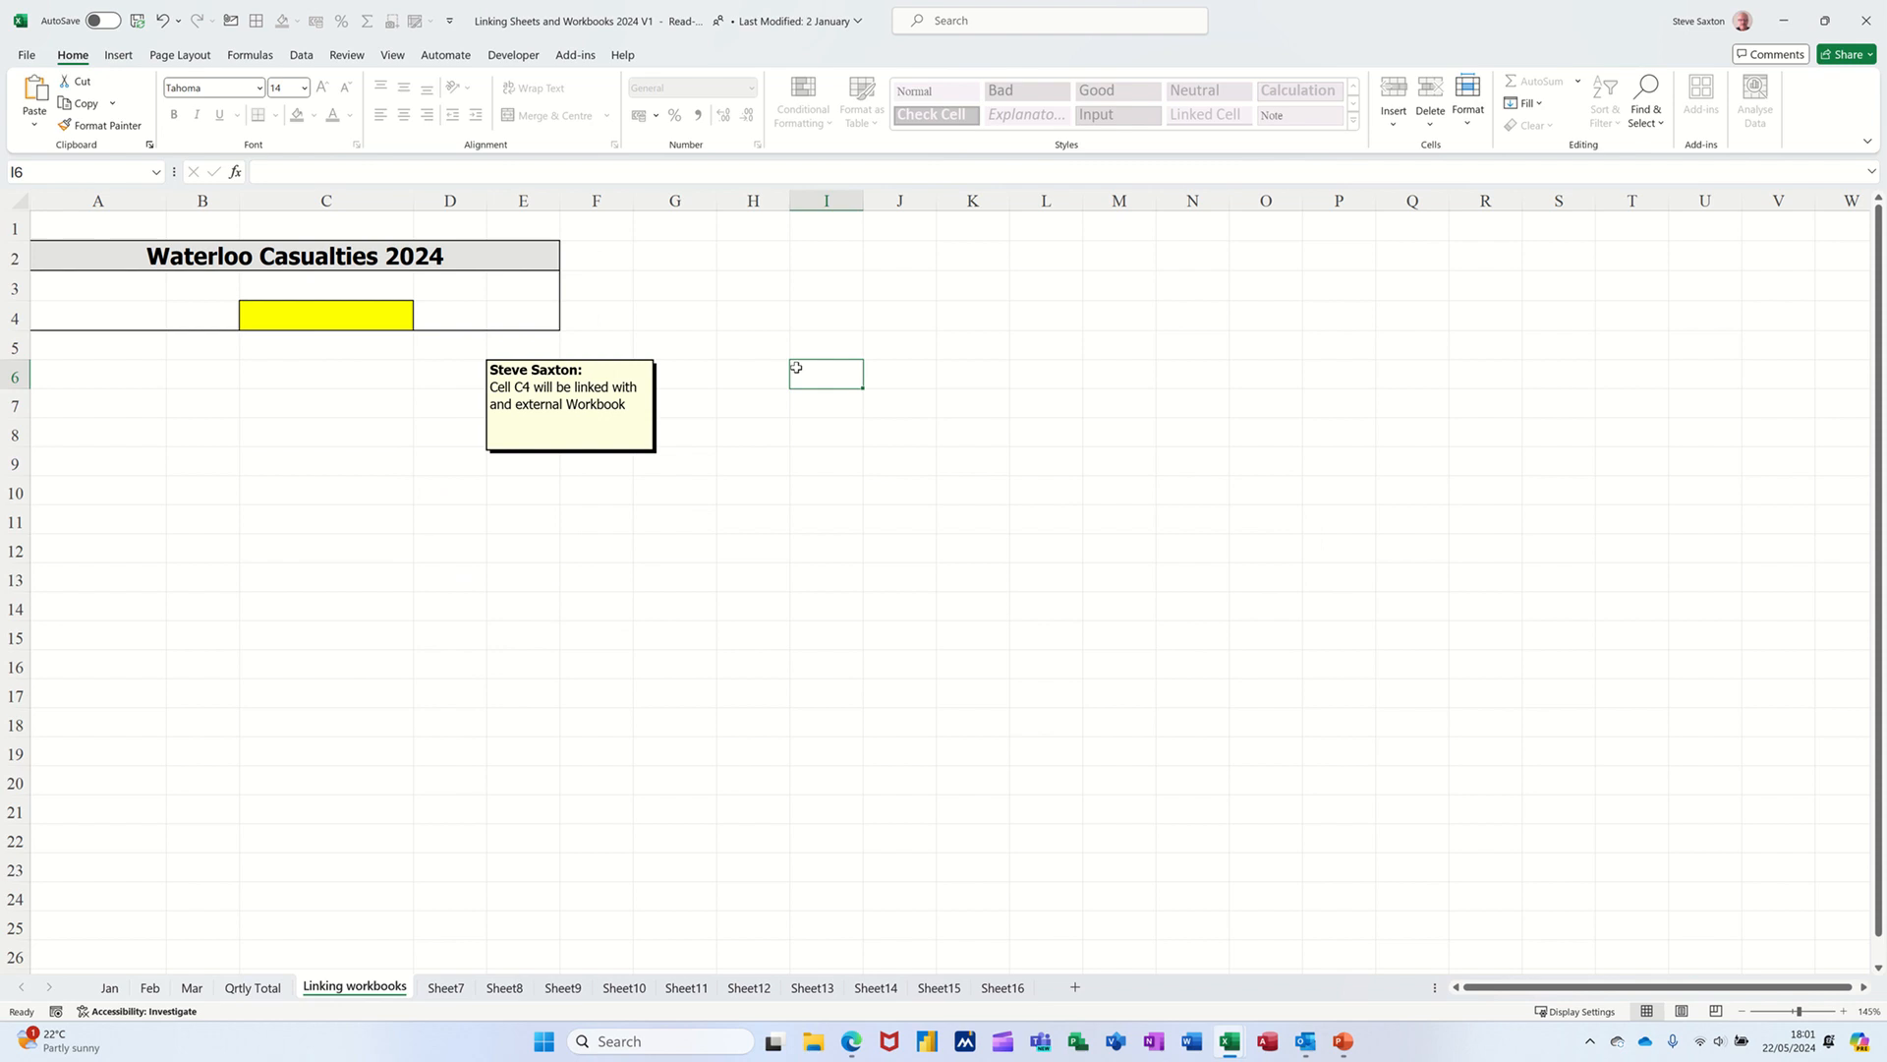
left_click(753, 345)
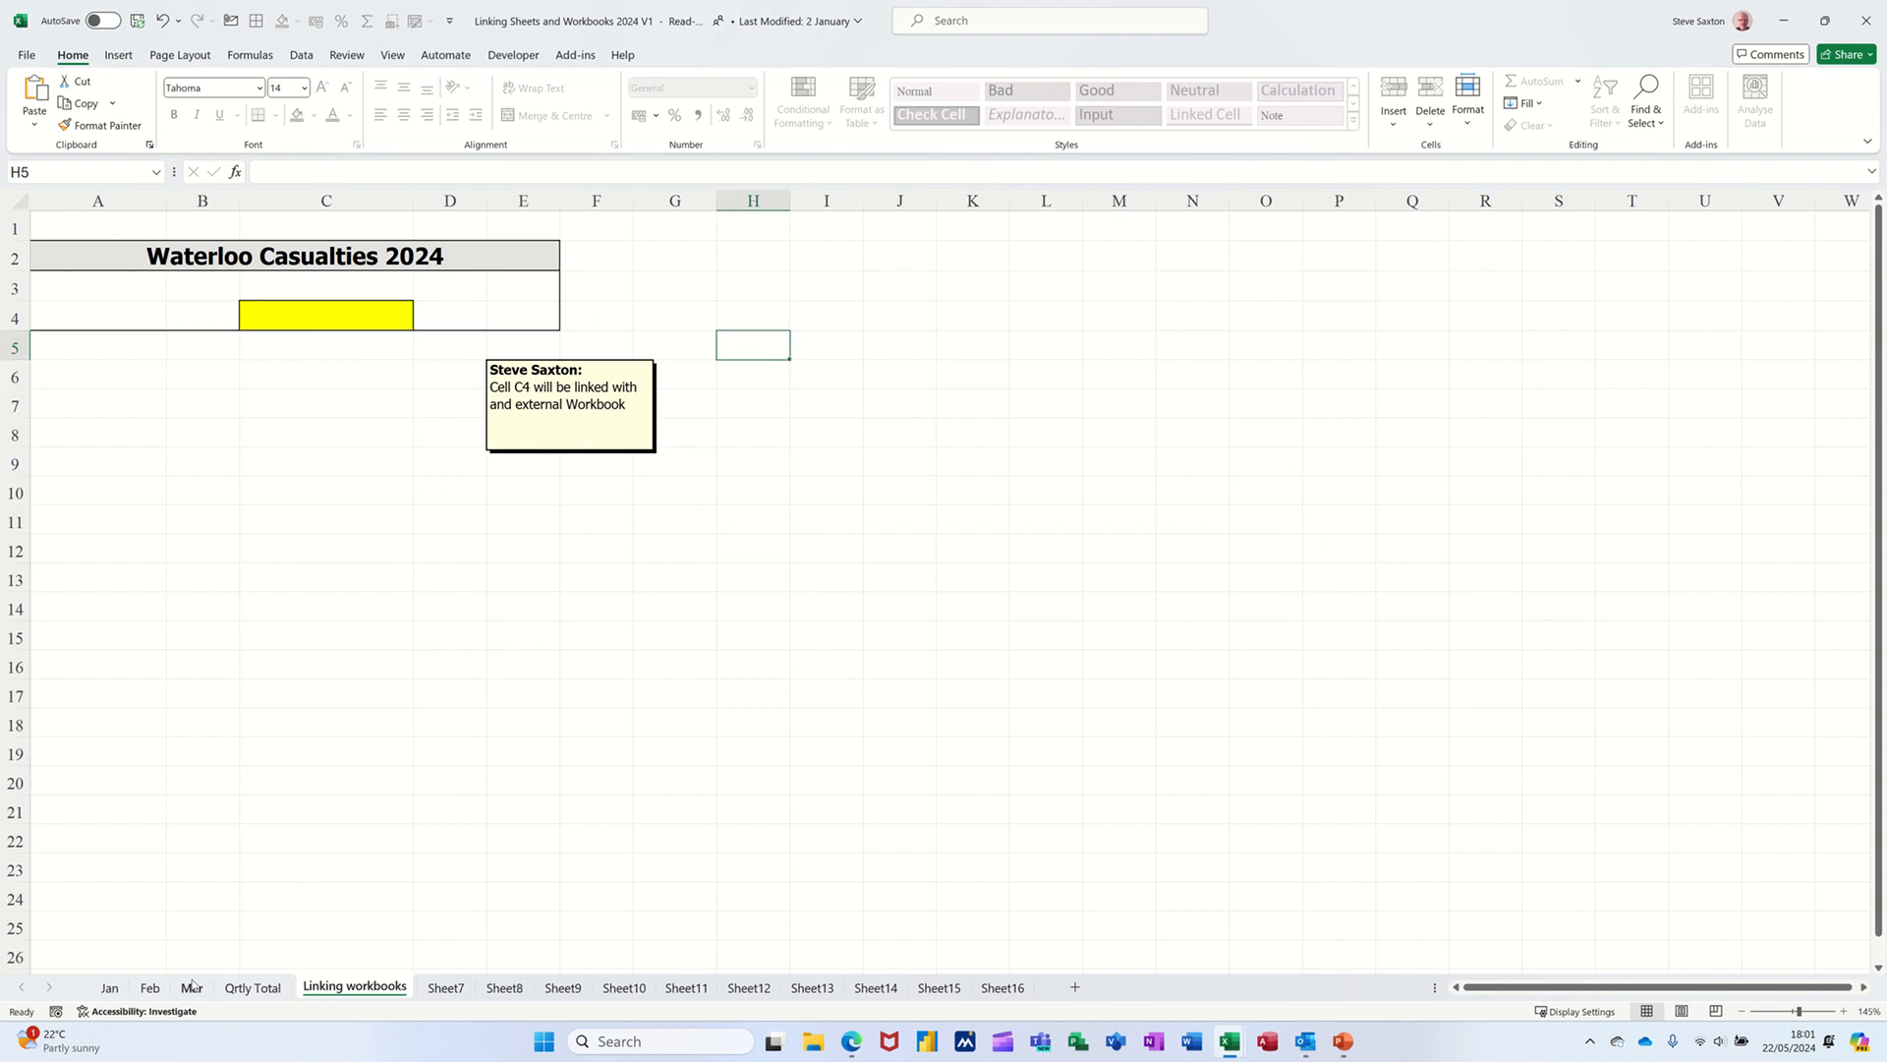
left_click(191, 986)
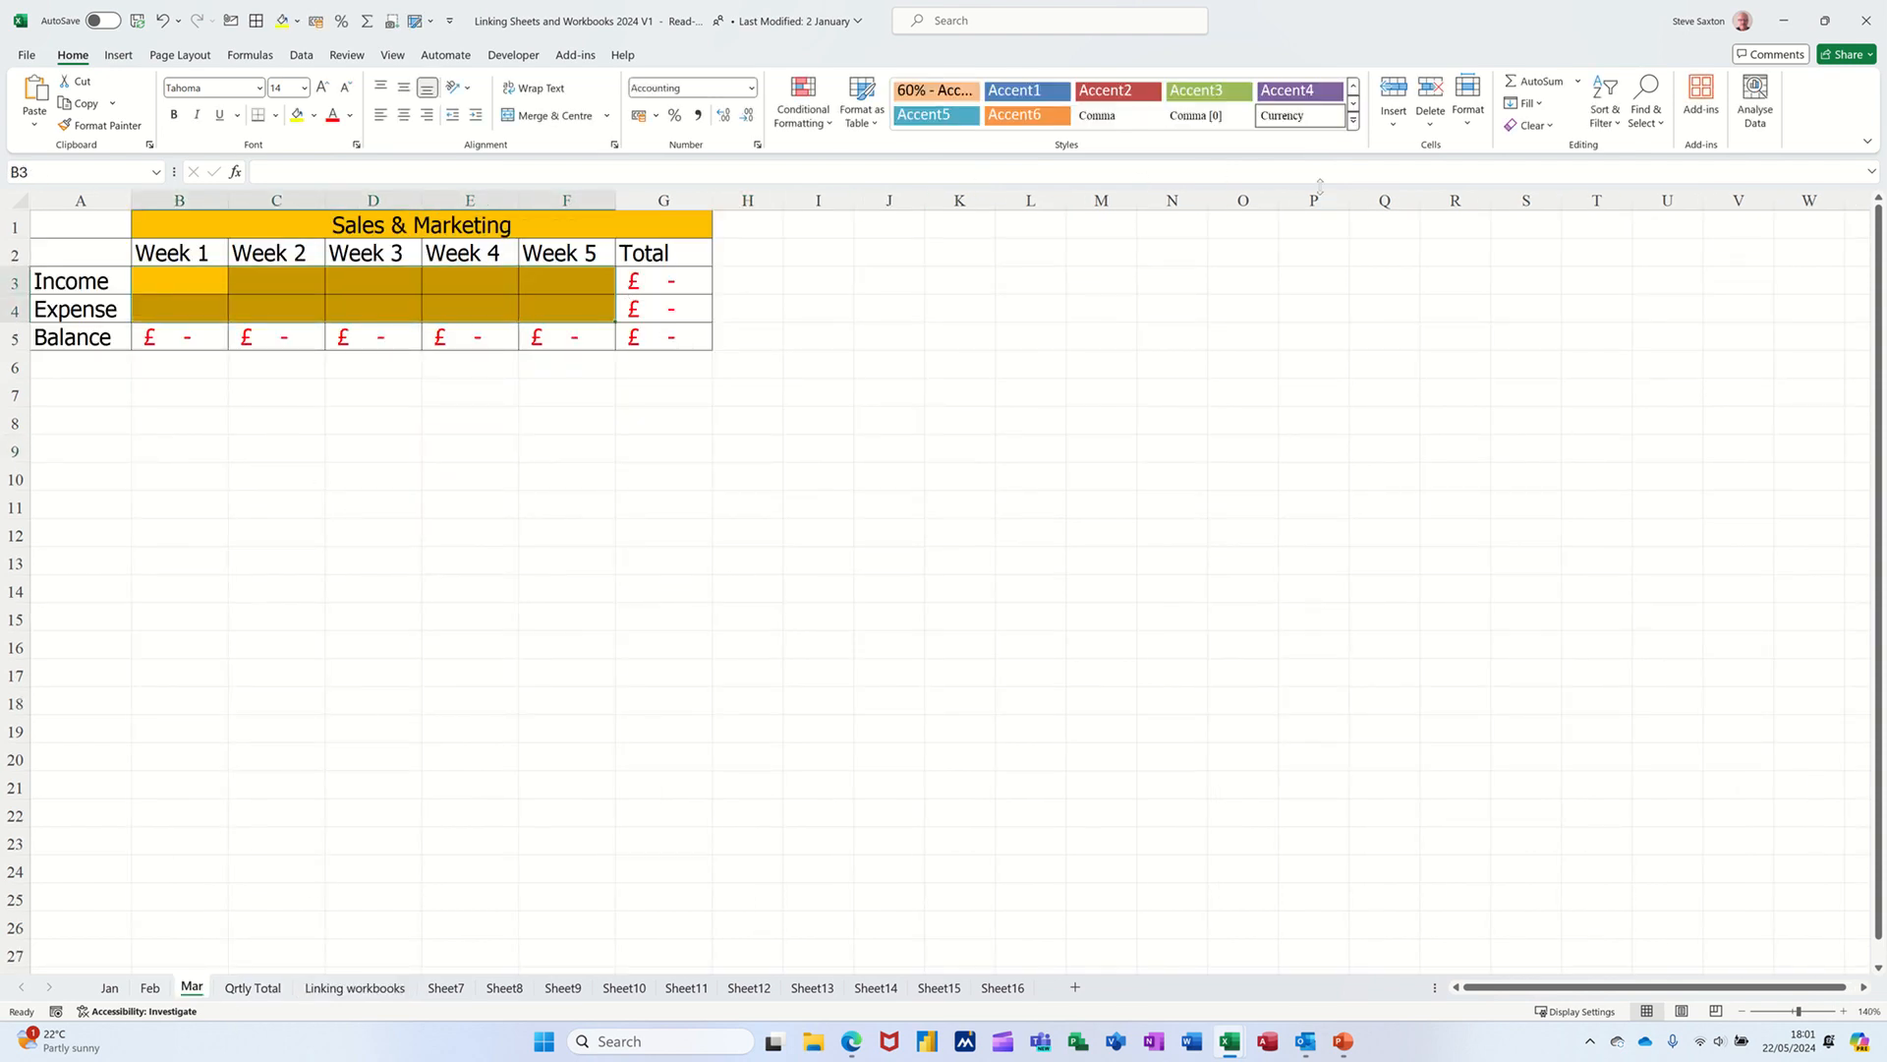
Protect the Mar sheet with Protect Sheet's default settings
left_click(1468, 89)
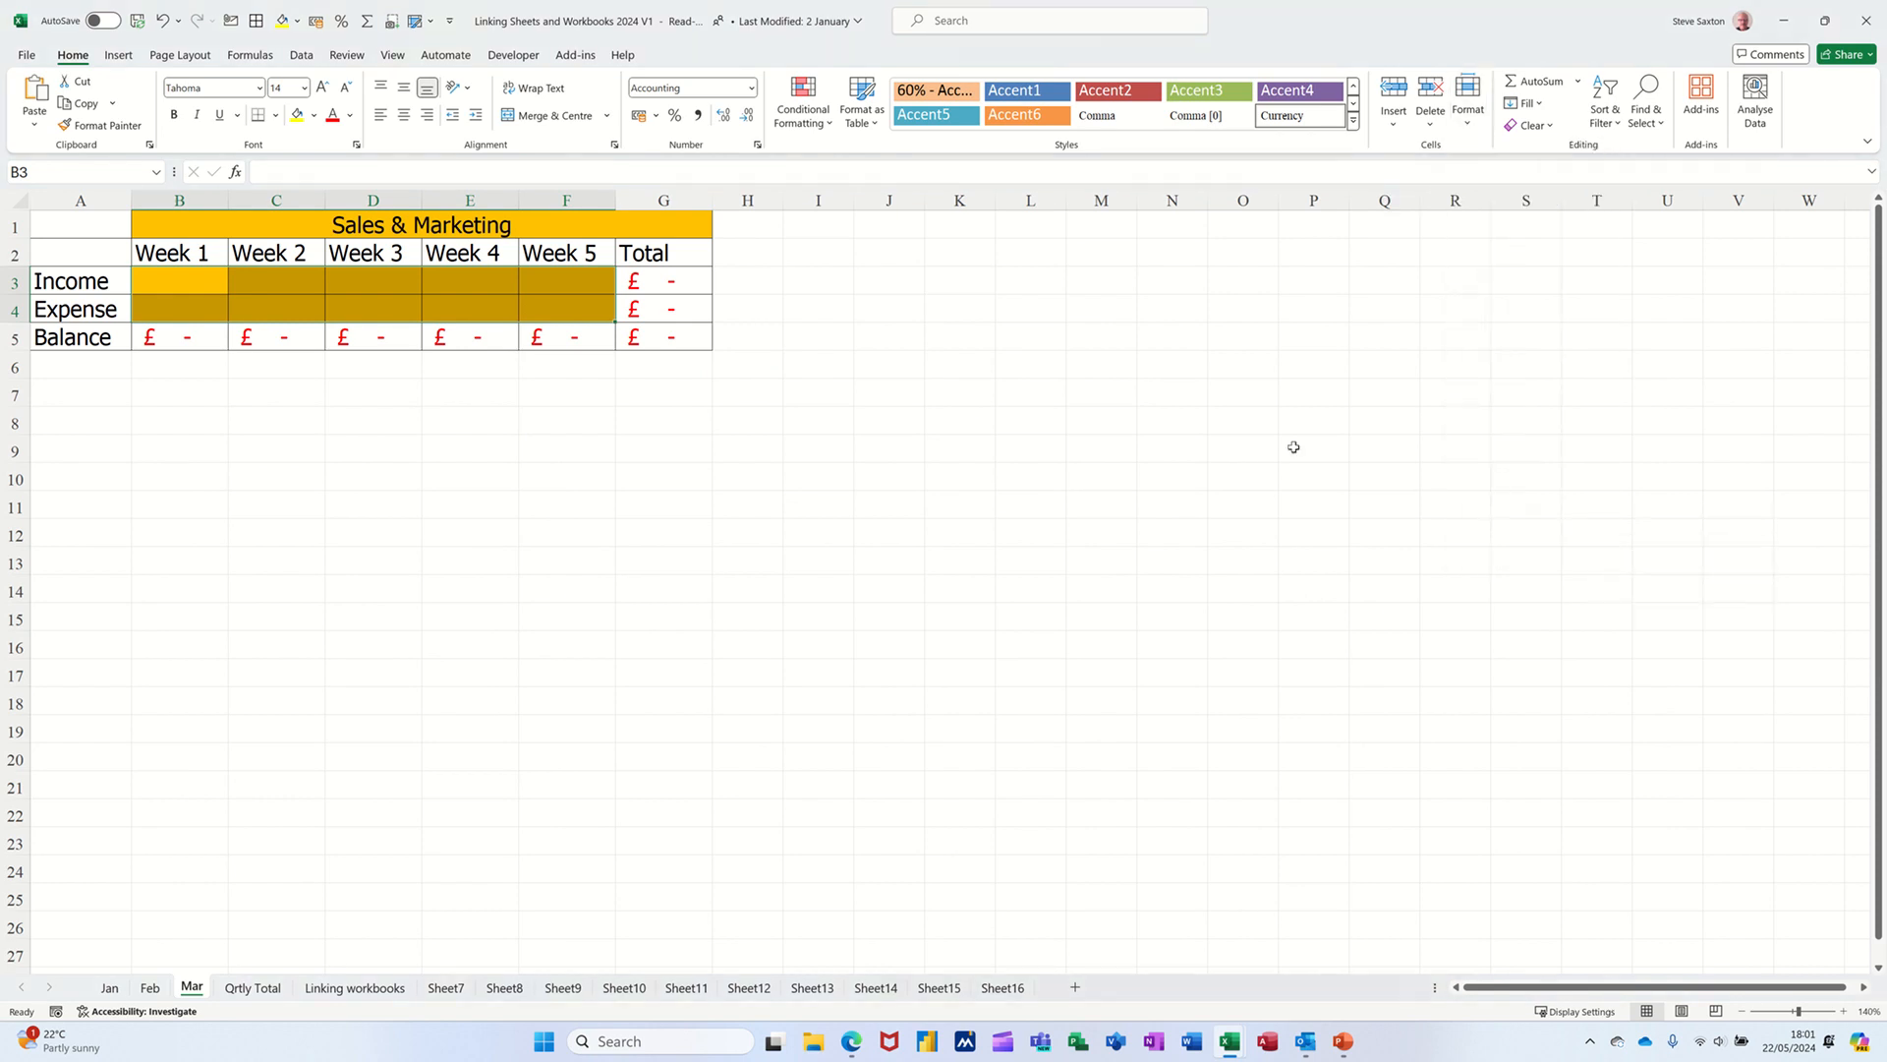
left_click(1467, 95)
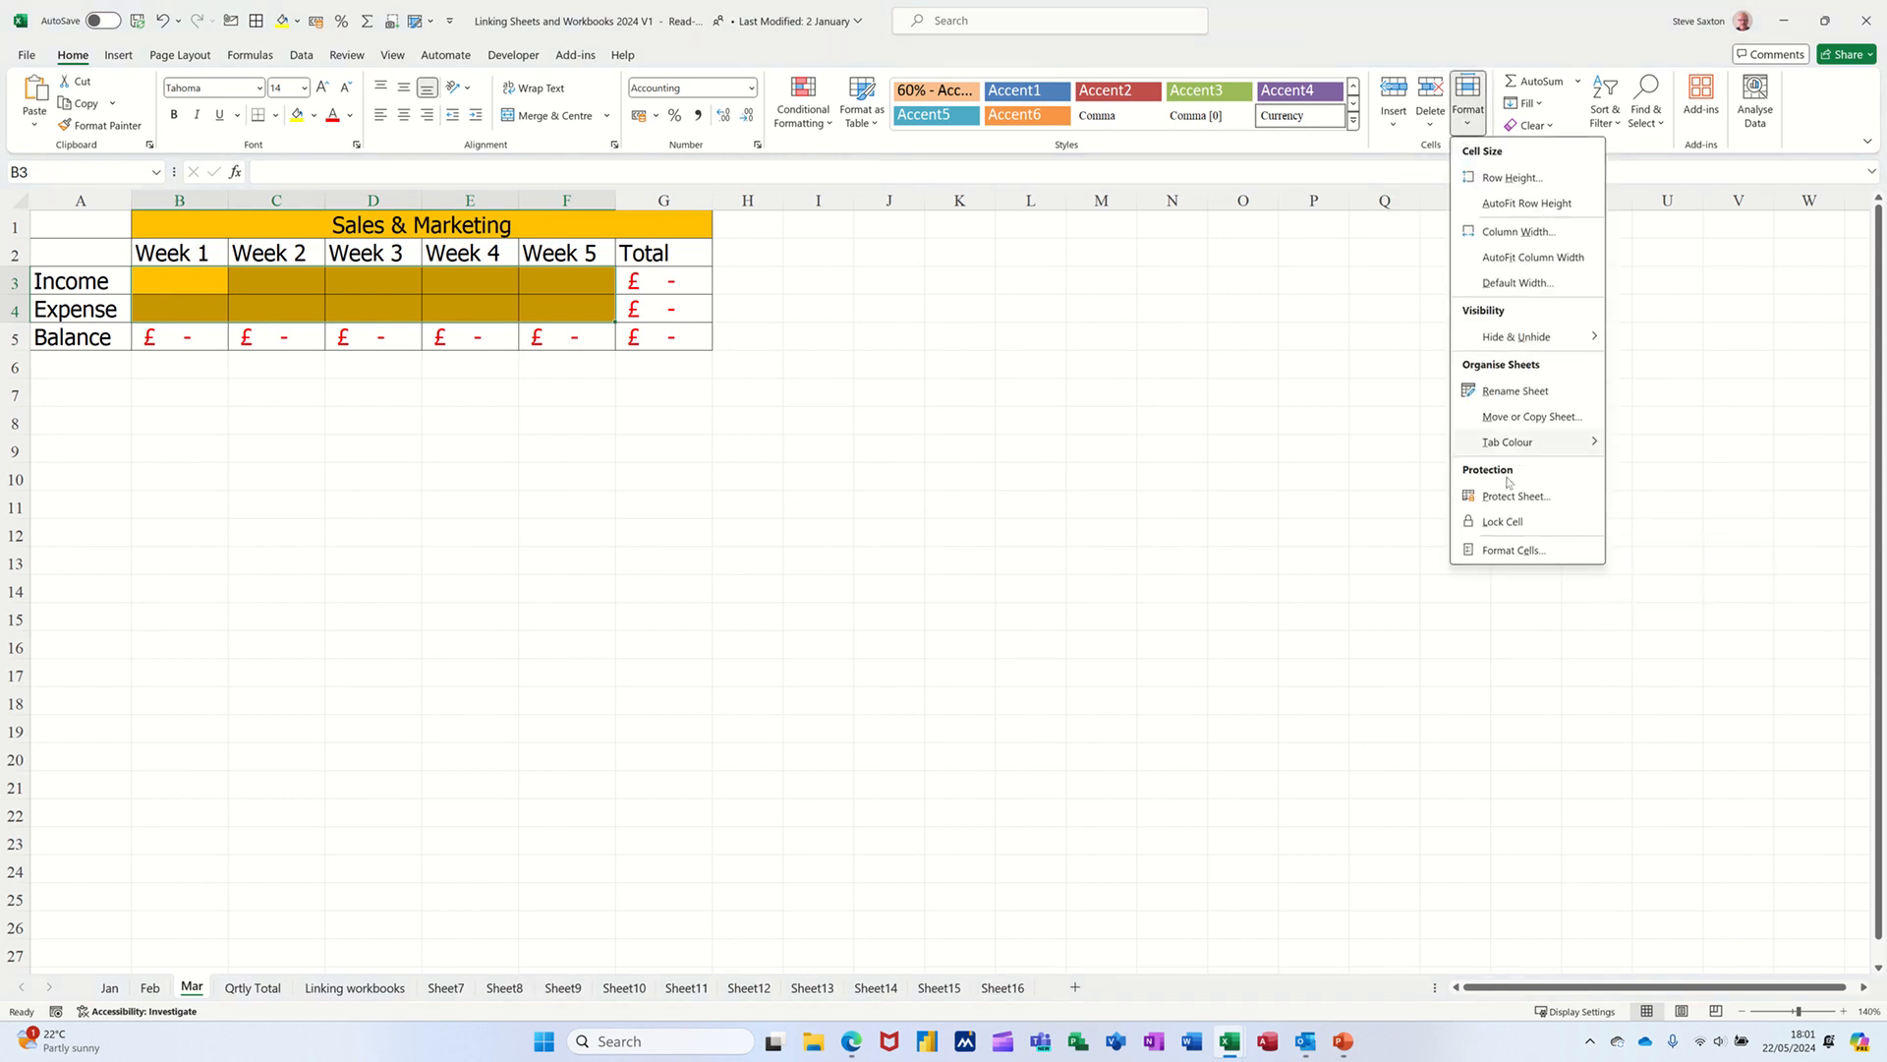
left_click(1516, 496)
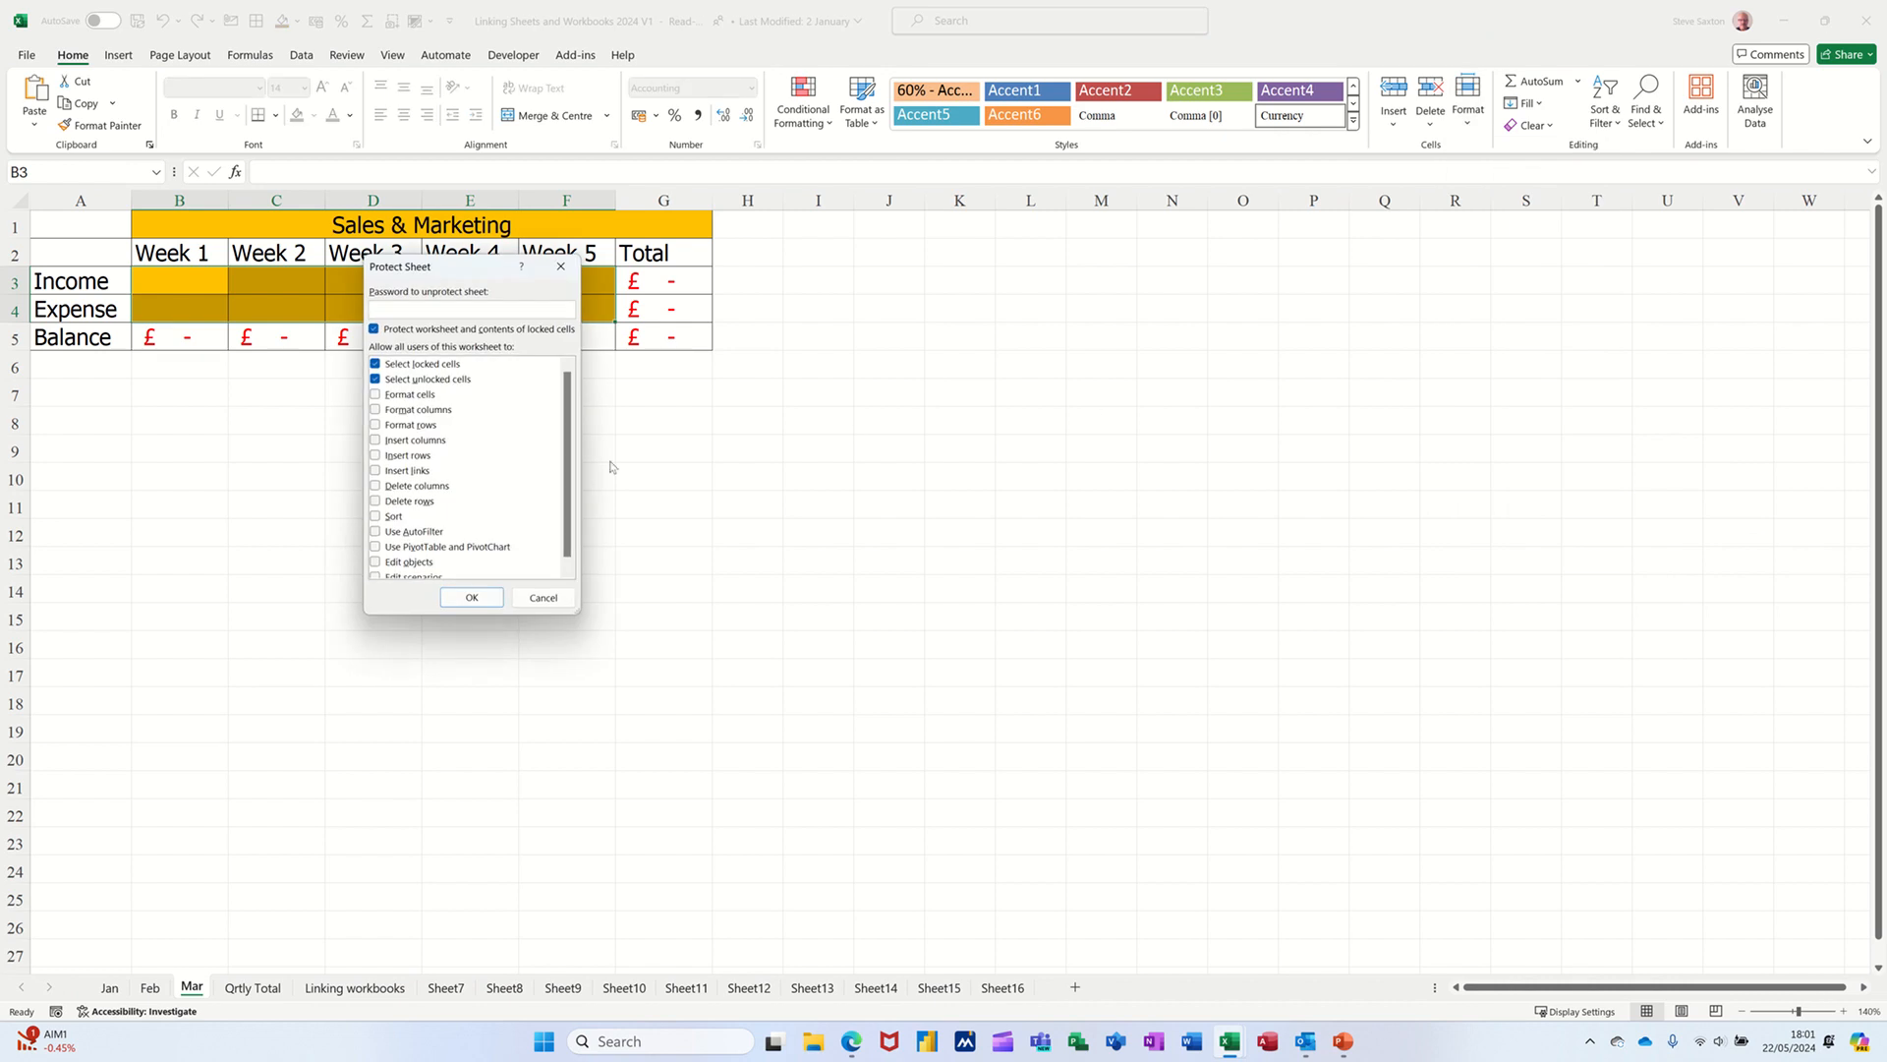
left_click(471, 598)
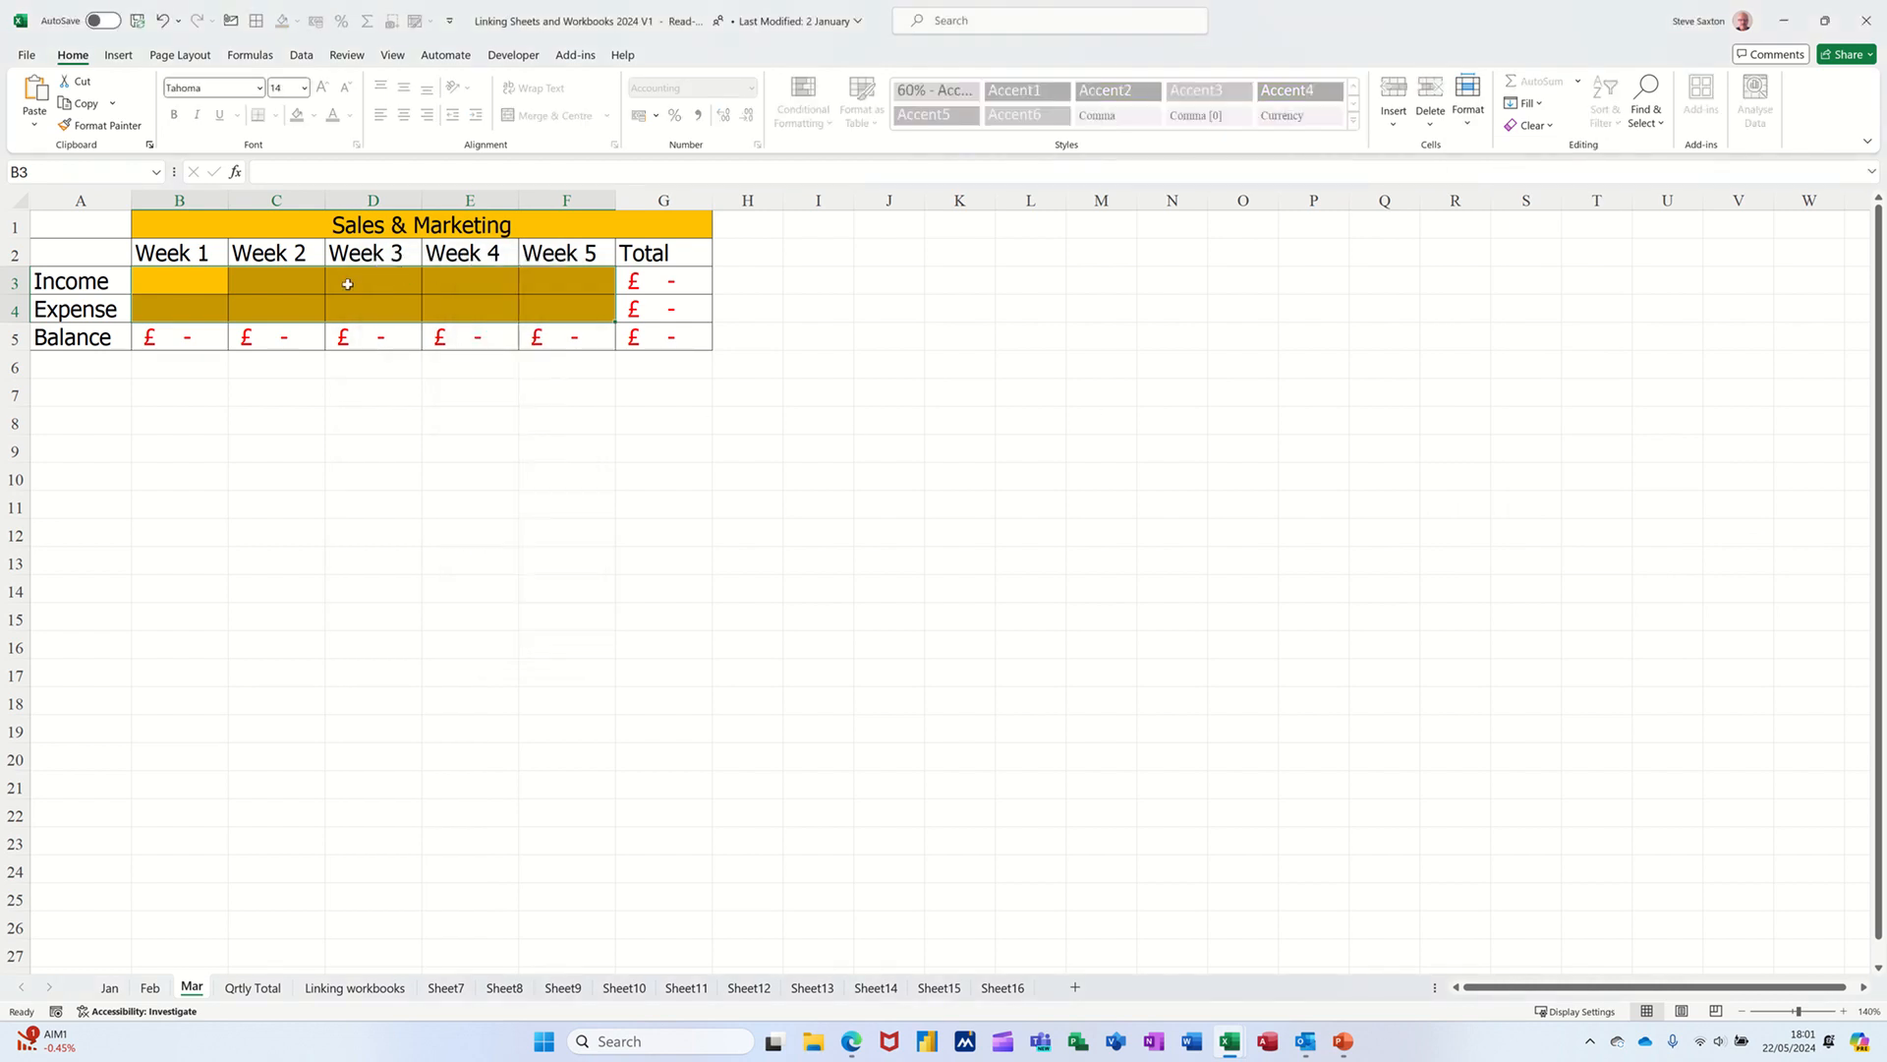
Enter £45 Week 2 income in C3, dismiss the protection warning, and return to Linking workbooks
type("45")
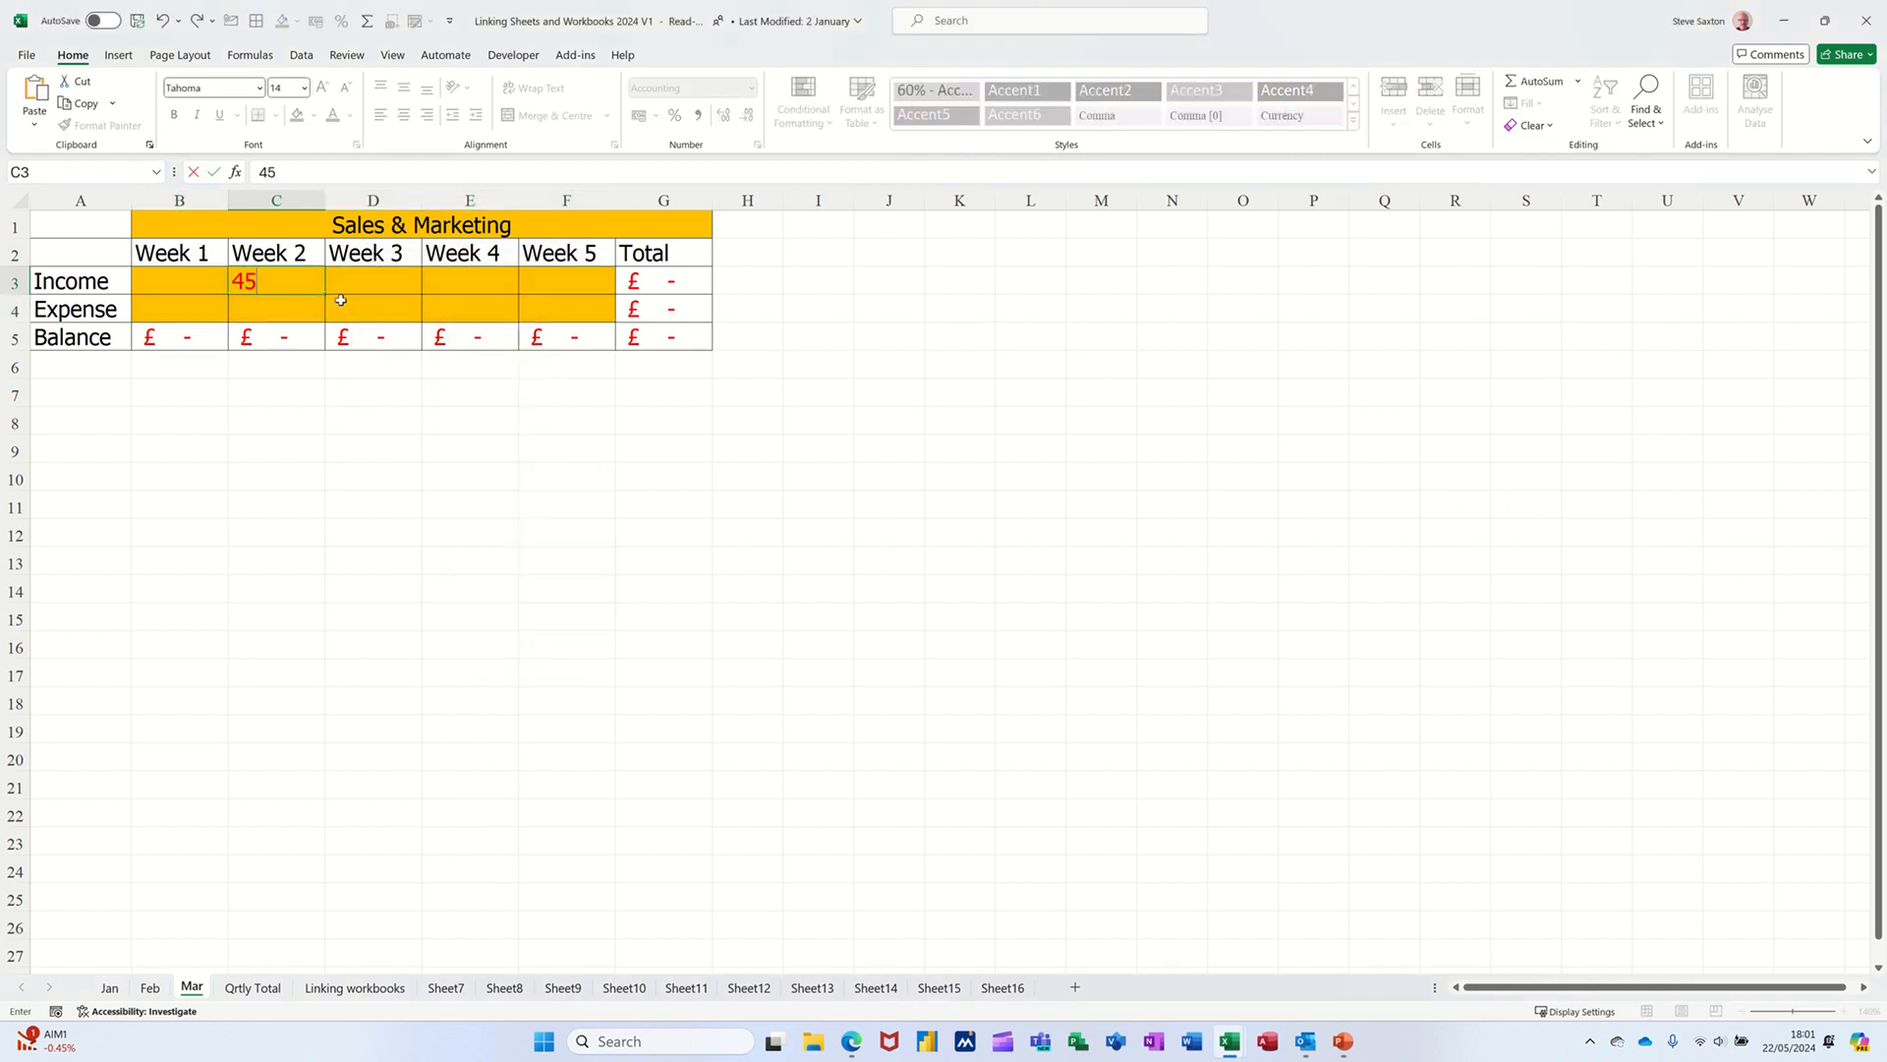
key("Enter")
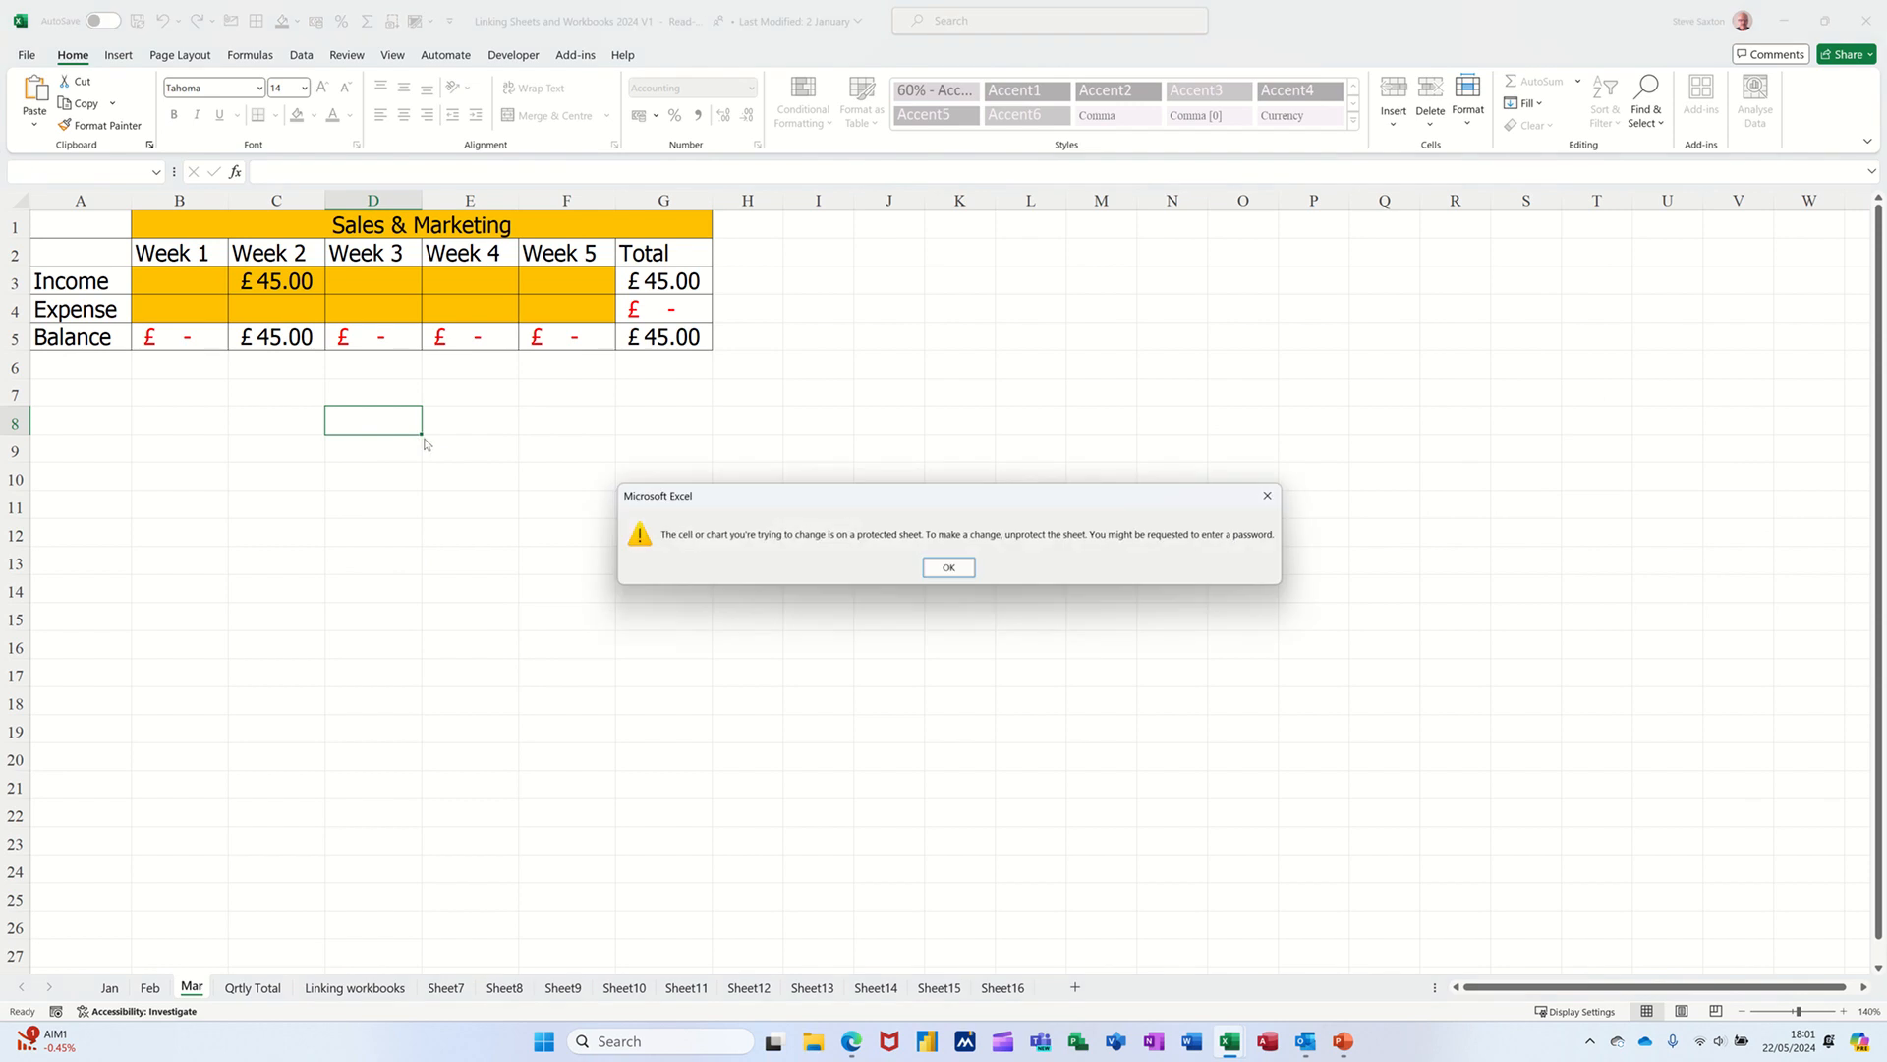
left_click(949, 568)
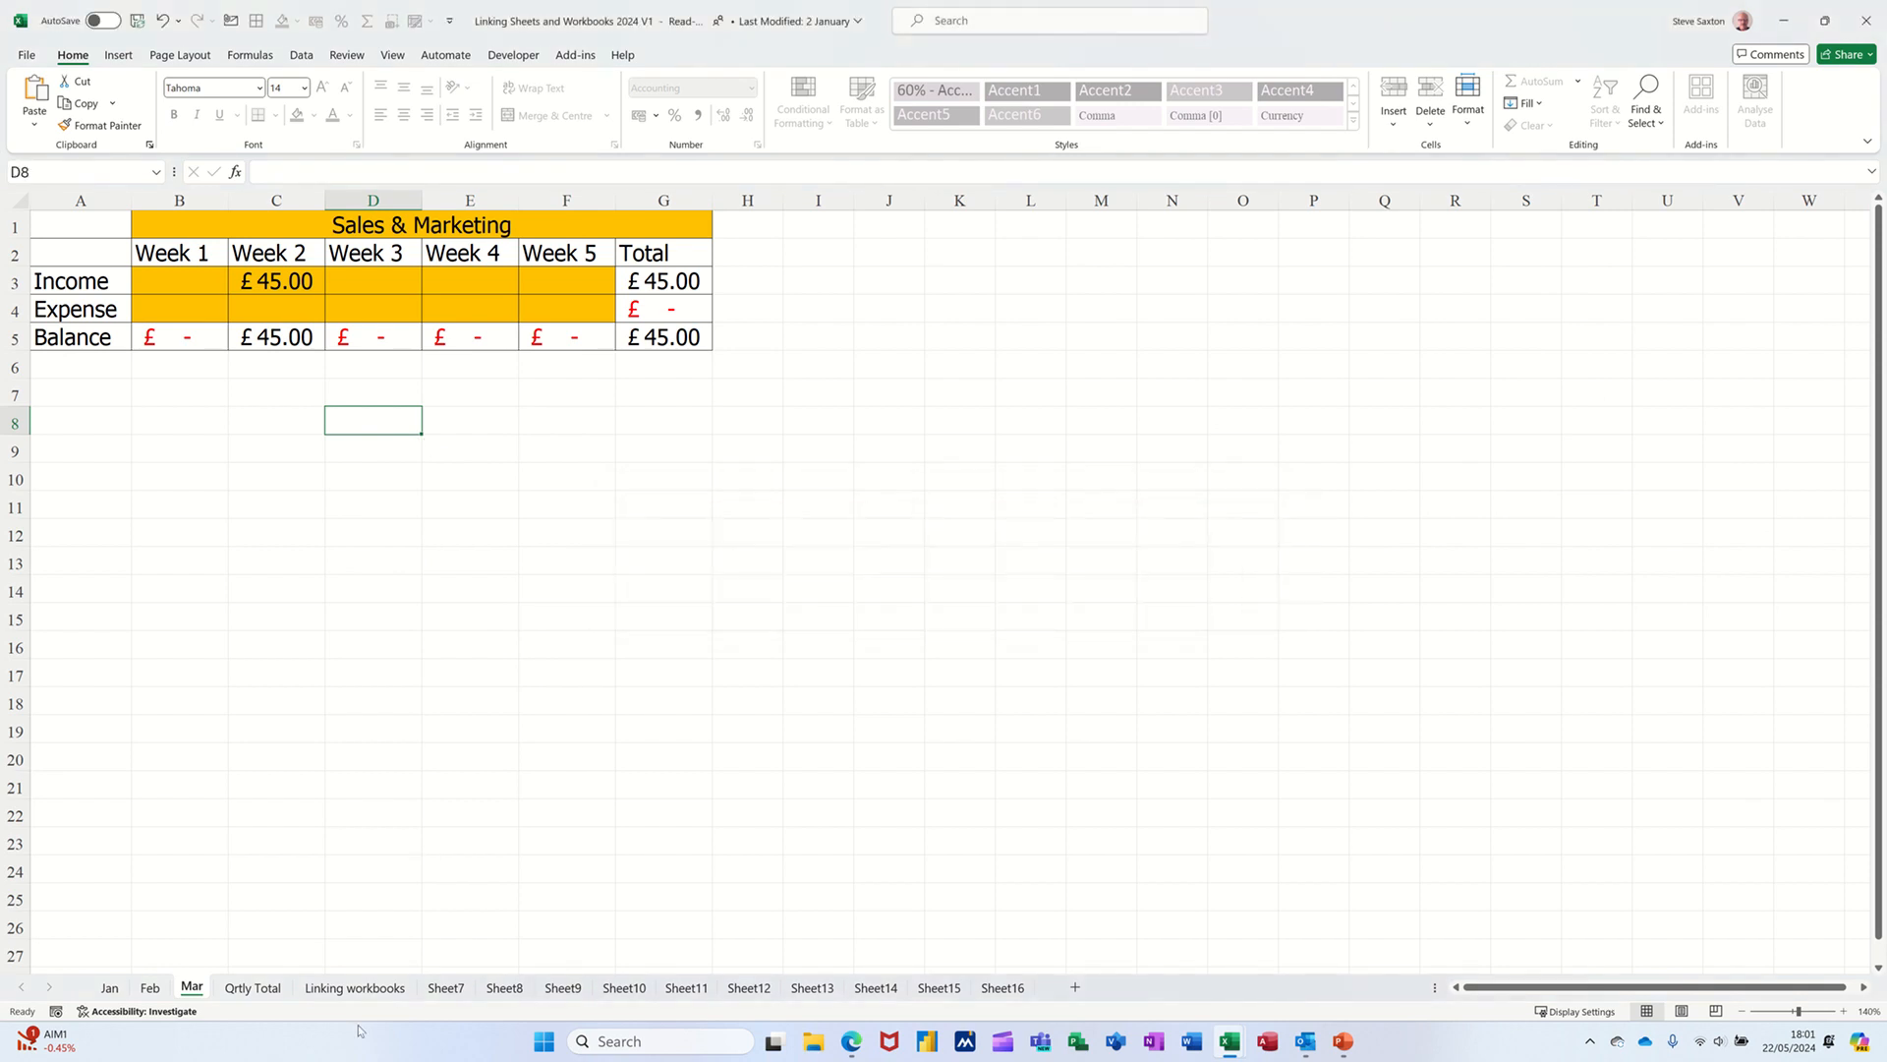
left_click(354, 987)
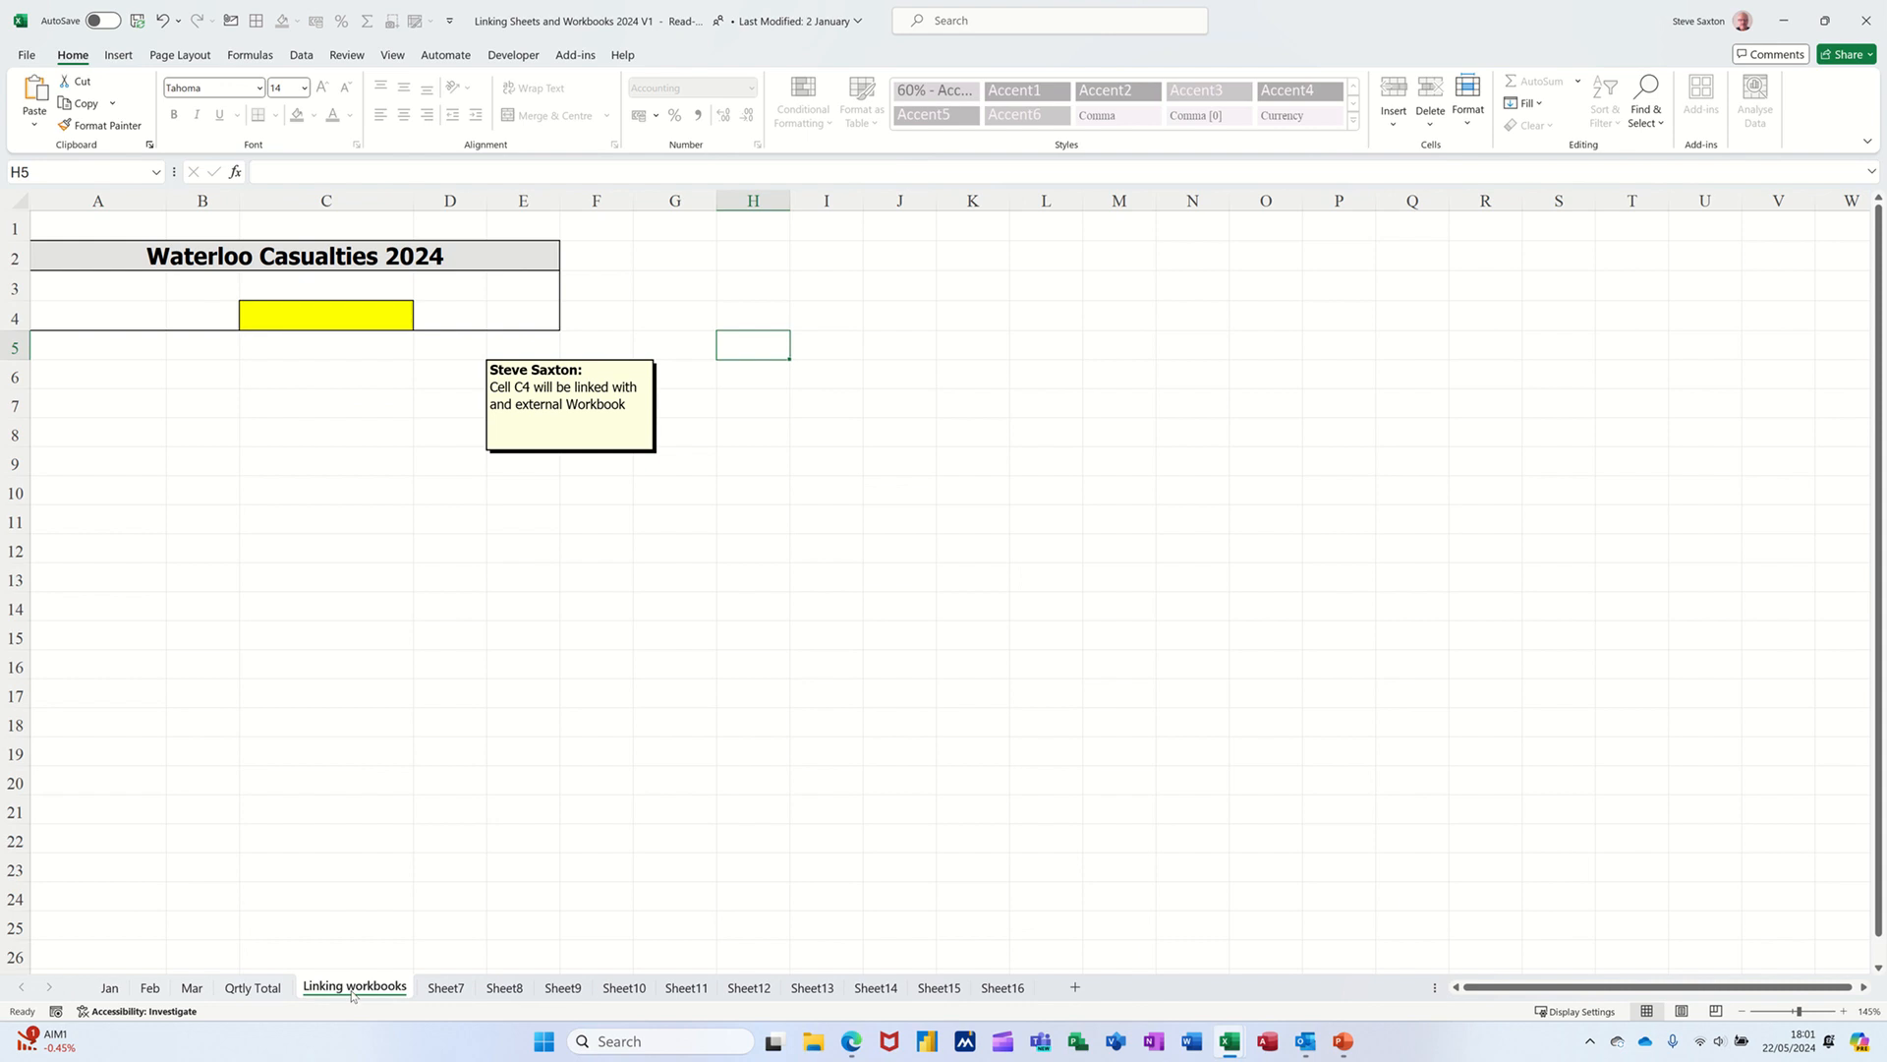
Delete the Linking workbooks sheet, then view Sheet7 and settle on Qrtly Total
right_click(354, 987)
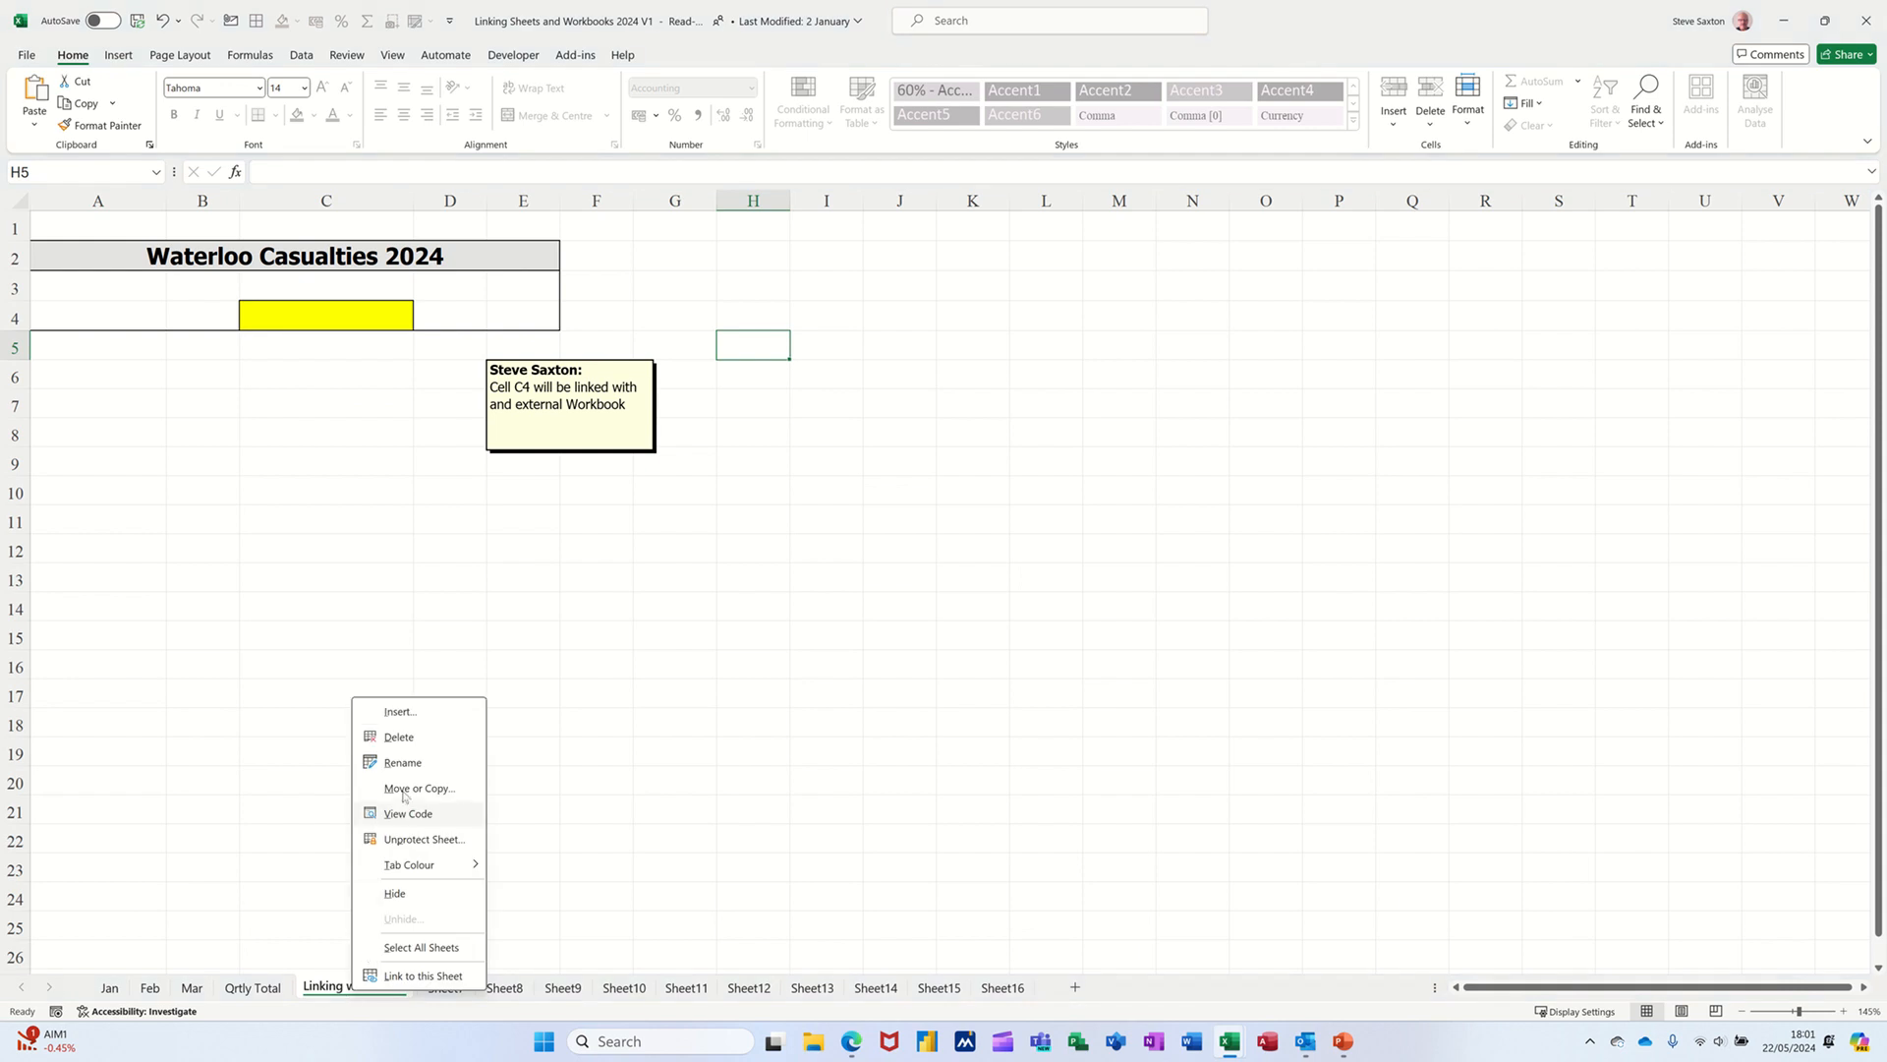
left_click(398, 737)
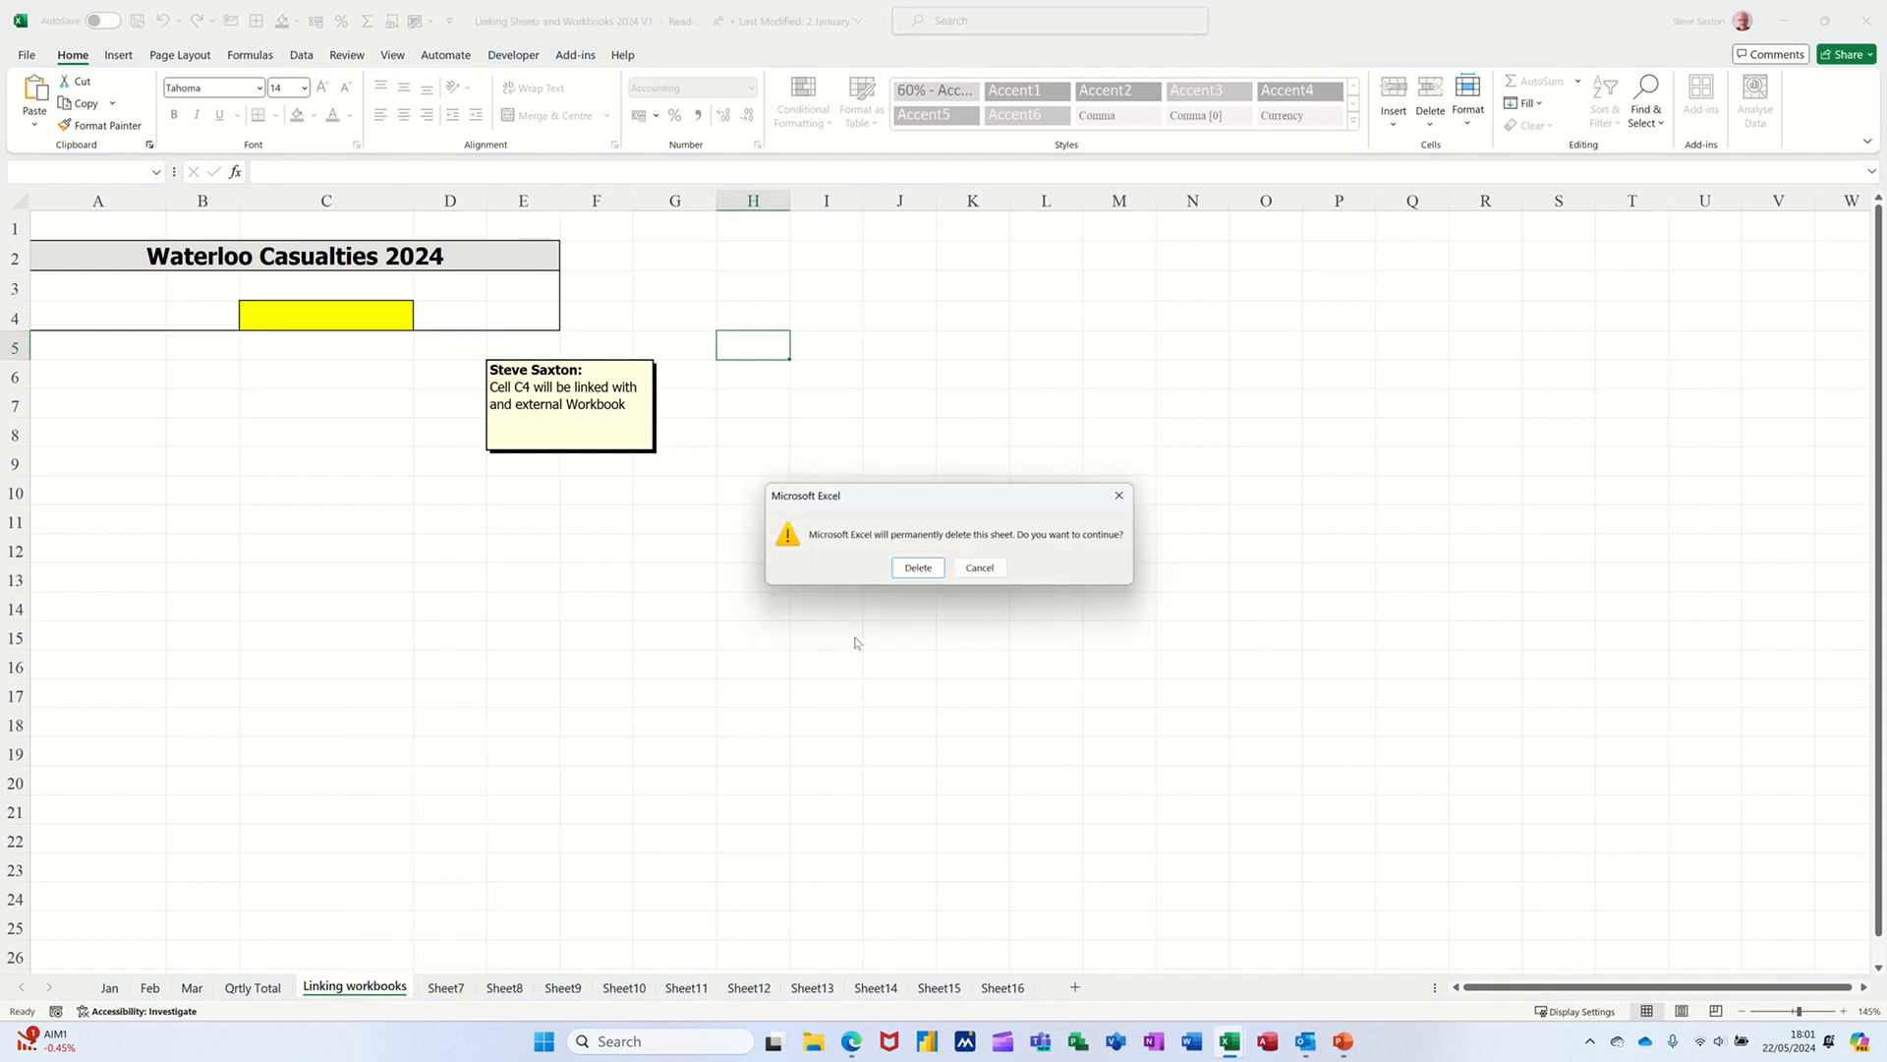
left_click(918, 567)
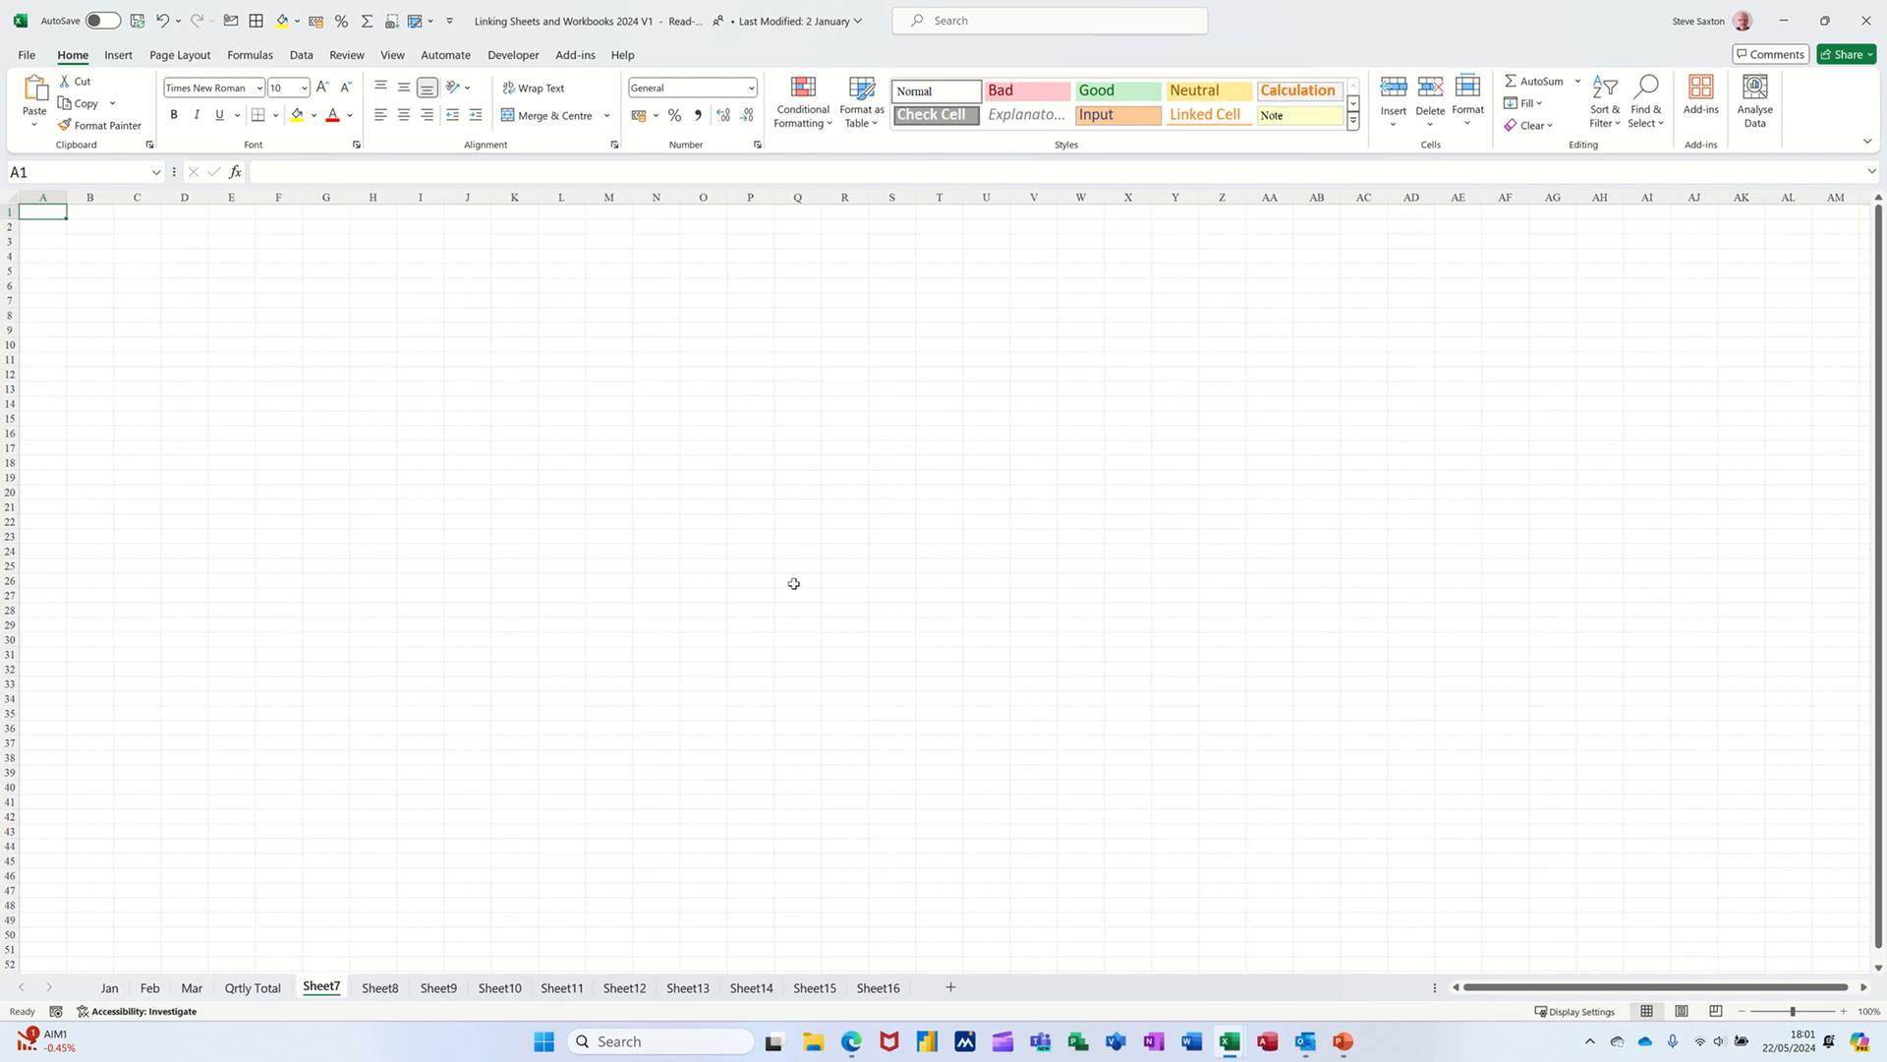
left_click(253, 986)
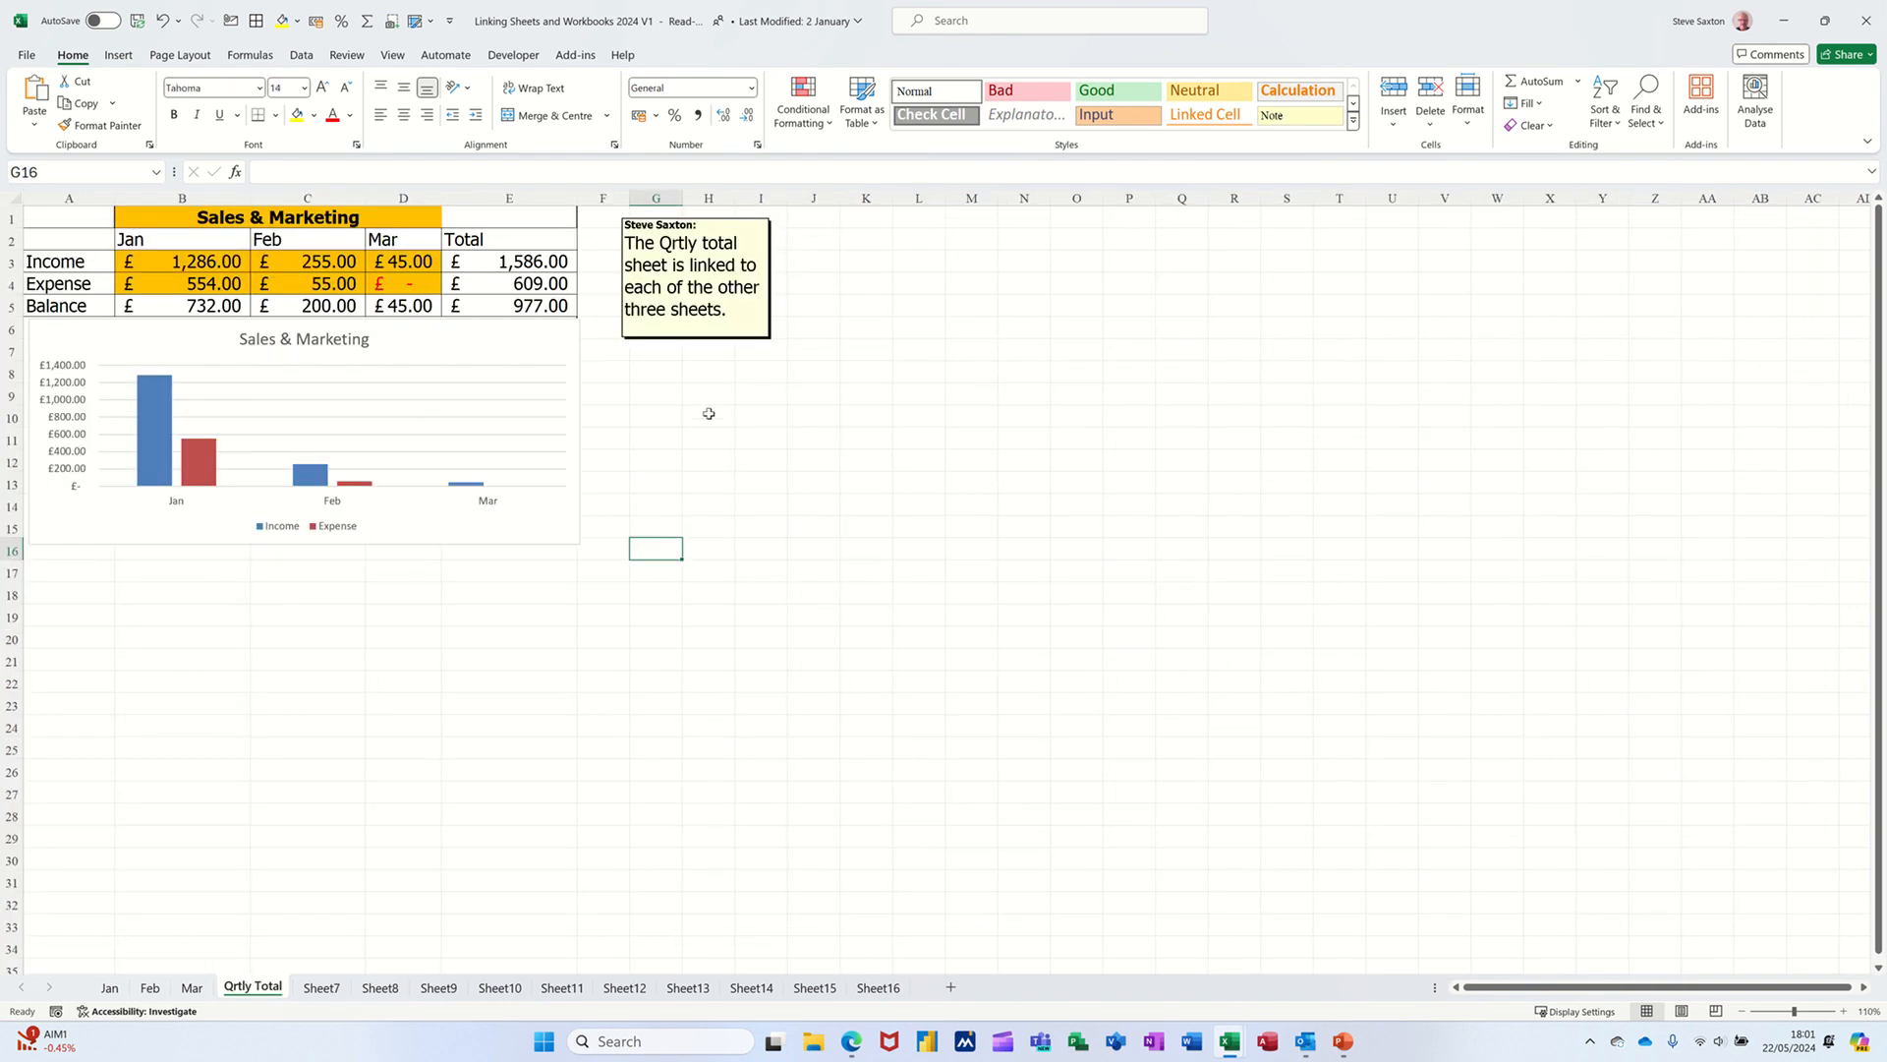
left_click(320, 987)
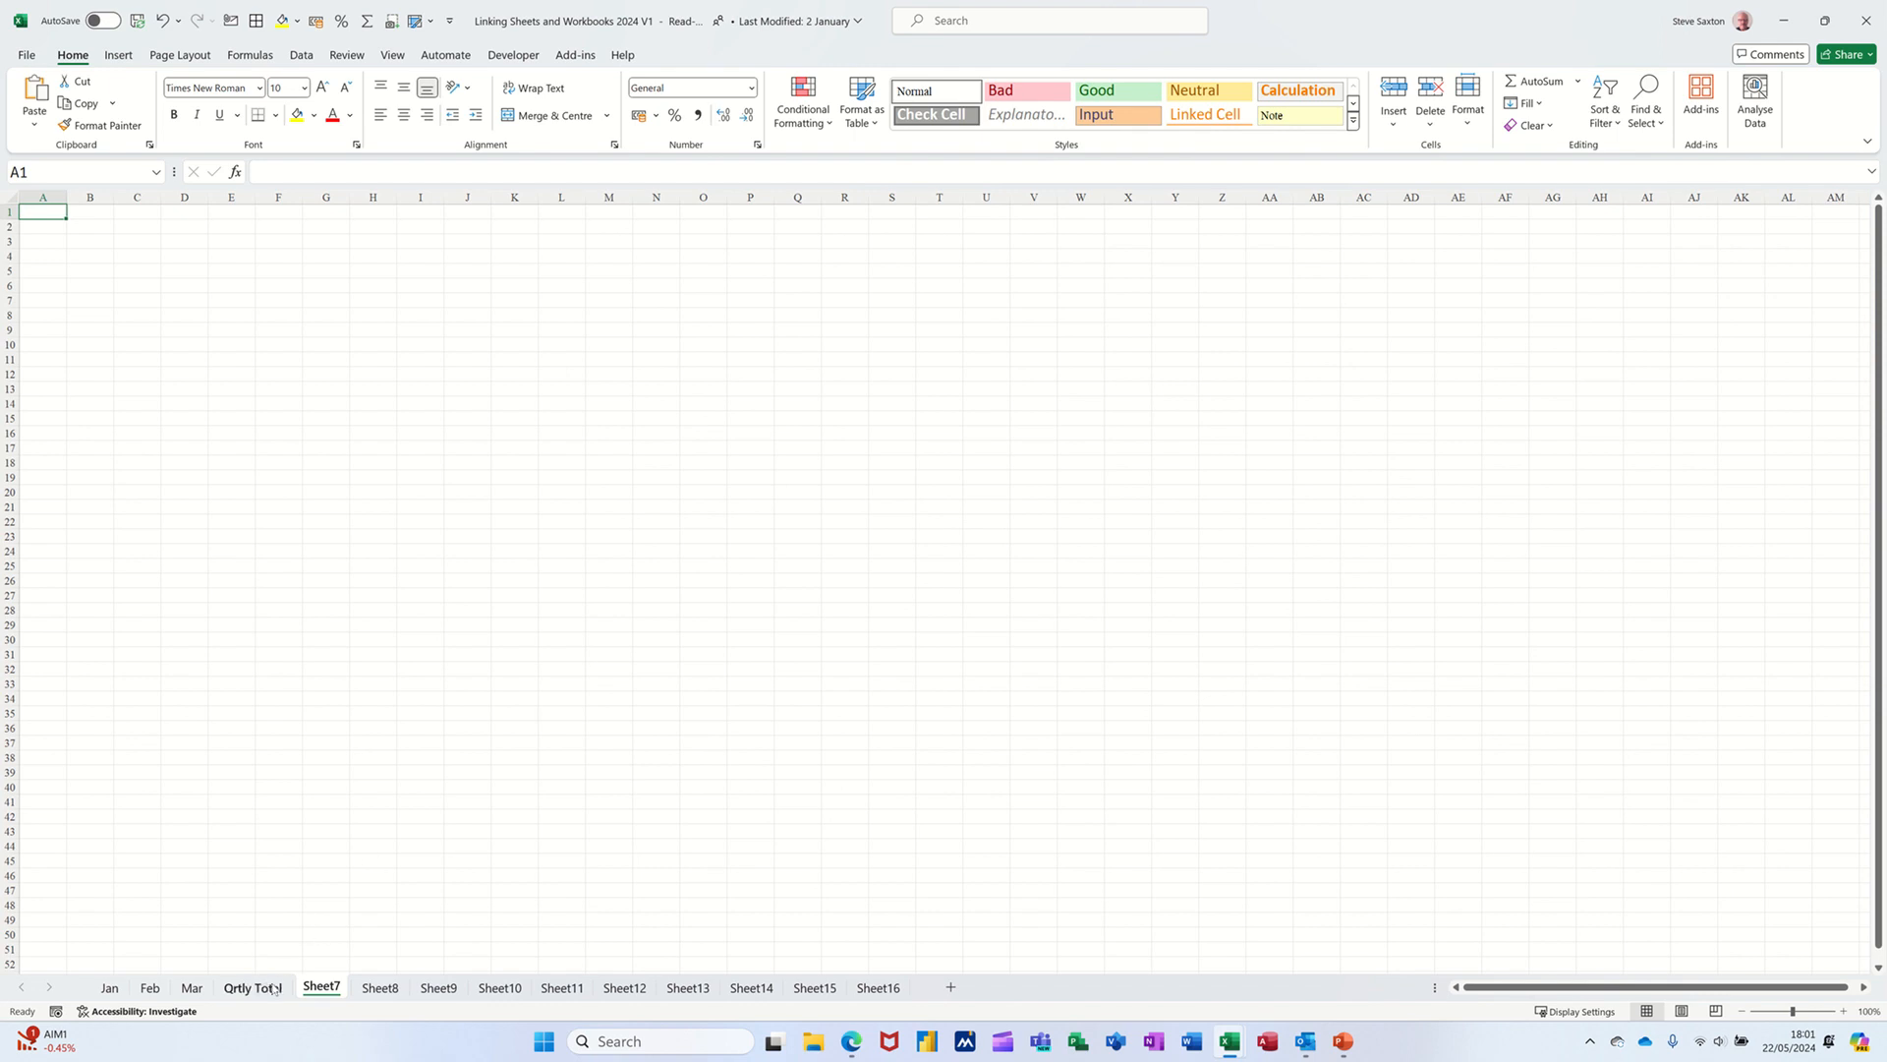
left_click(252, 986)
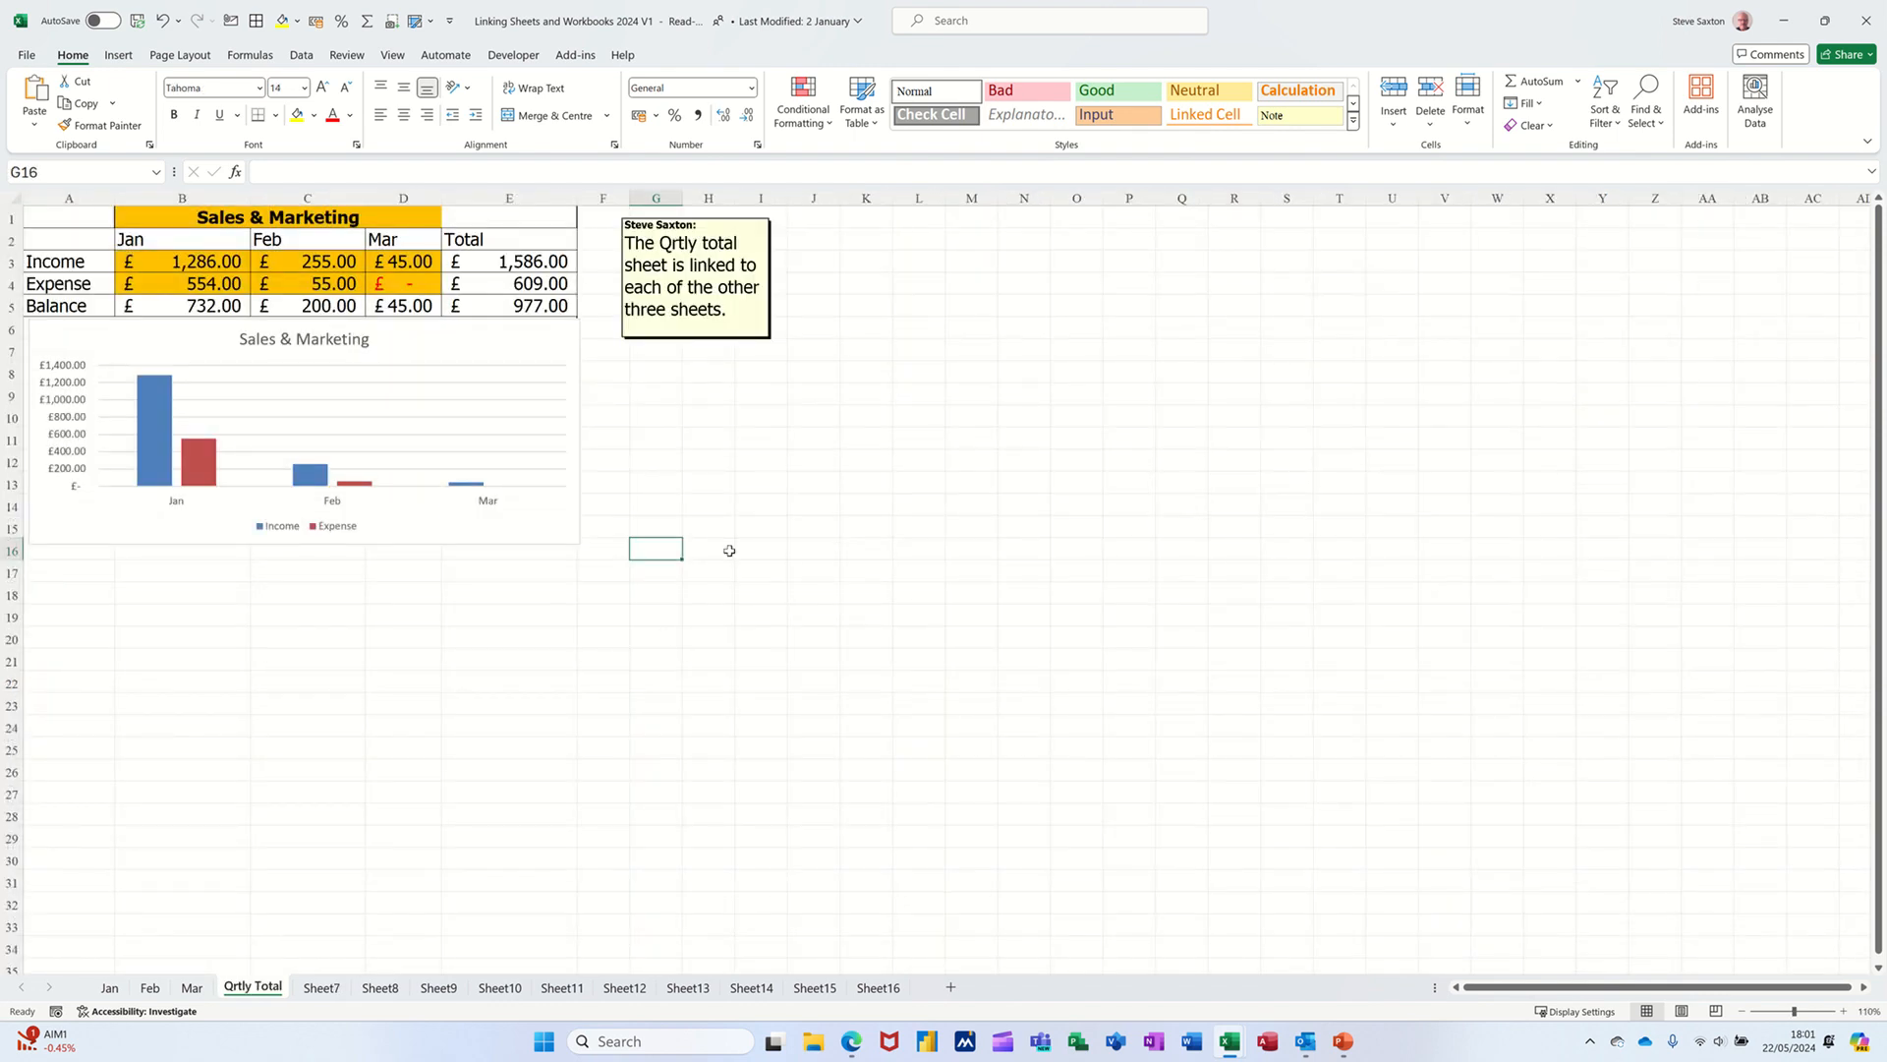
mouse_move(728, 535)
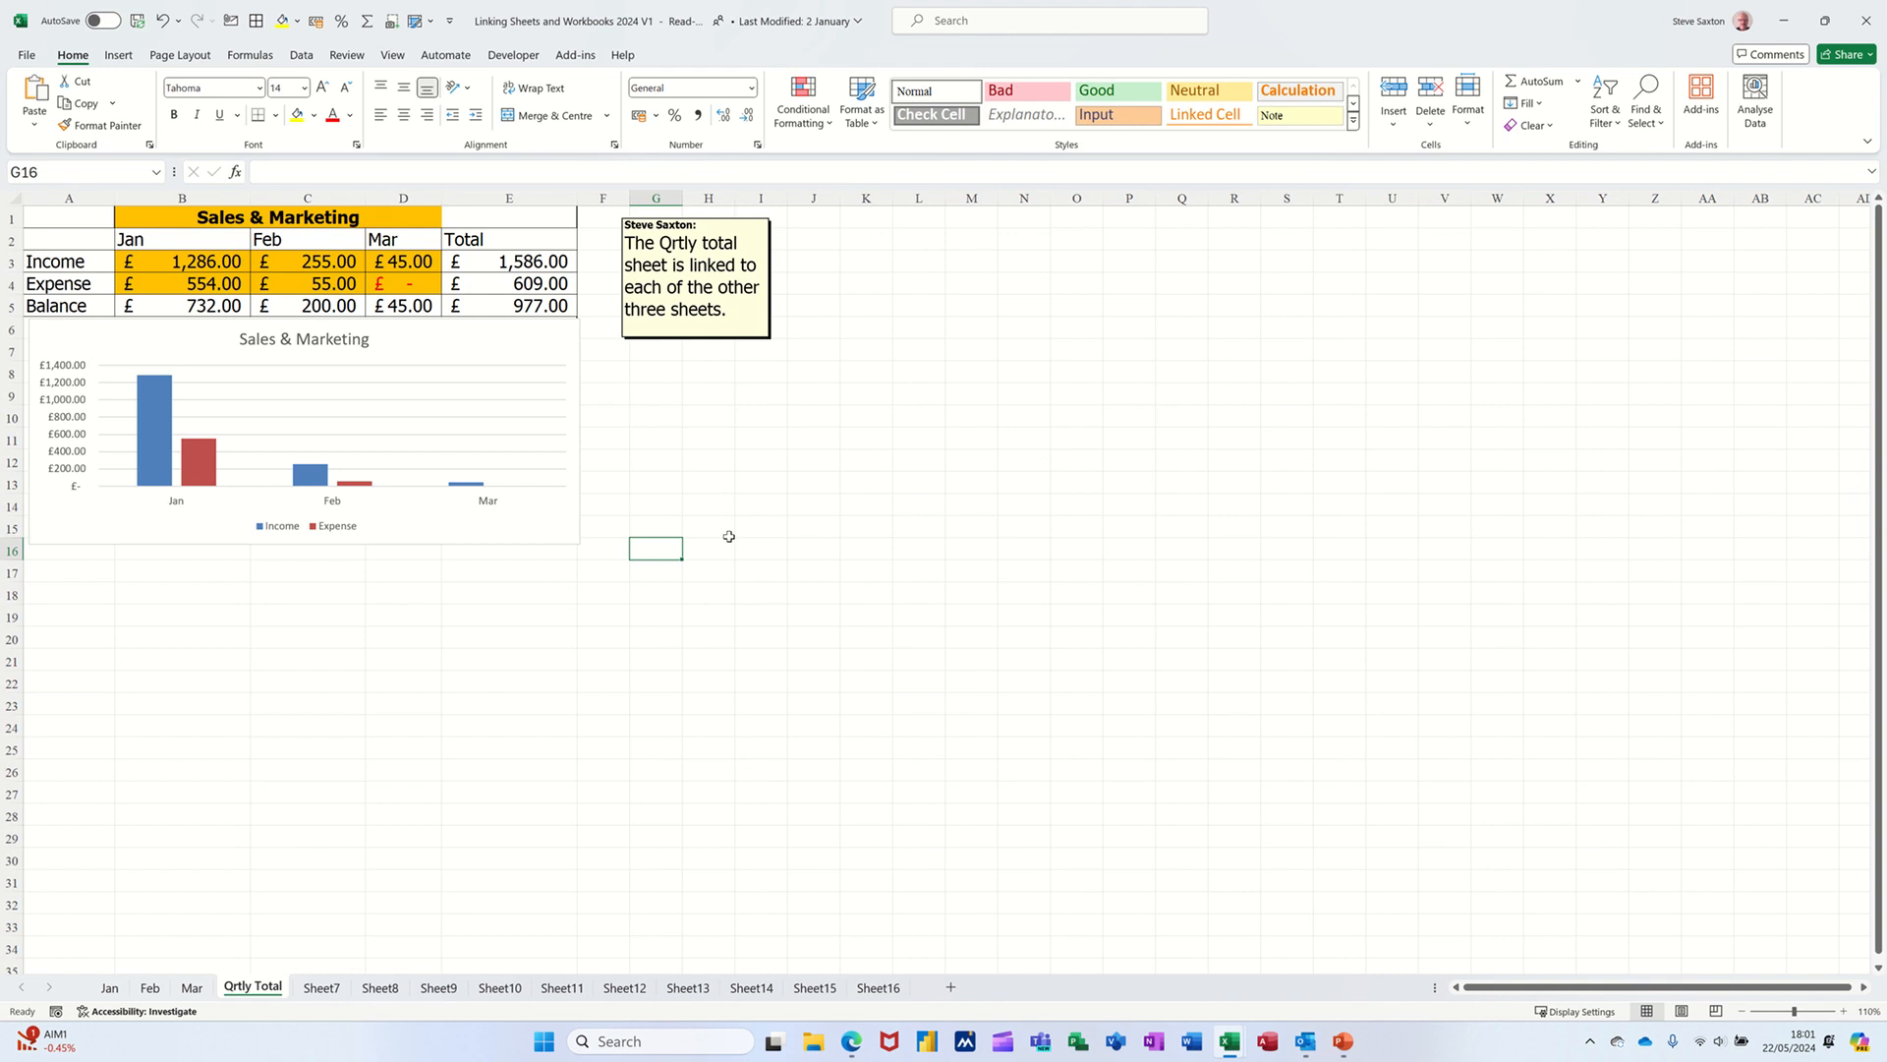
mouse_move(399, 431)
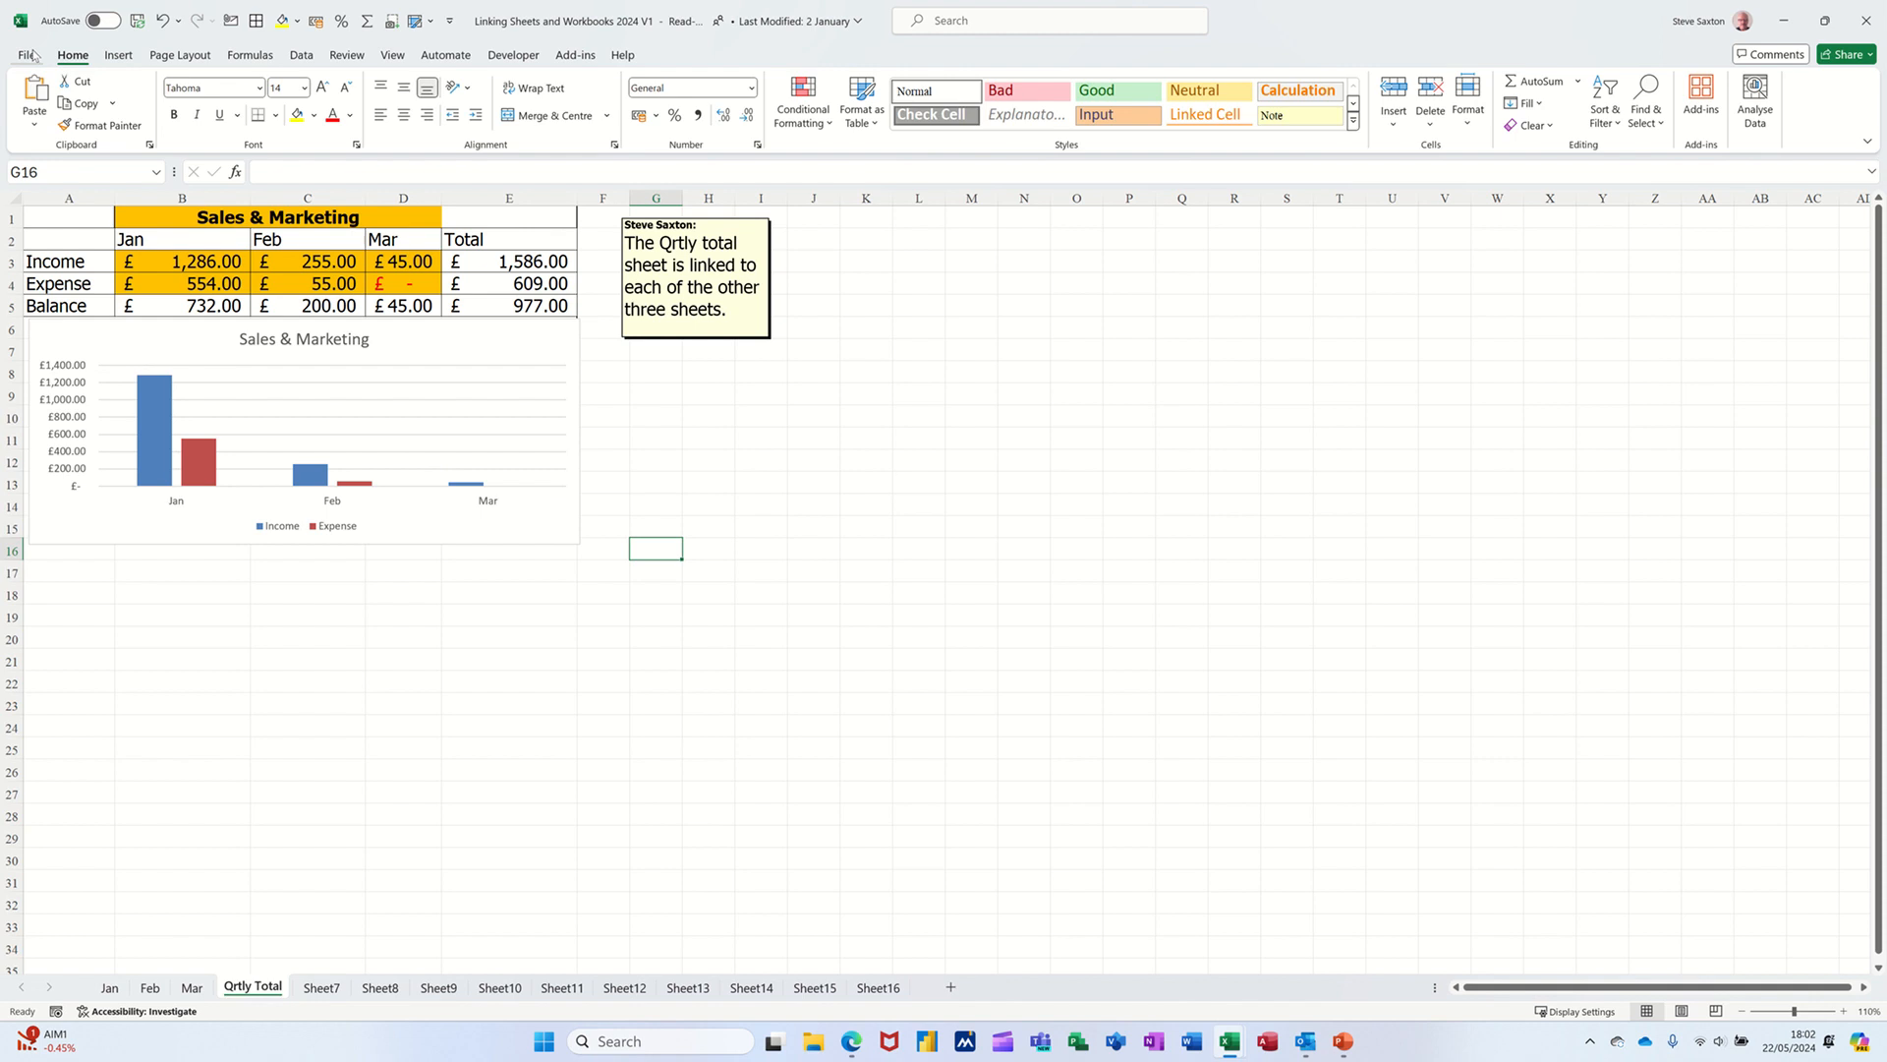
Protect the workbook structure from File > Info with a password, entered and confirmed
left_click(24, 56)
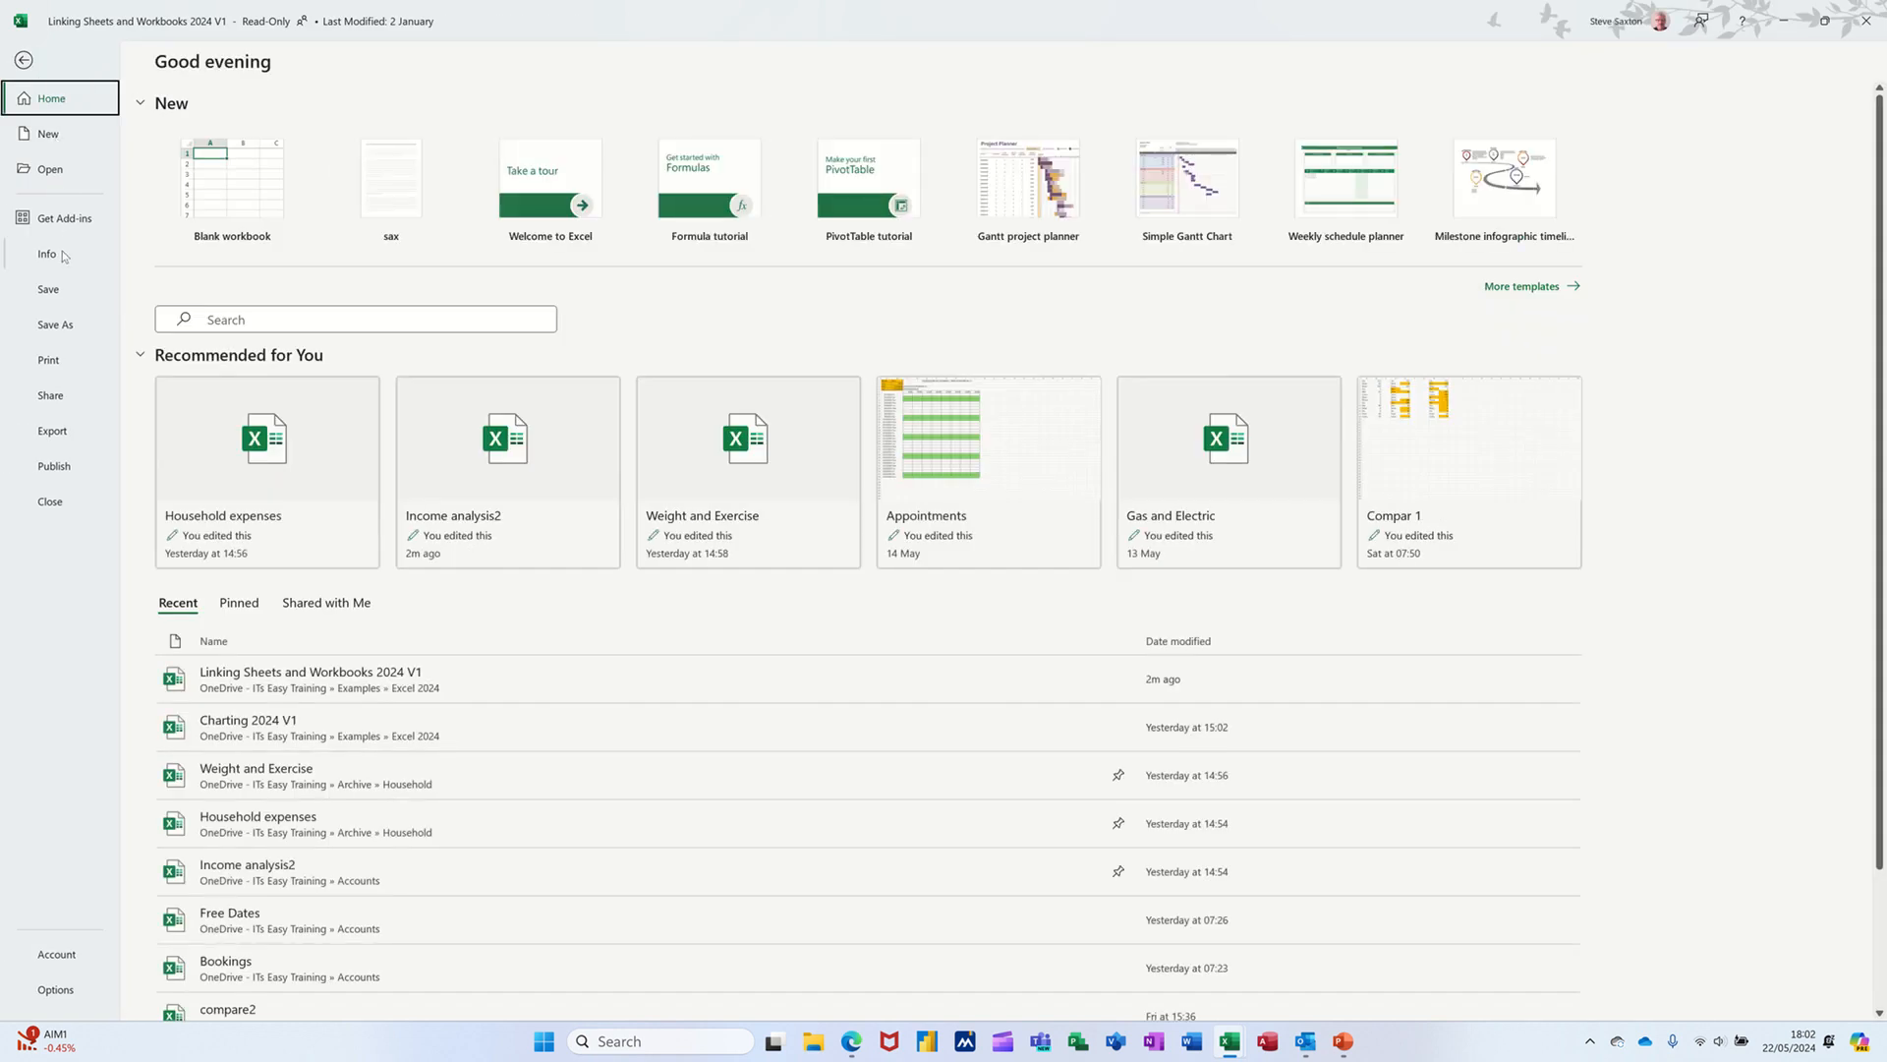
left_click(46, 254)
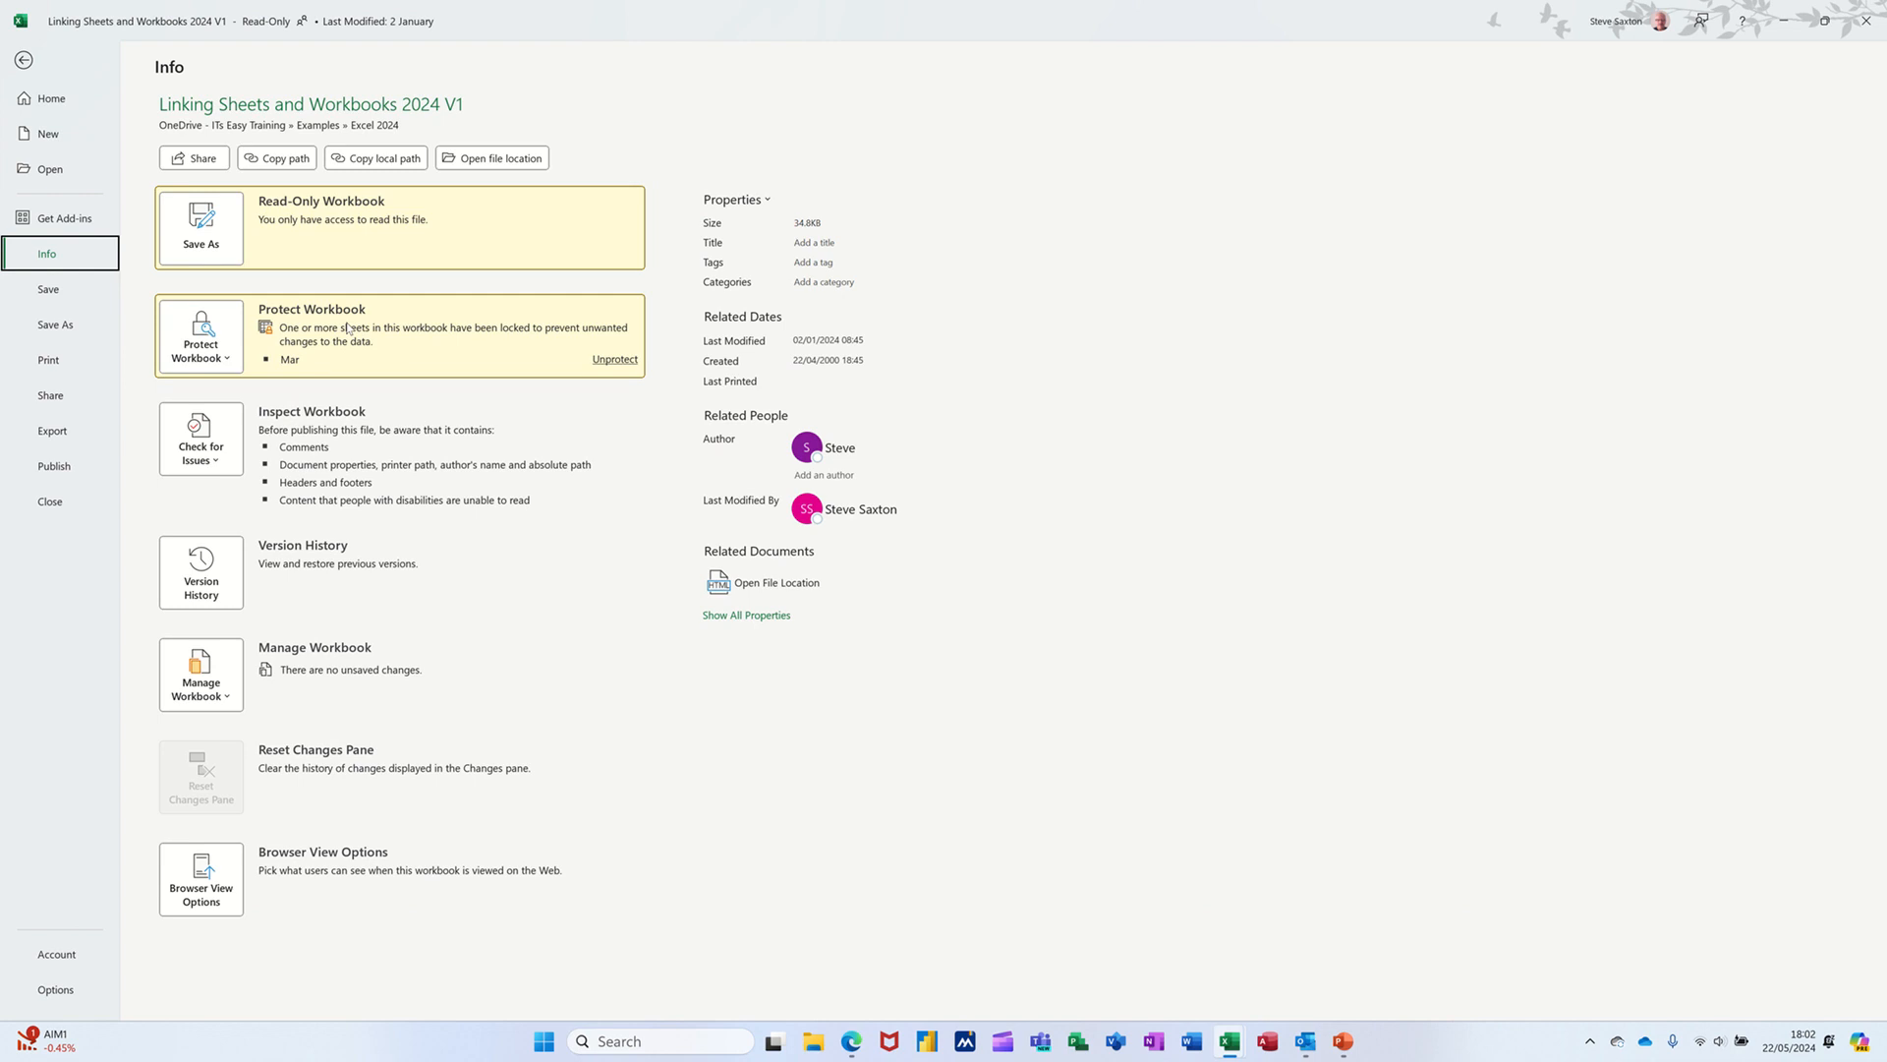
left_click(200, 335)
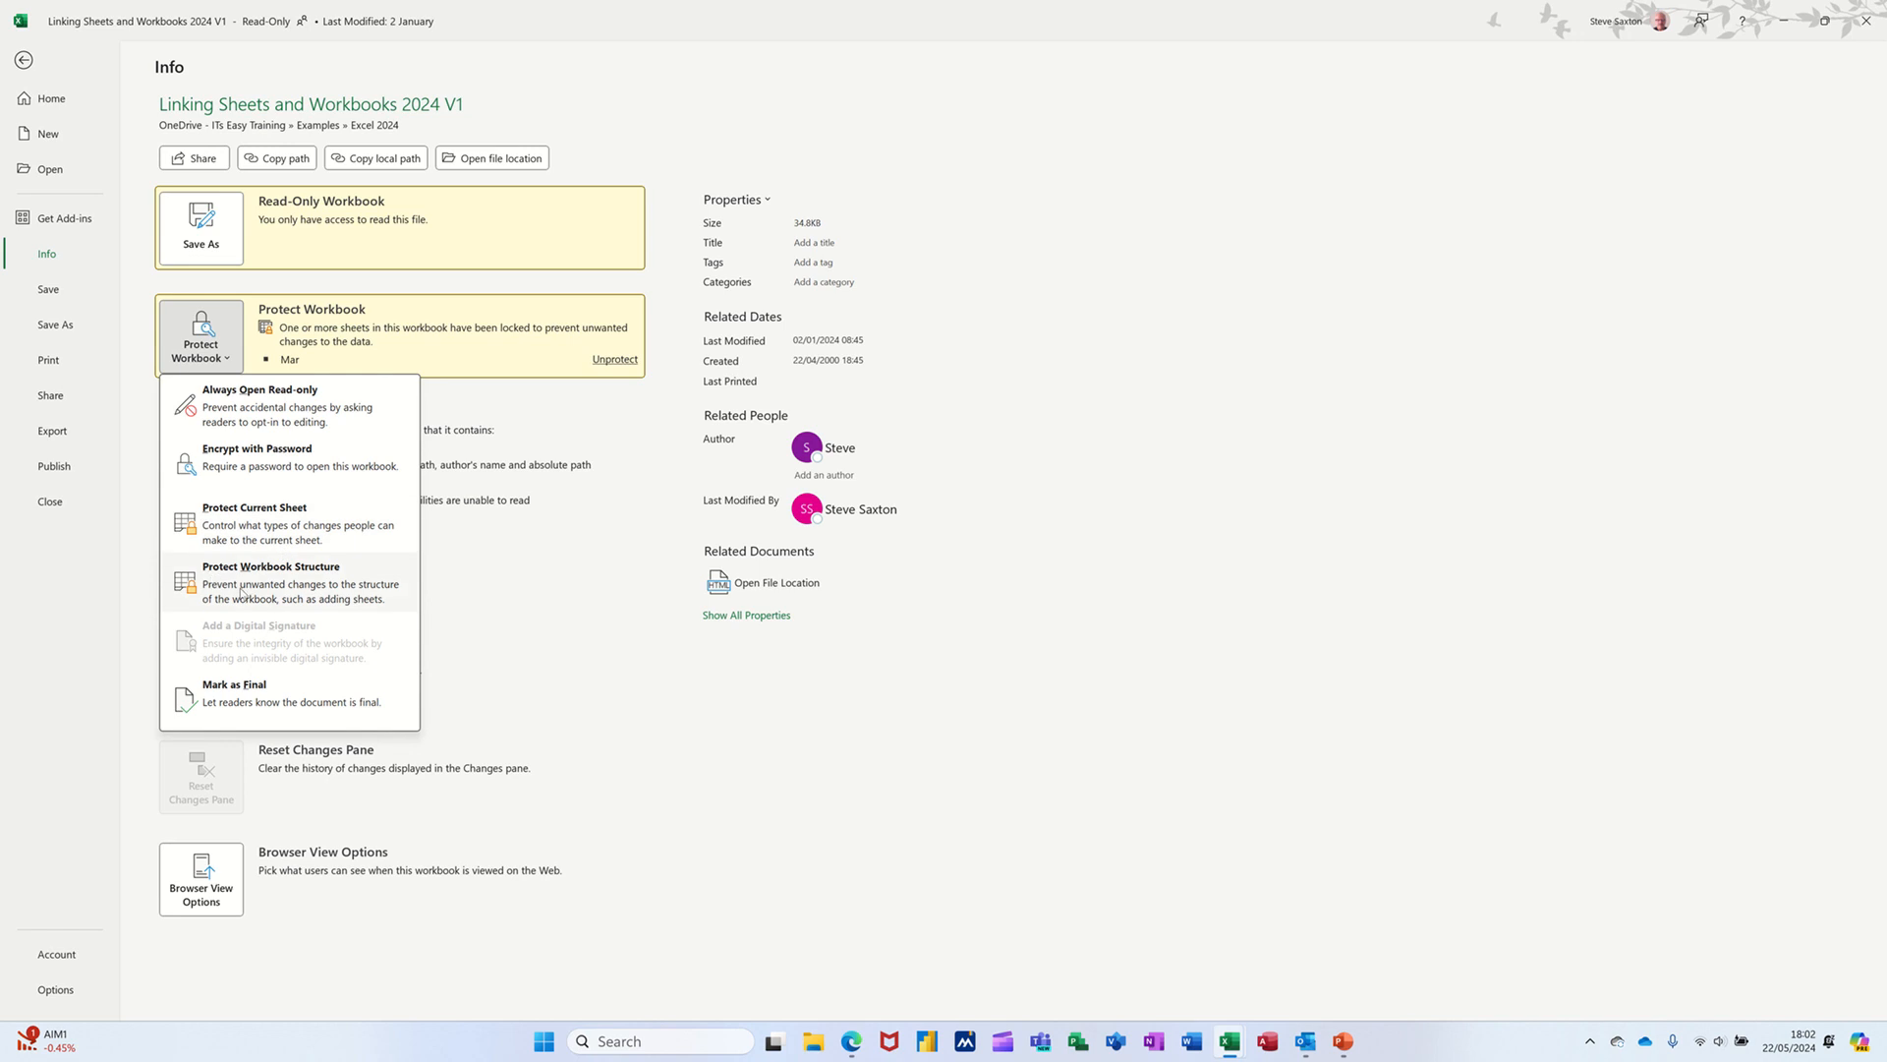
left_click(270, 575)
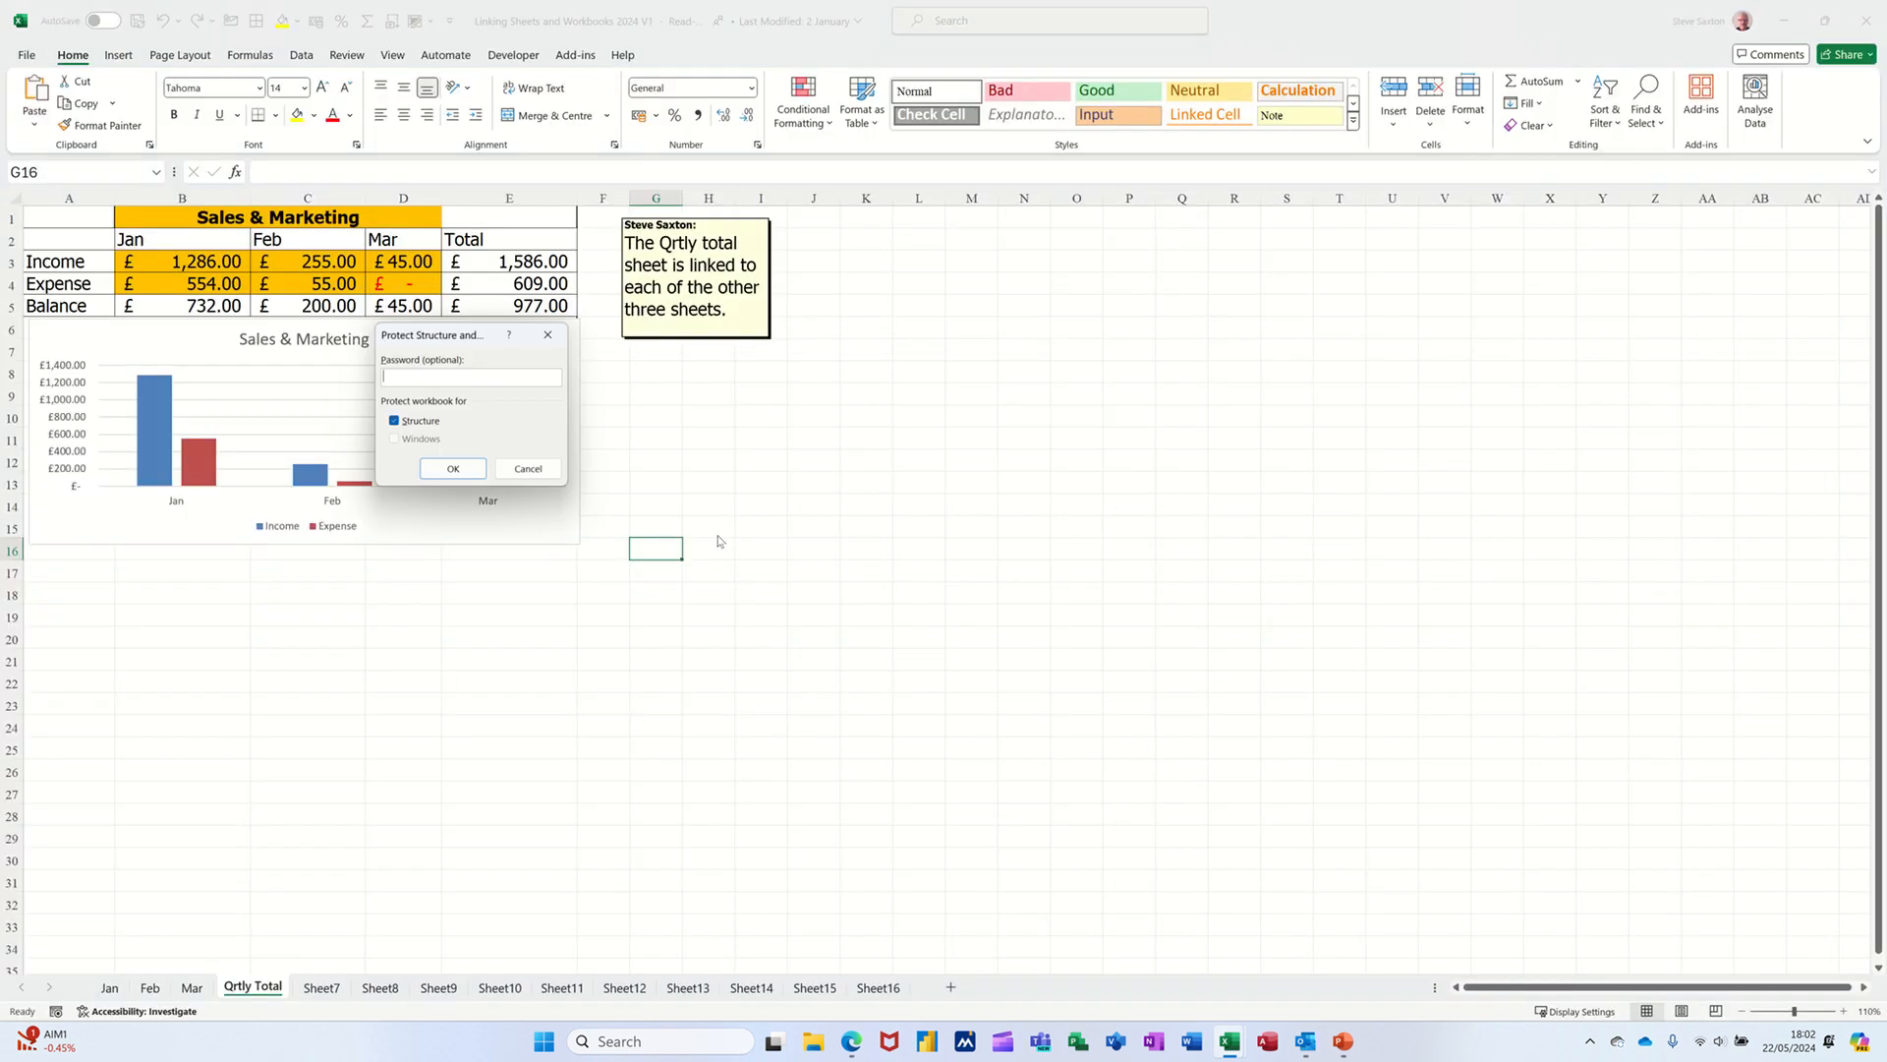
mouse_move(756, 499)
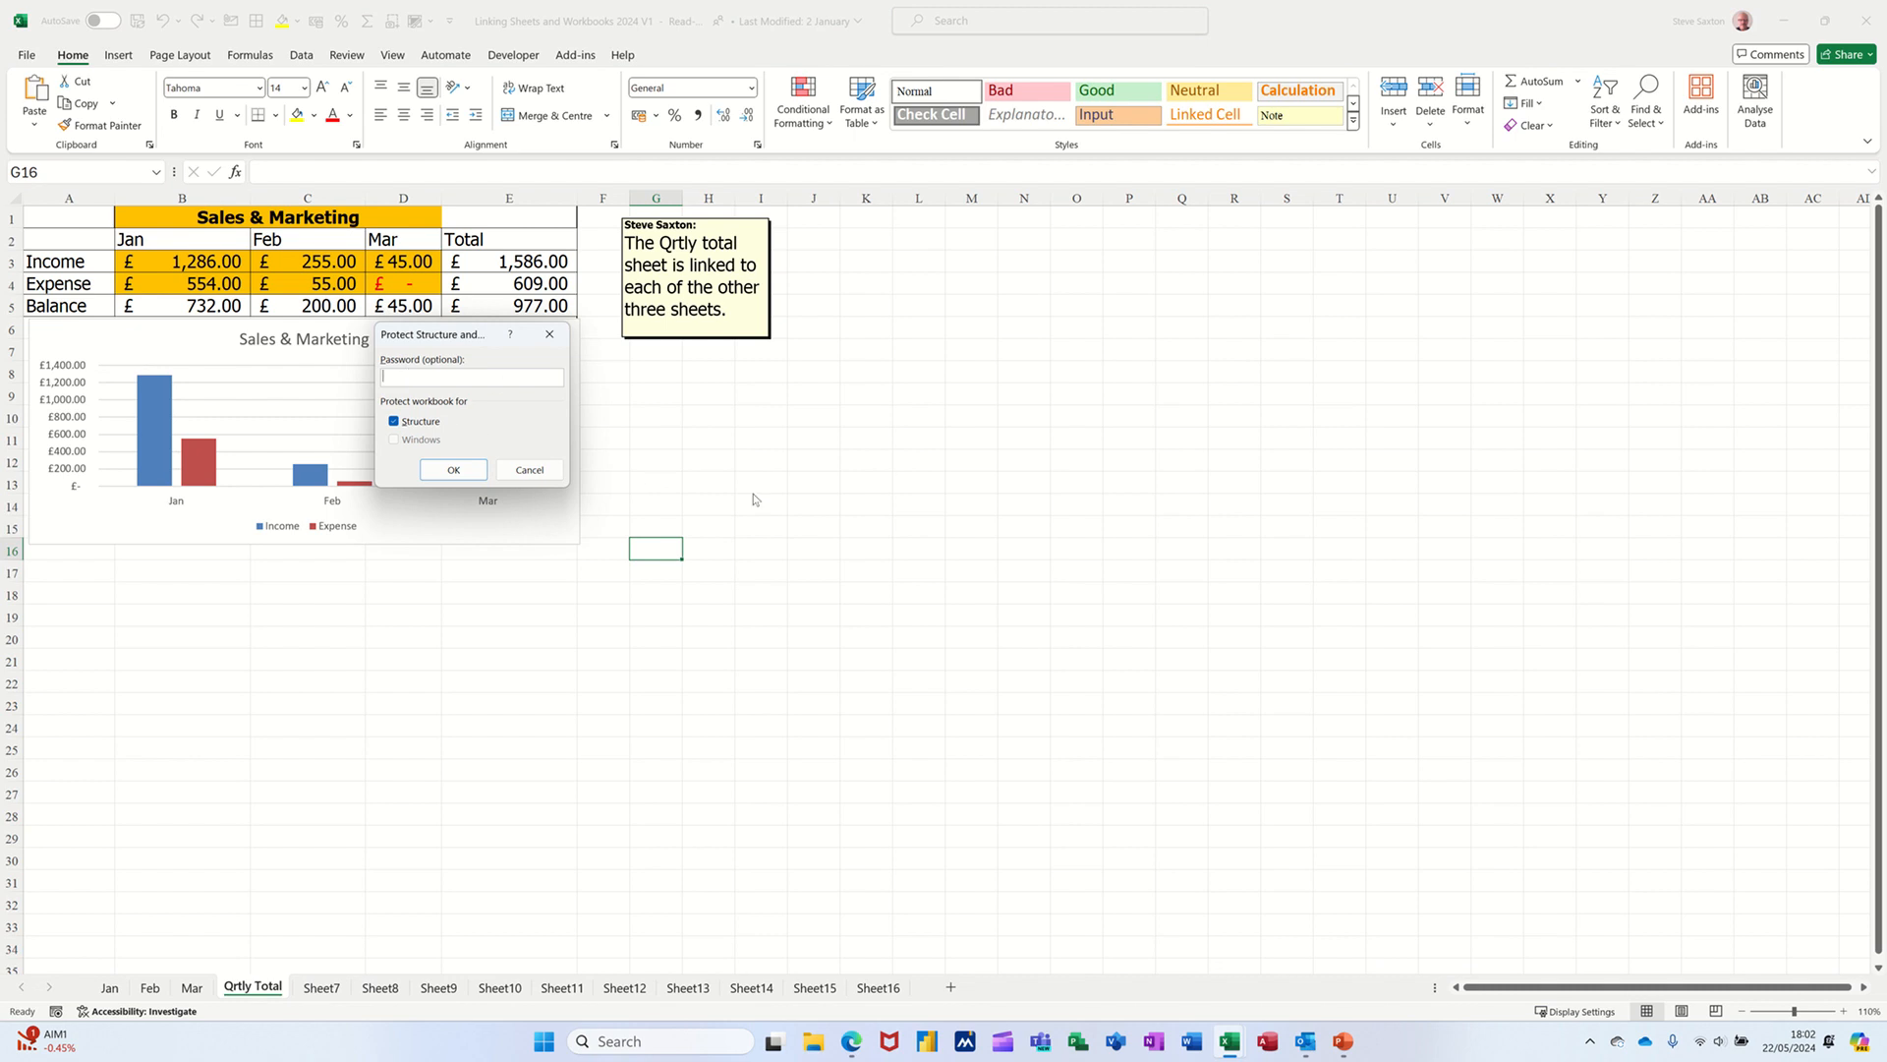
type("•••")
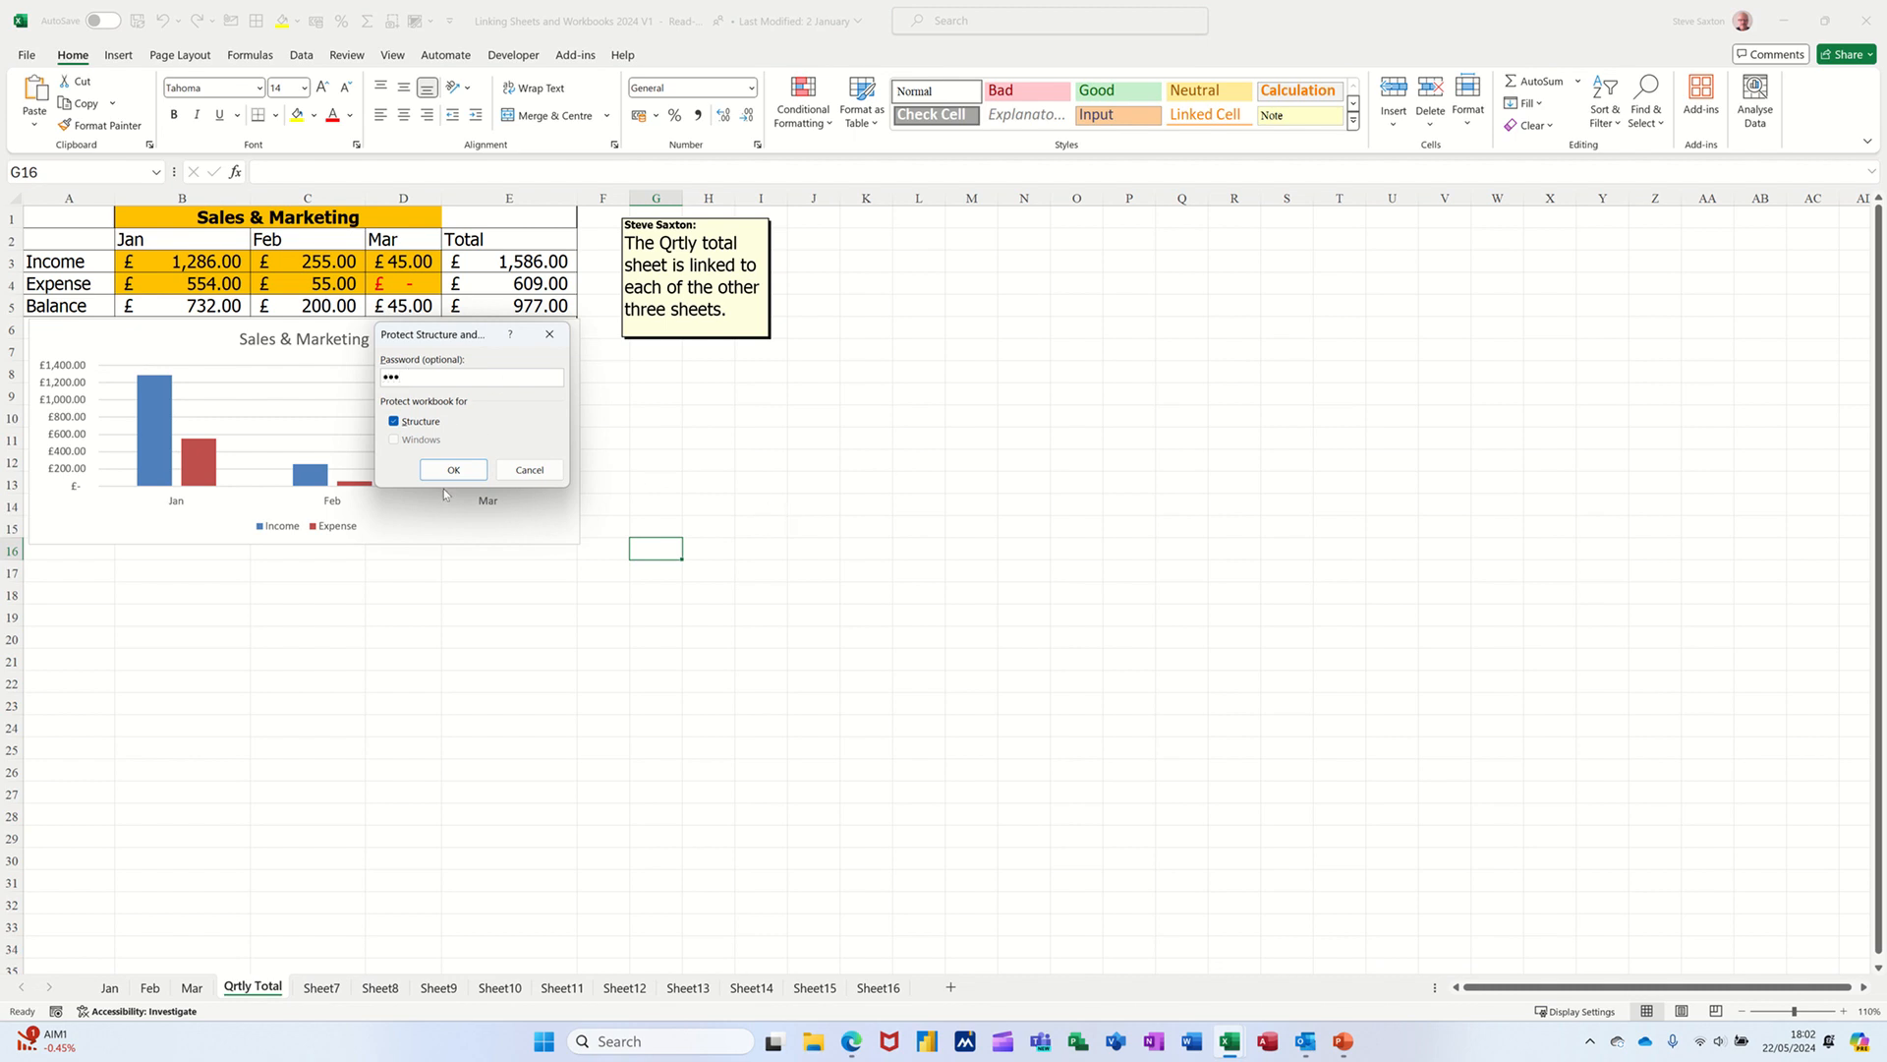
left_click(453, 470)
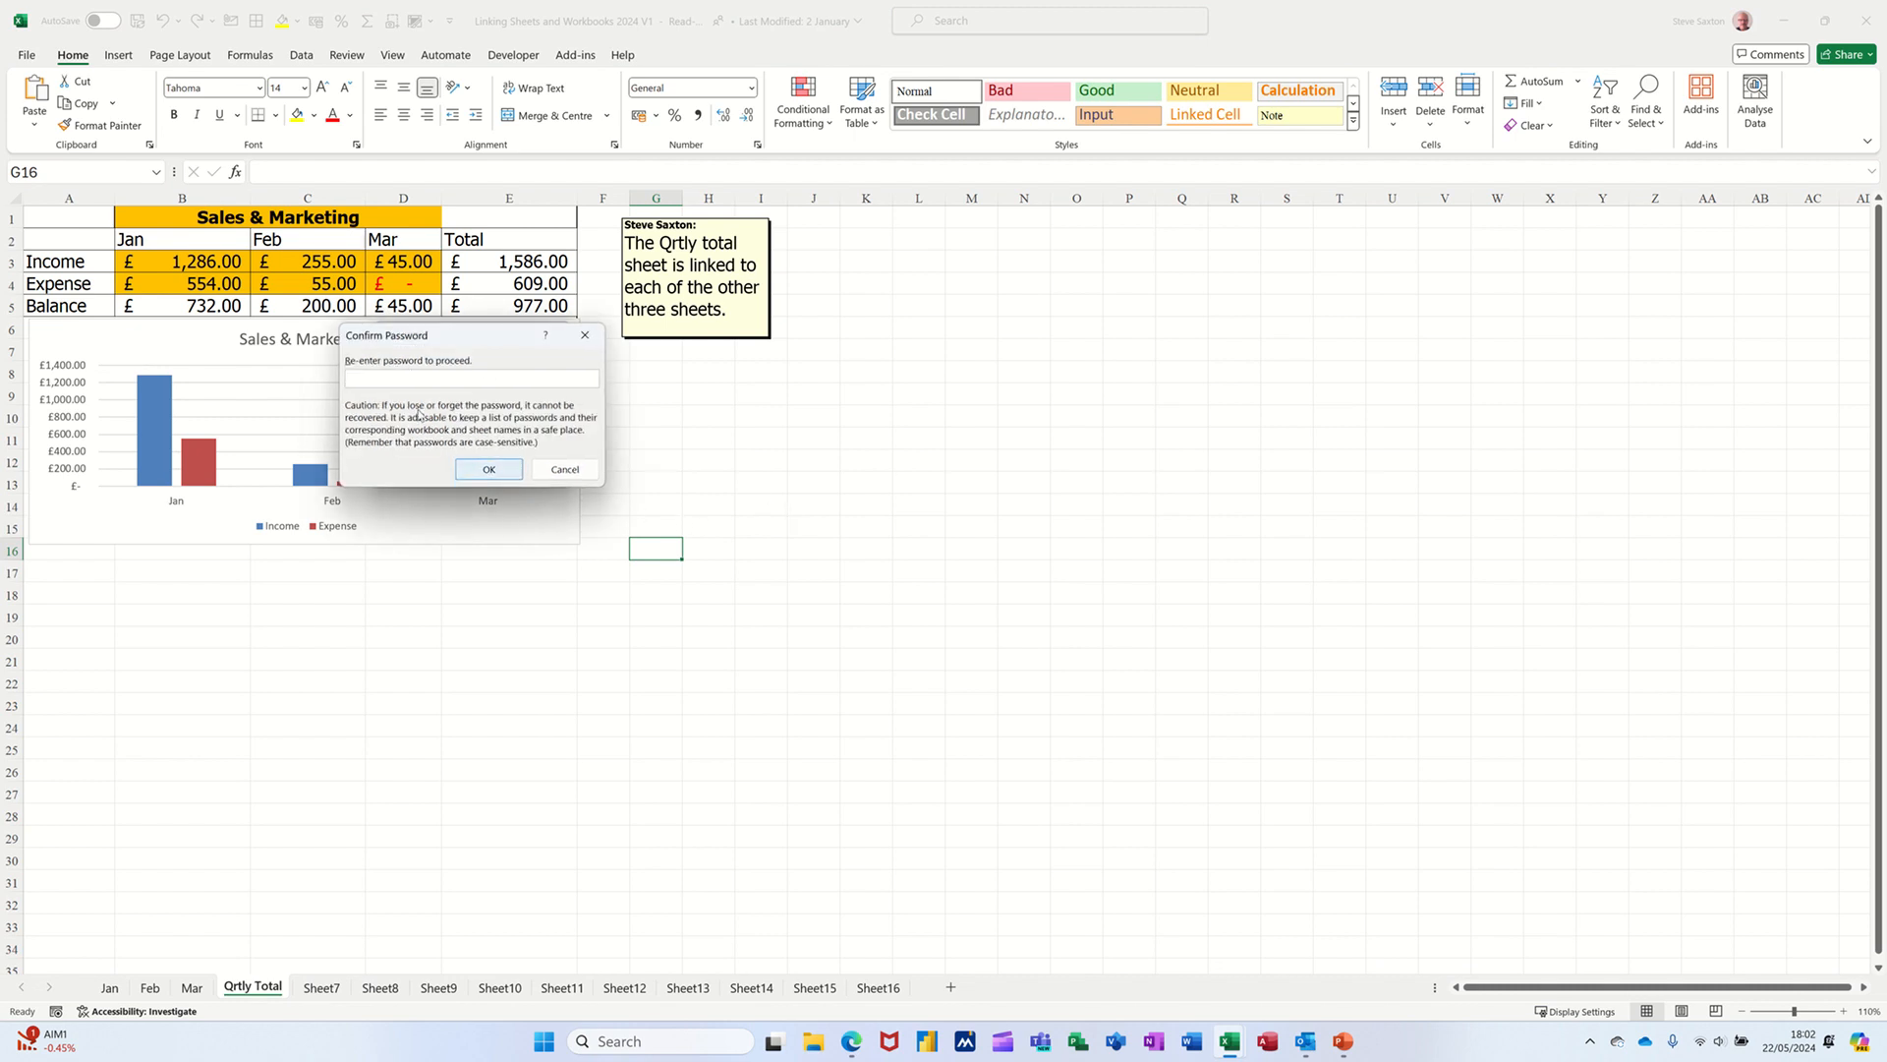
type("***")
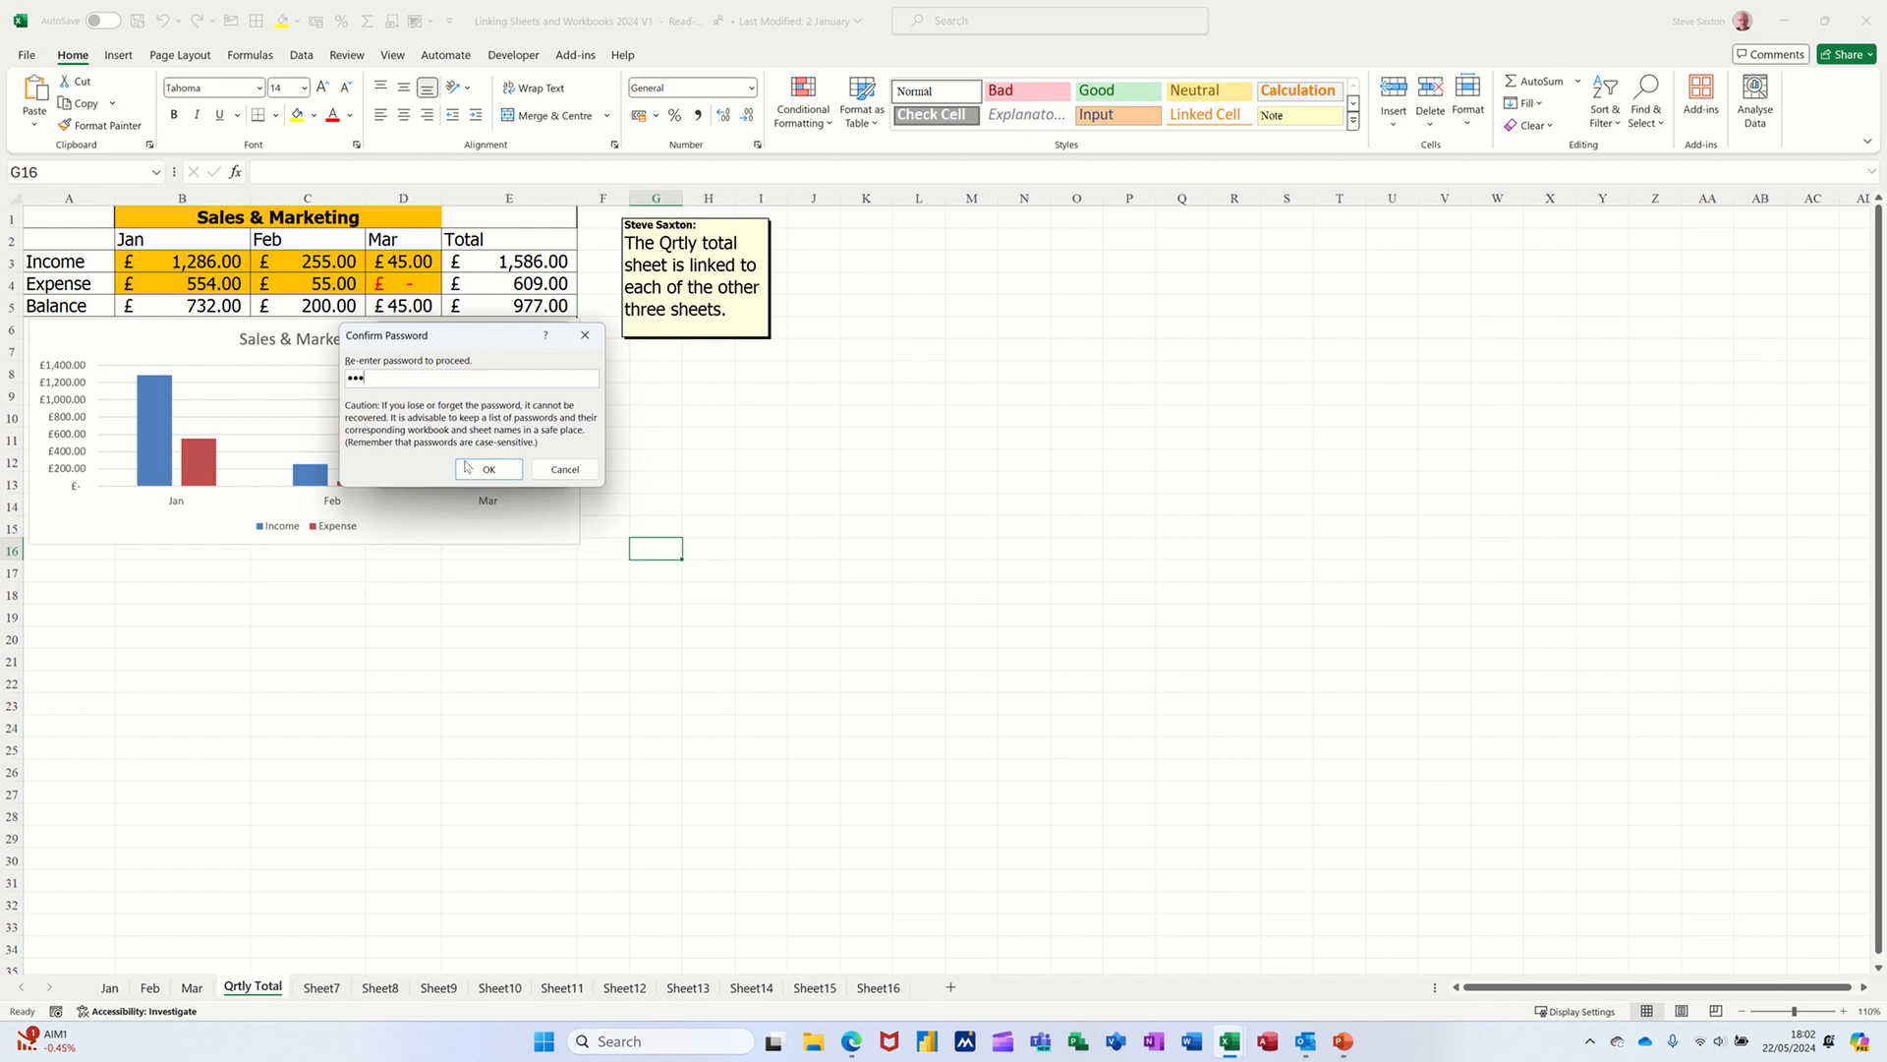
left_click(489, 469)
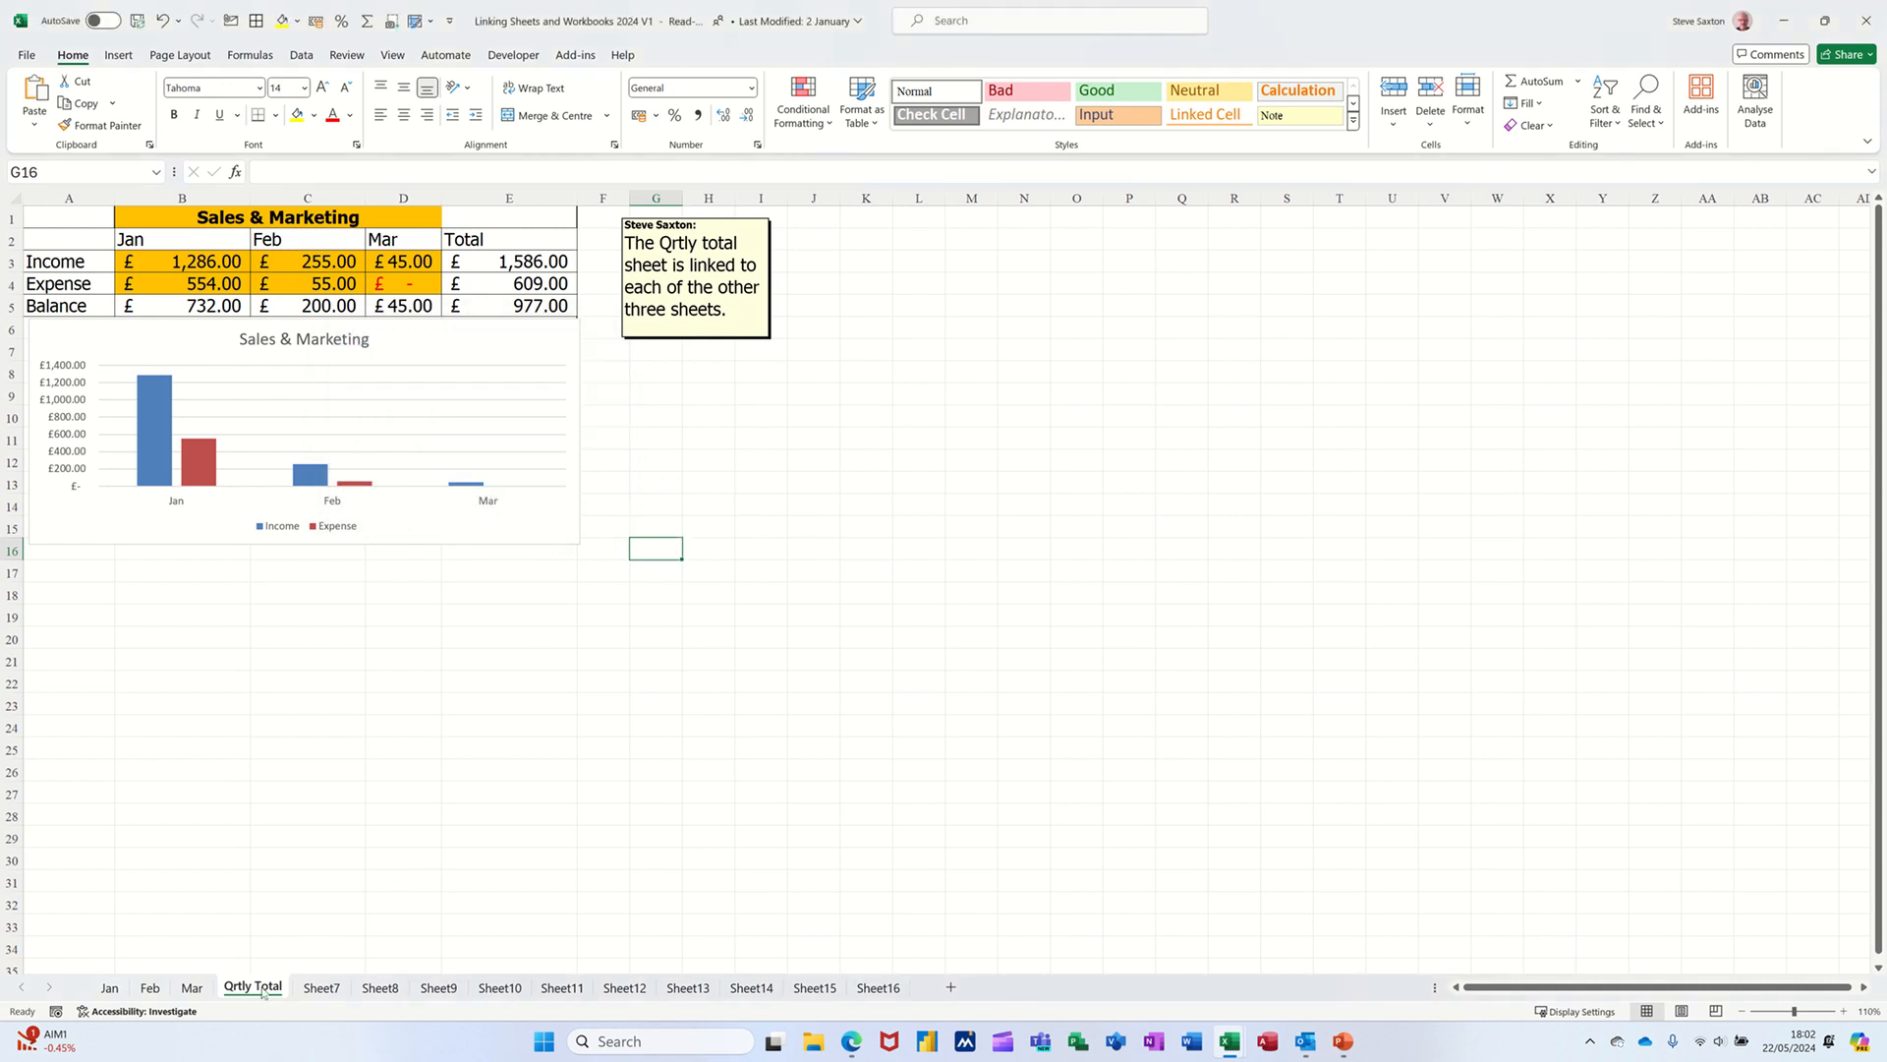
Confirm the Qrtly Total tab can't be deleted and enter test text 'dsafdff' in G16
right_click(252, 987)
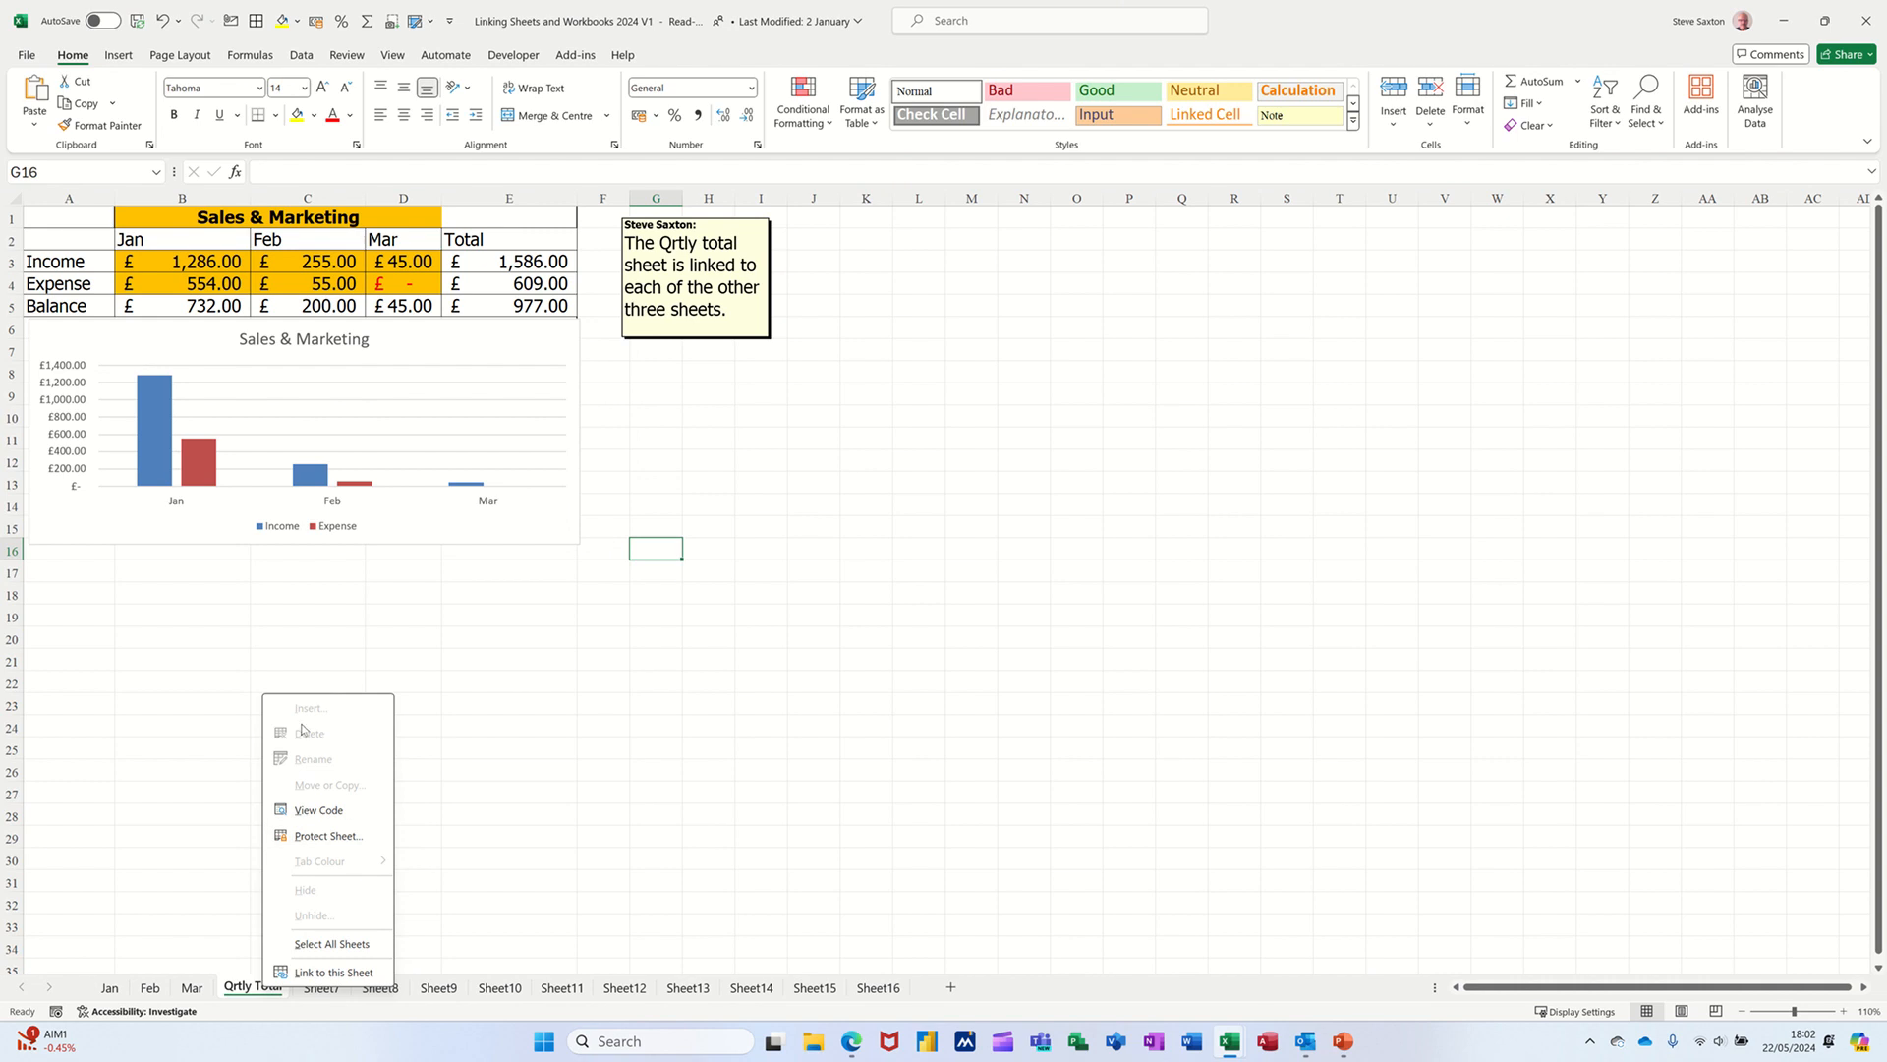
mouse_move(715, 626)
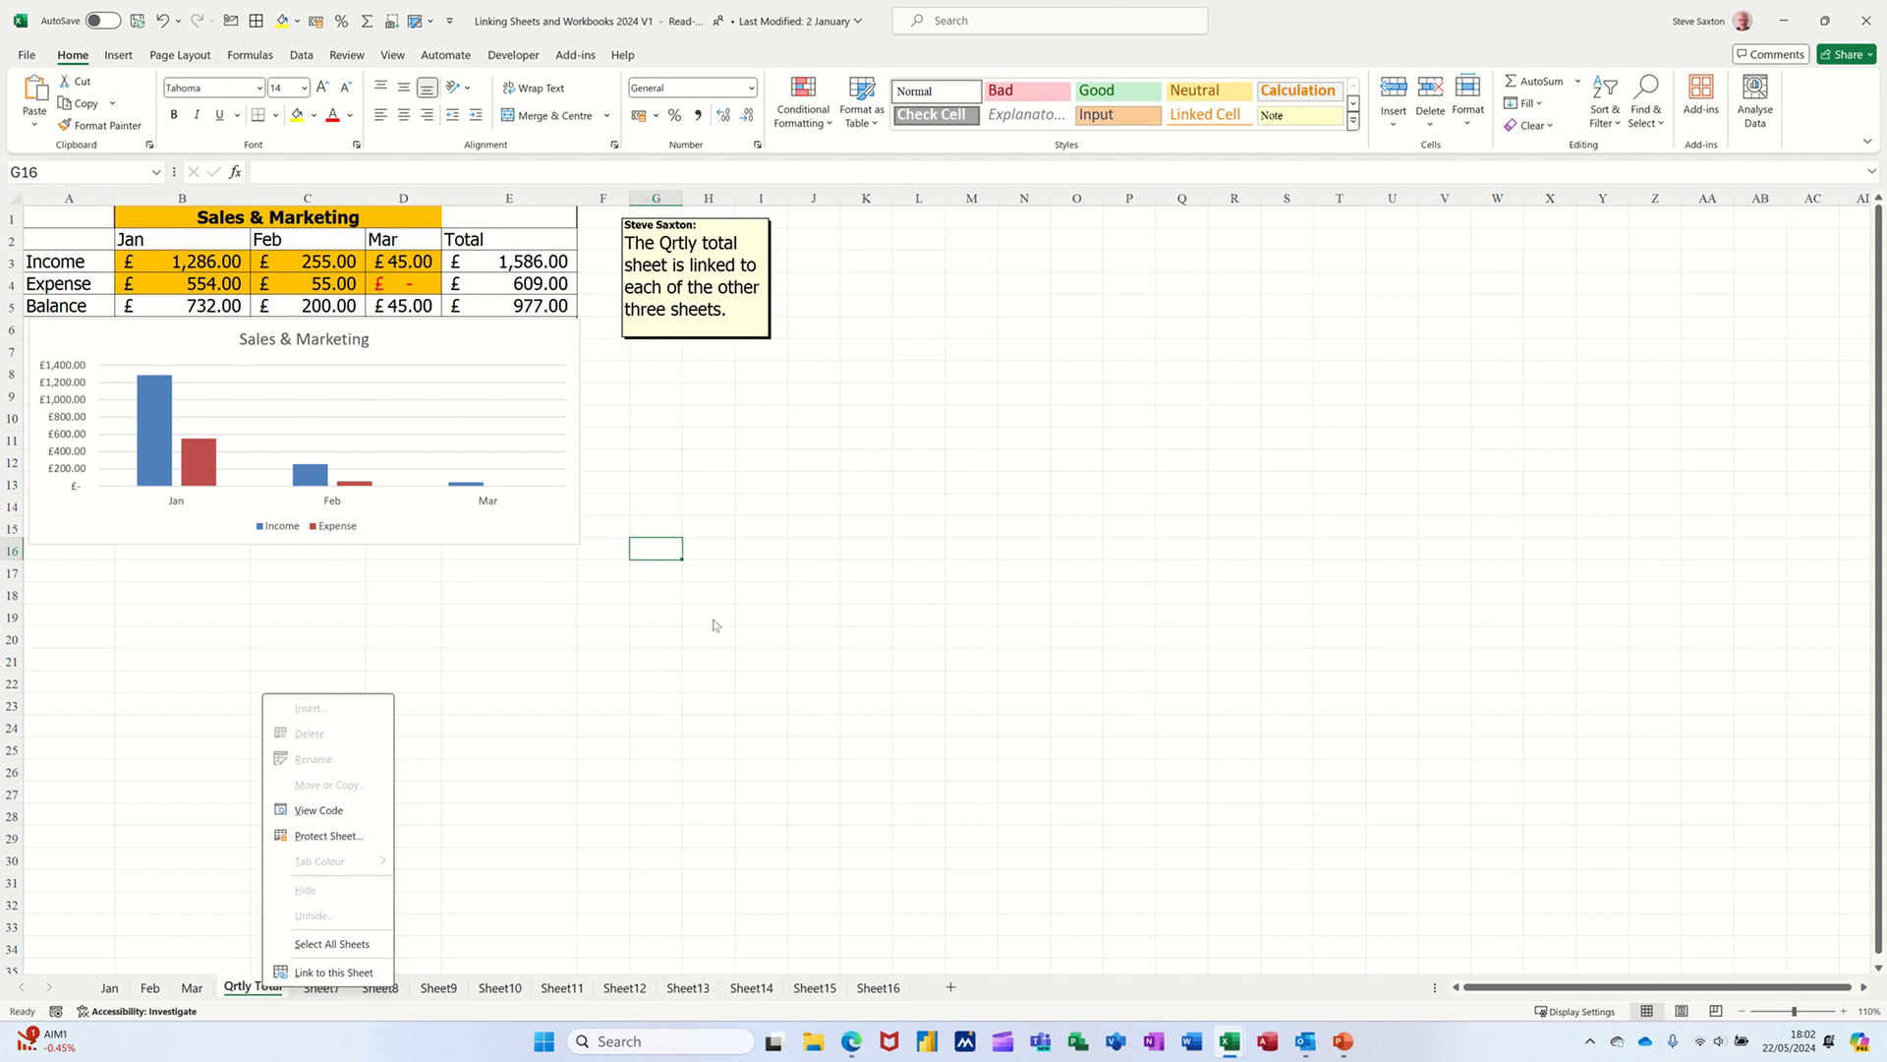
type("dsafdff")
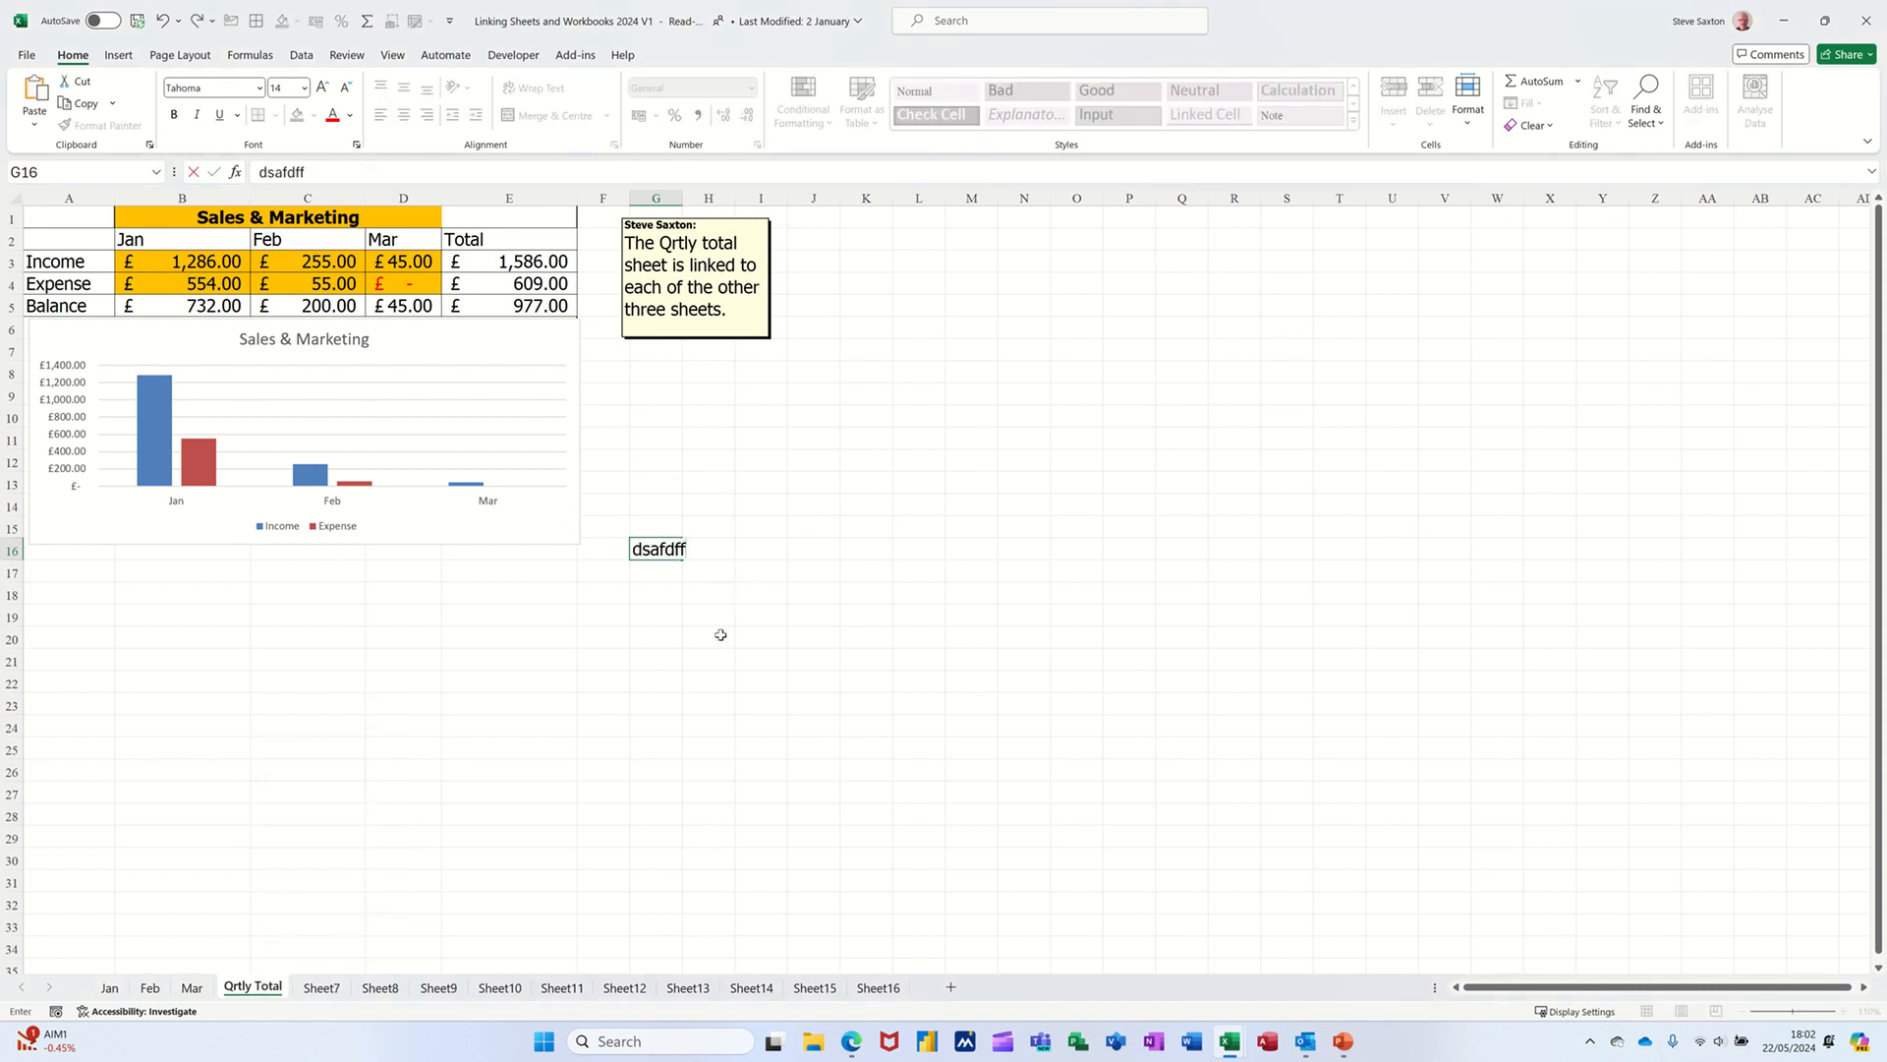
key("Enter")
type("fgfg")
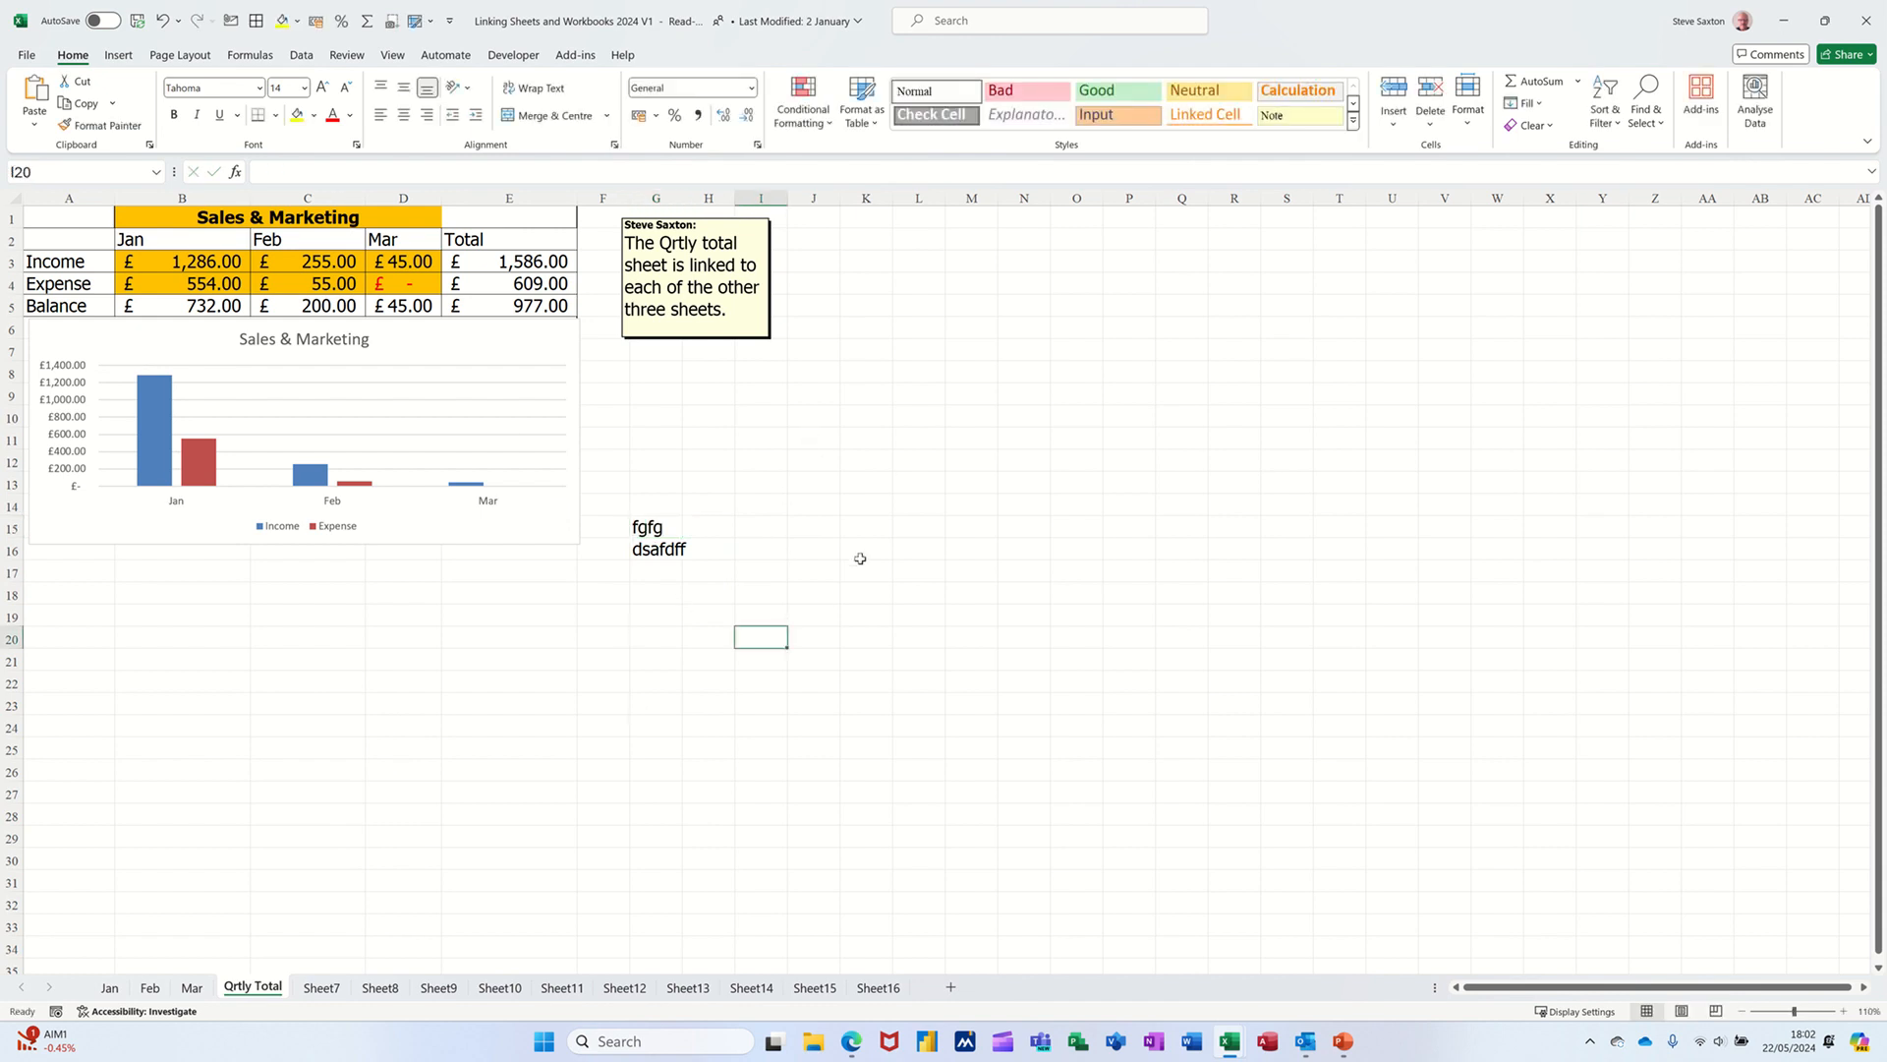
Protect the Qrtly Total sheet, dismiss the edit warning, and revisit Mar and Qrtly Total
left_click(1469, 95)
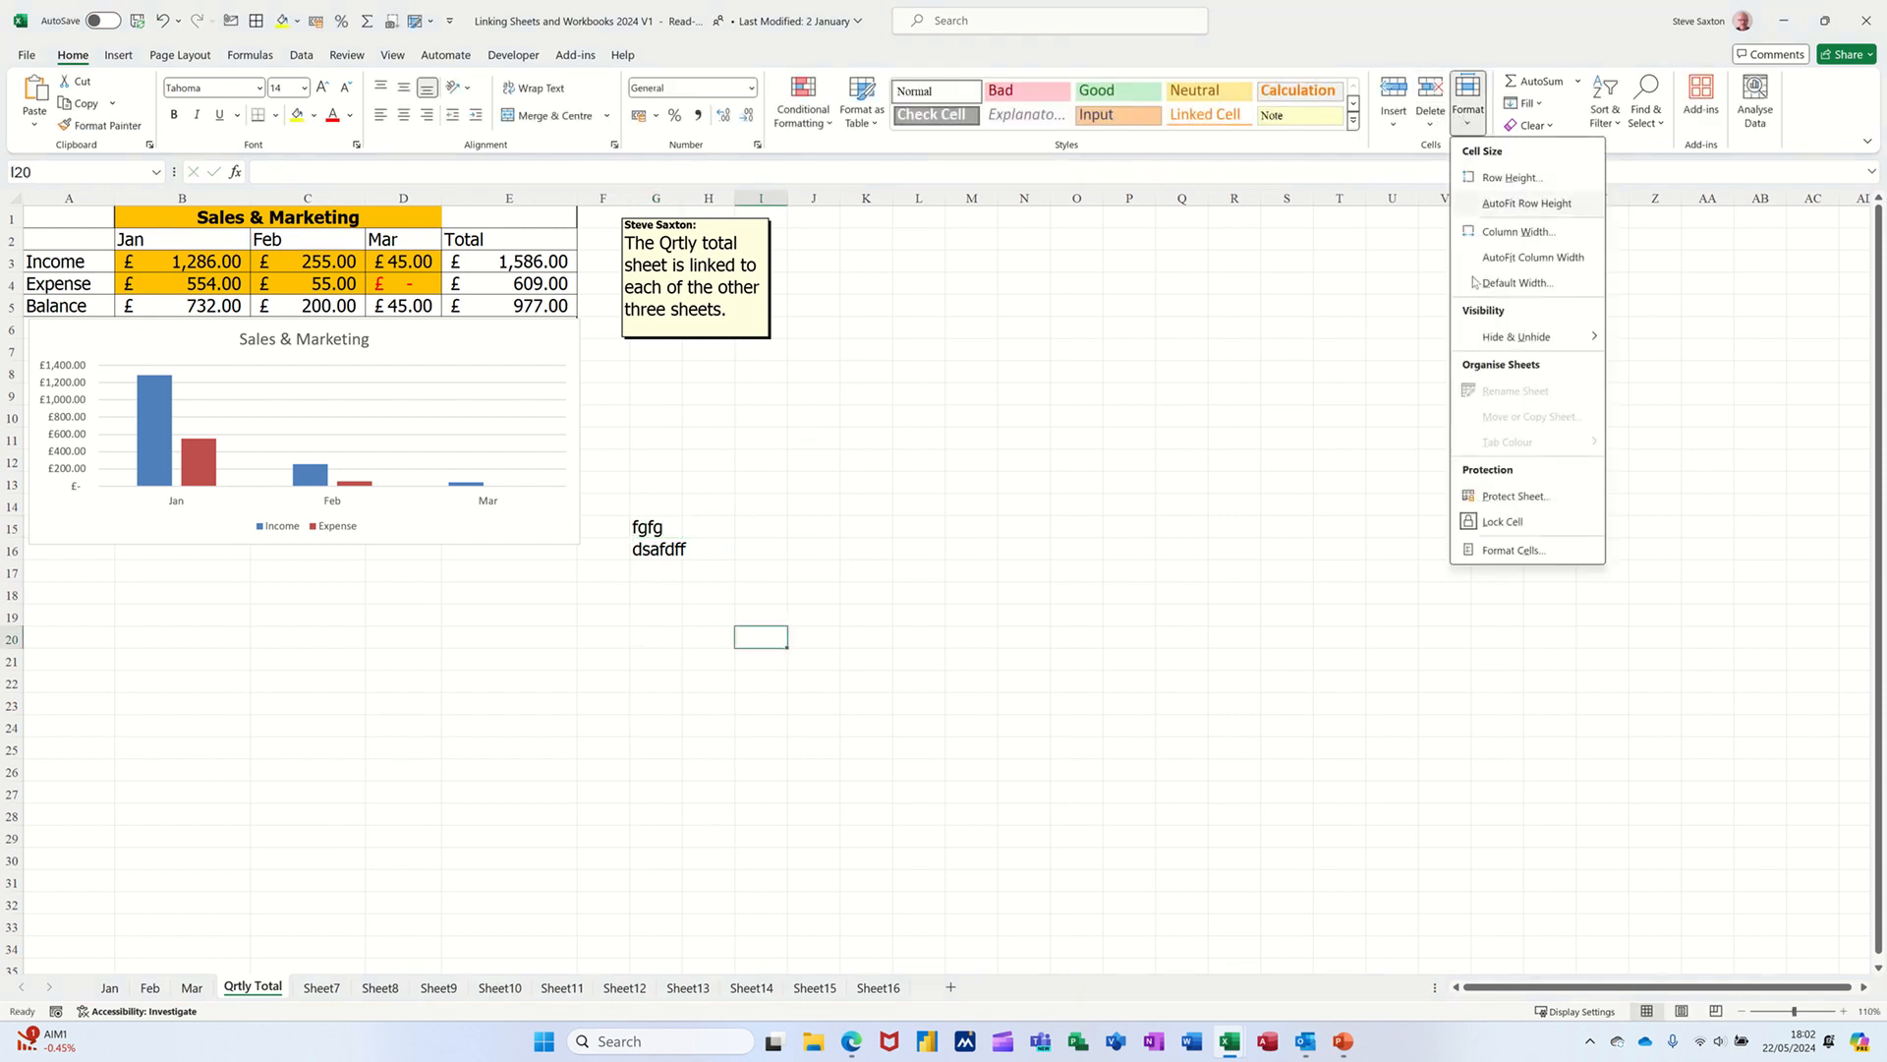
left_click(1514, 495)
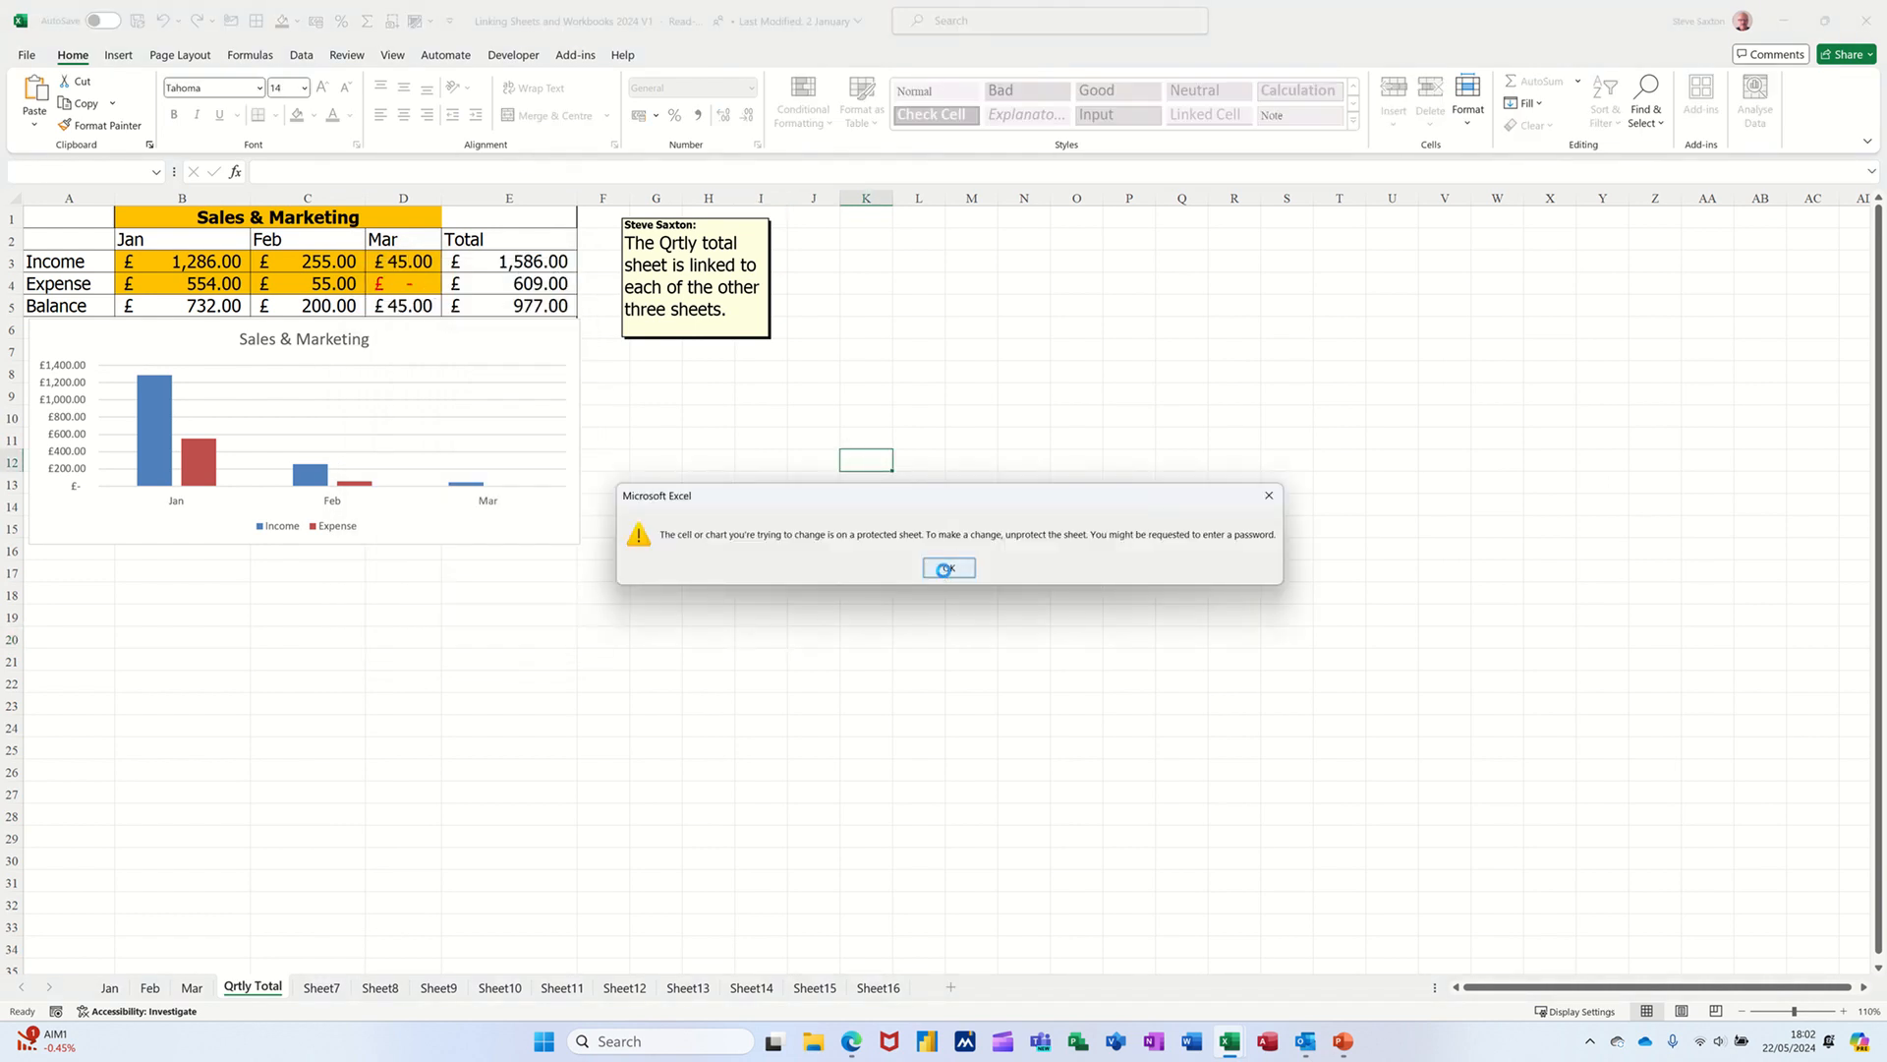
left_click(948, 567)
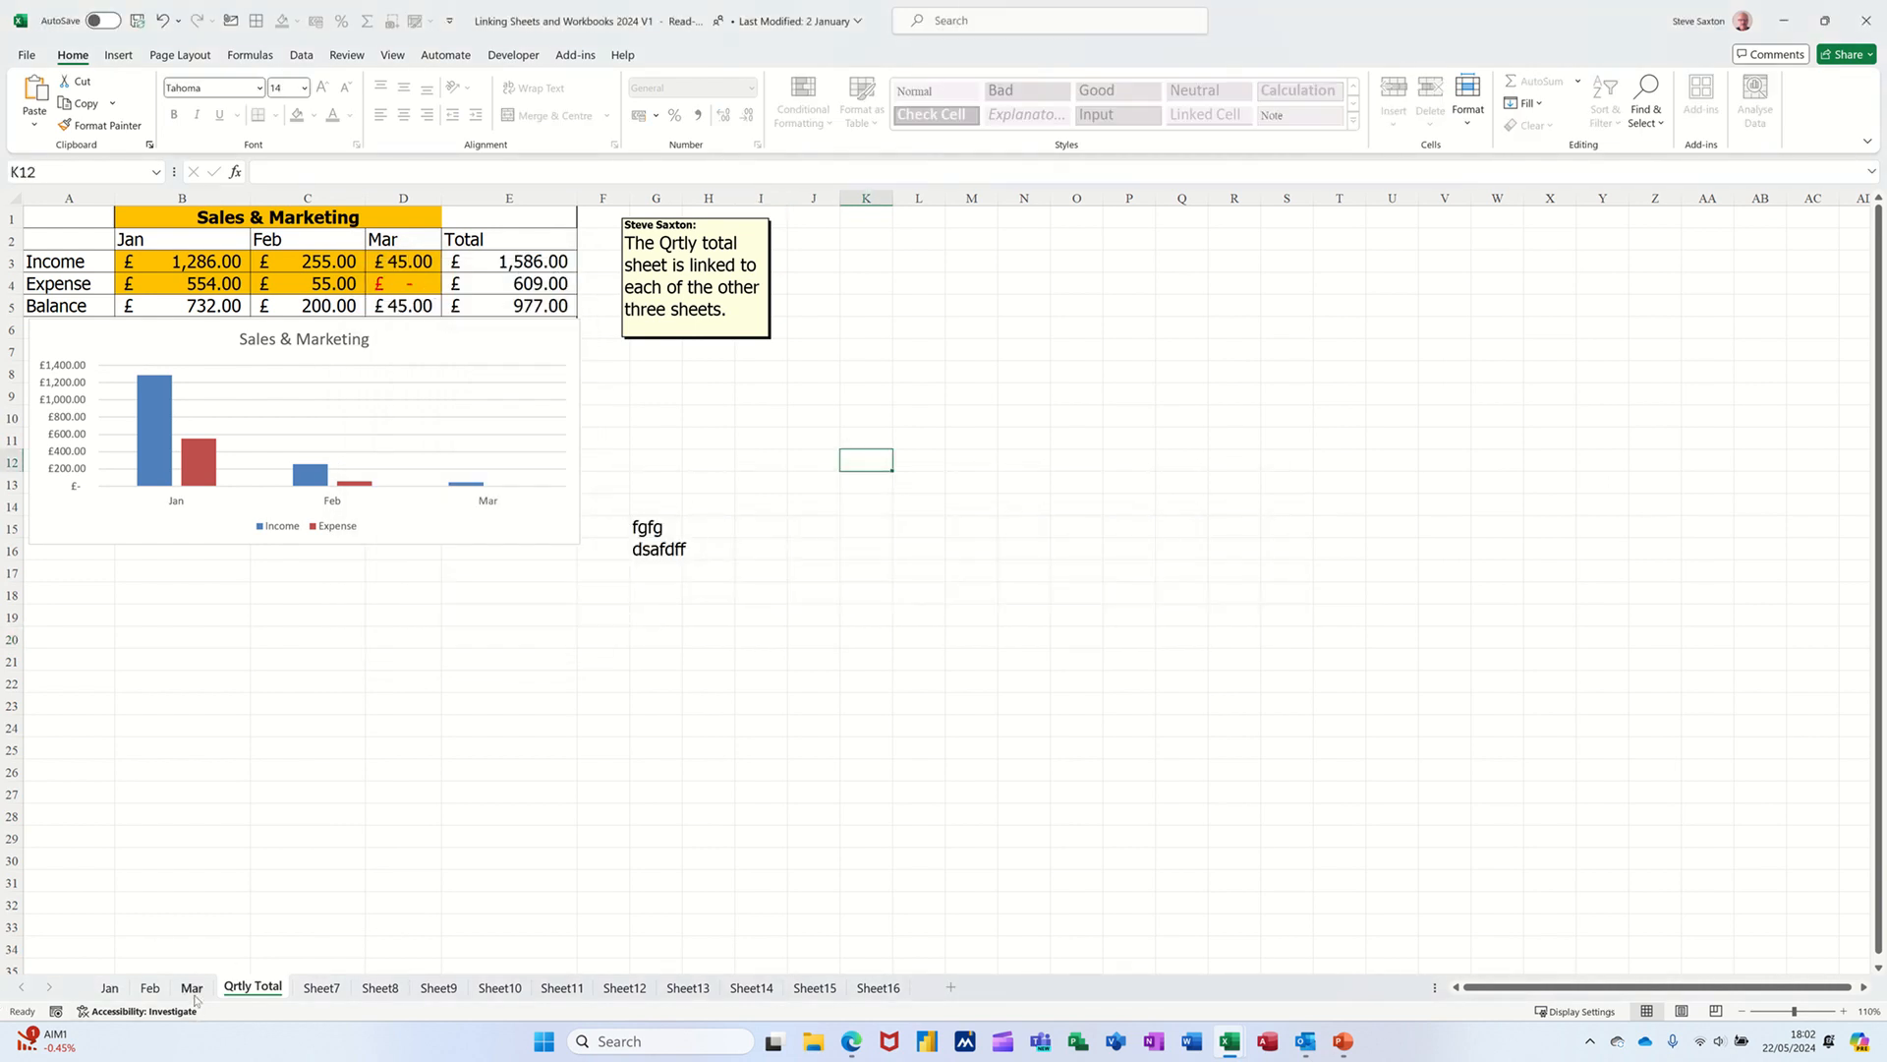
left_click(190, 986)
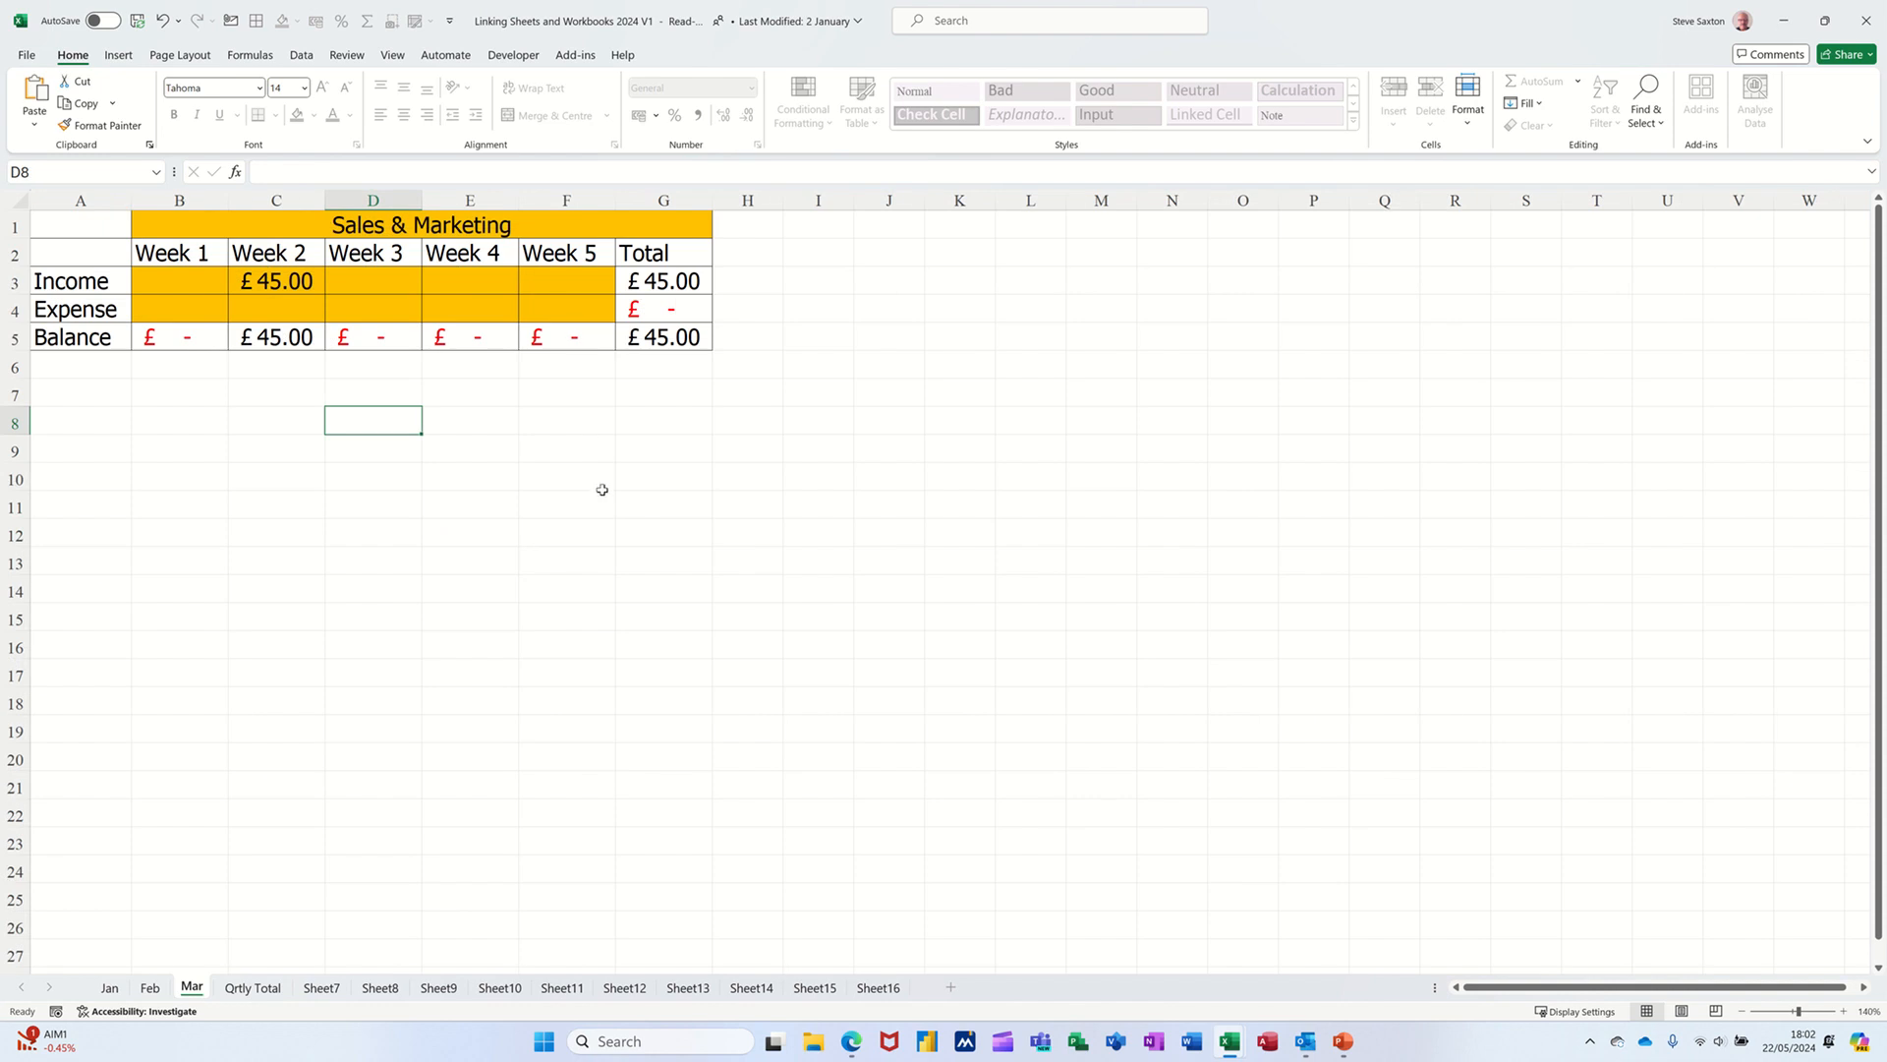
mouse_move(538, 841)
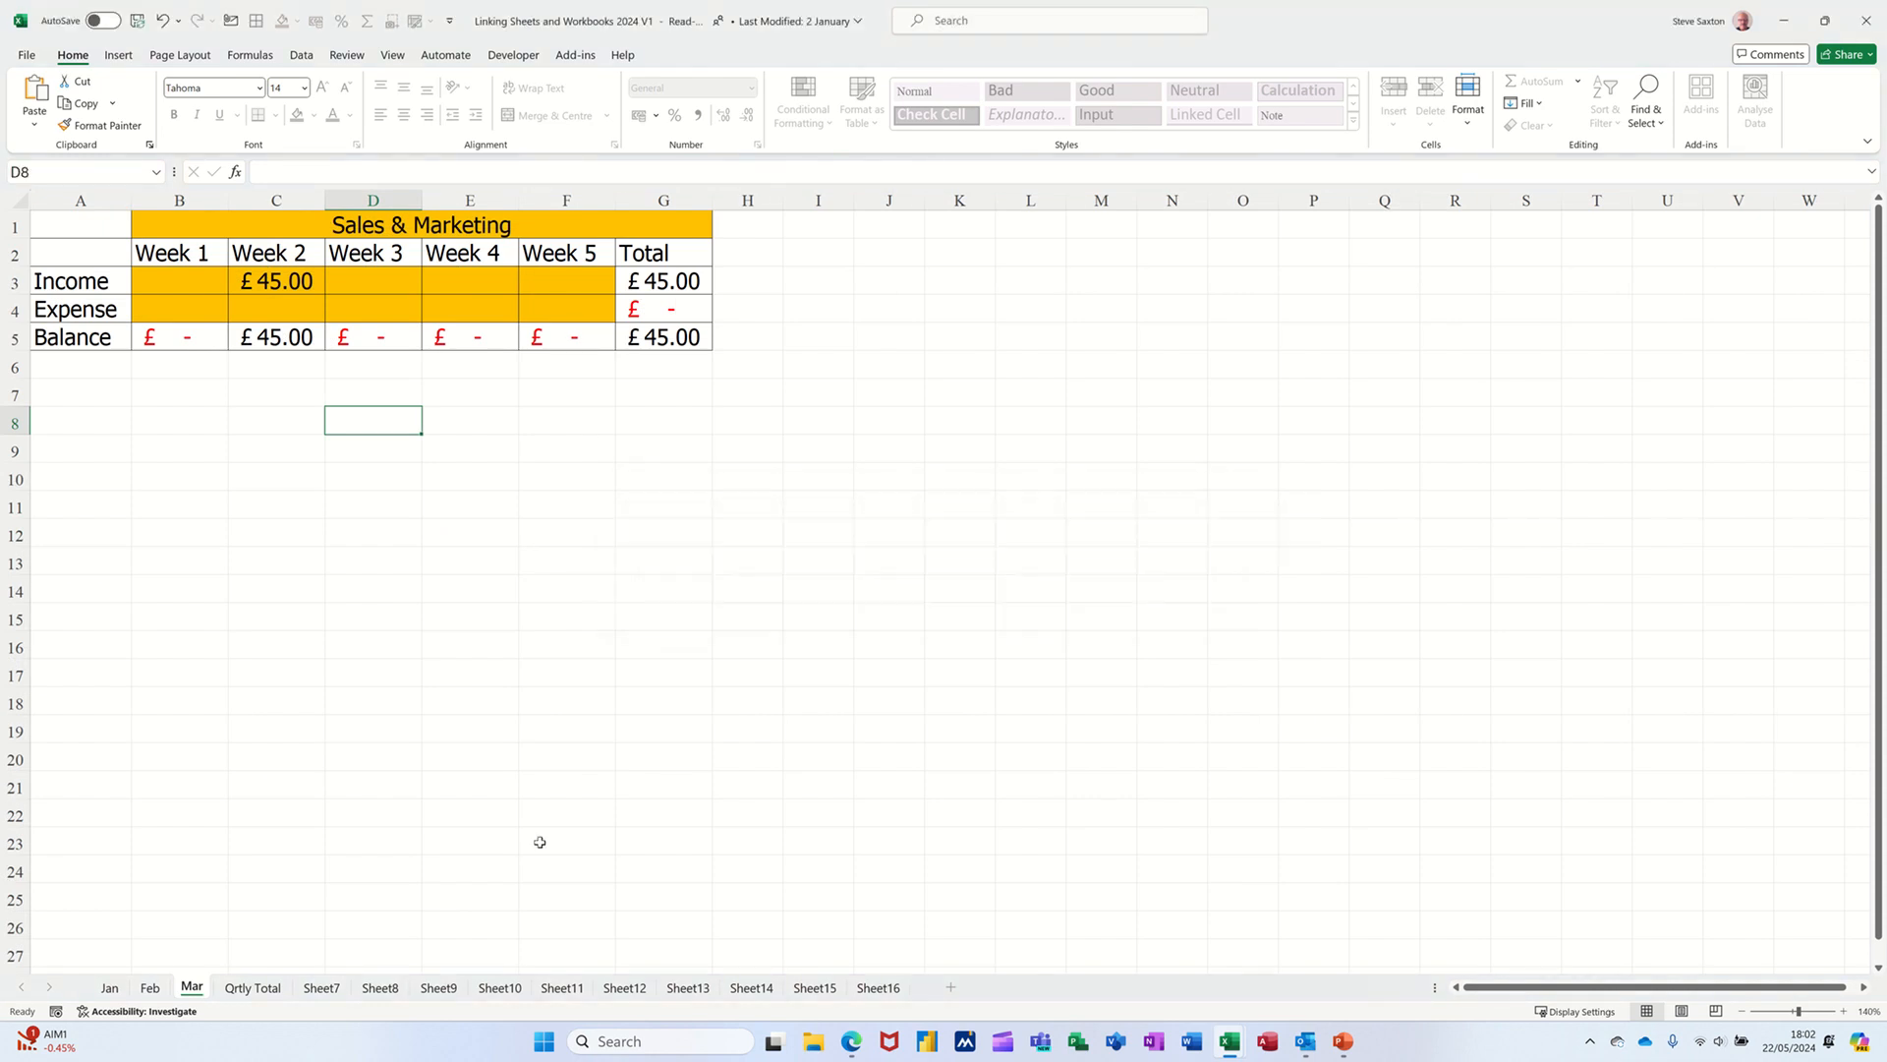
left_click(253, 987)
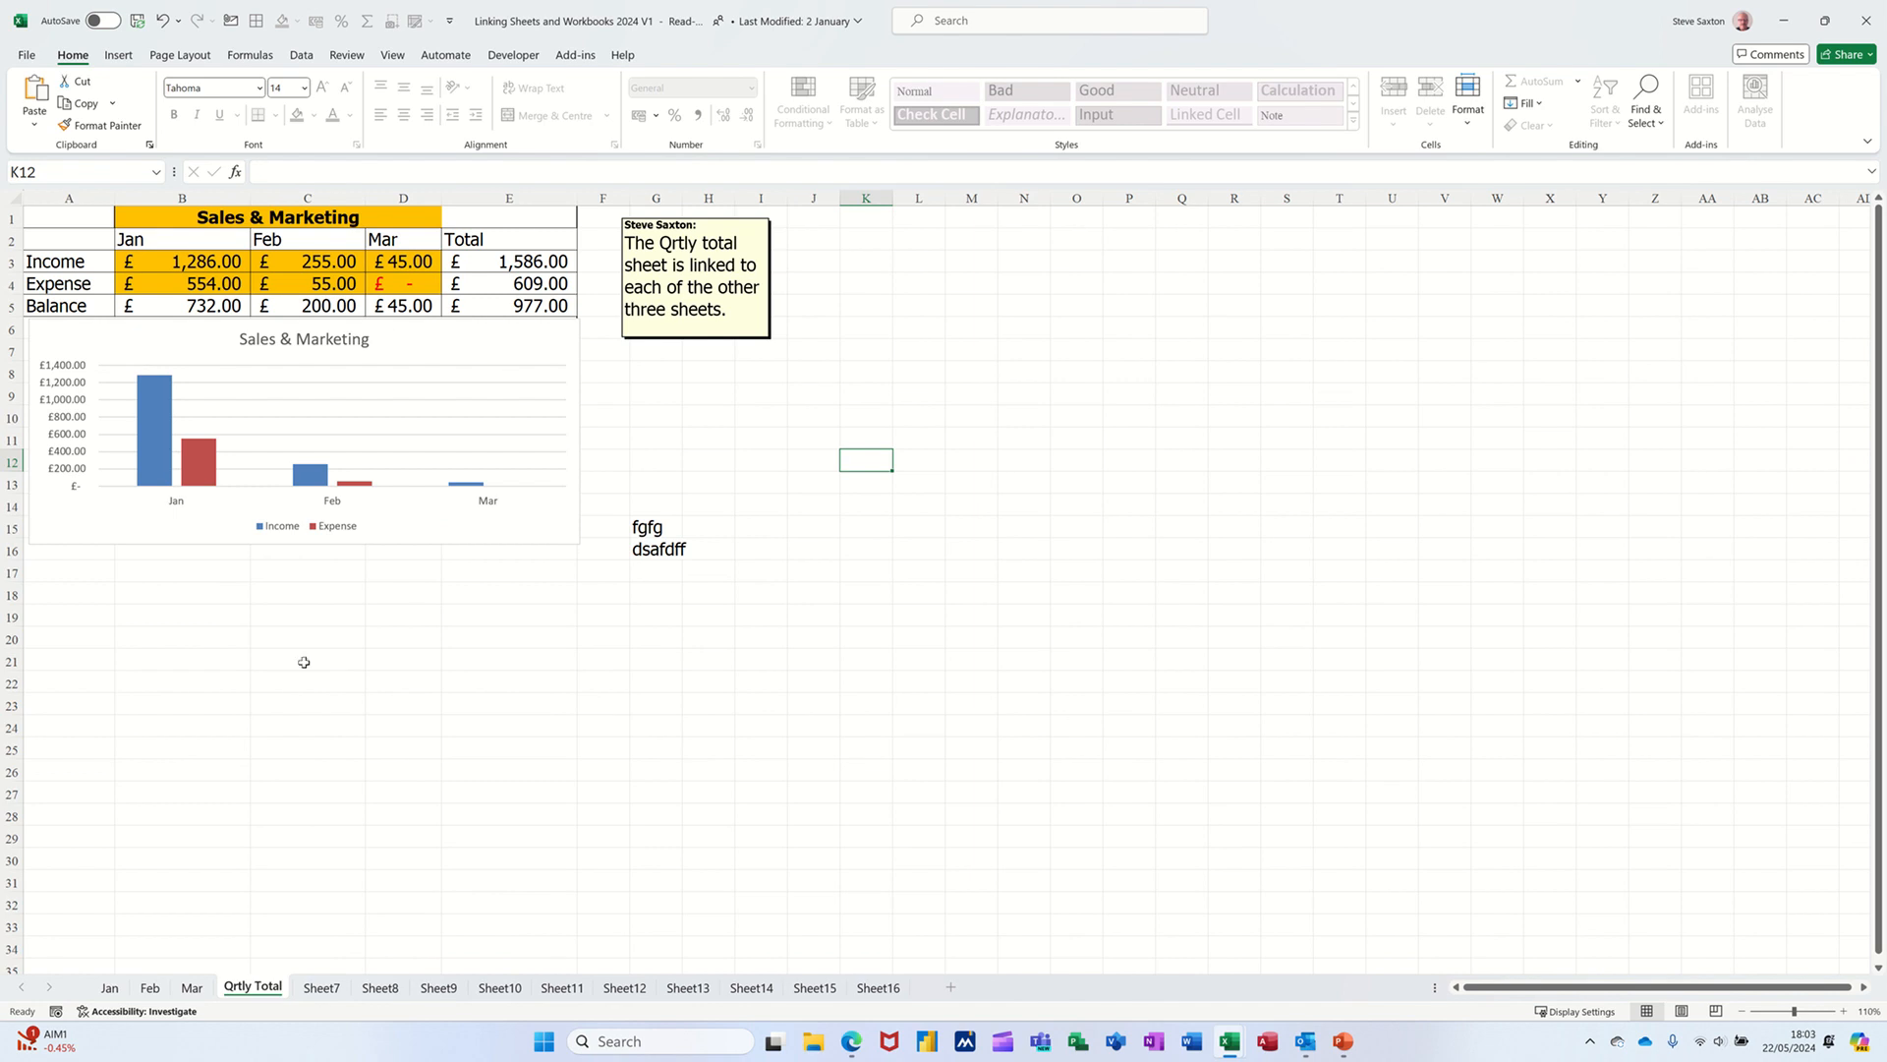
From the Mar sheet, view File > Info's Protect Workbook options listing the protected sheets
left_click(190, 986)
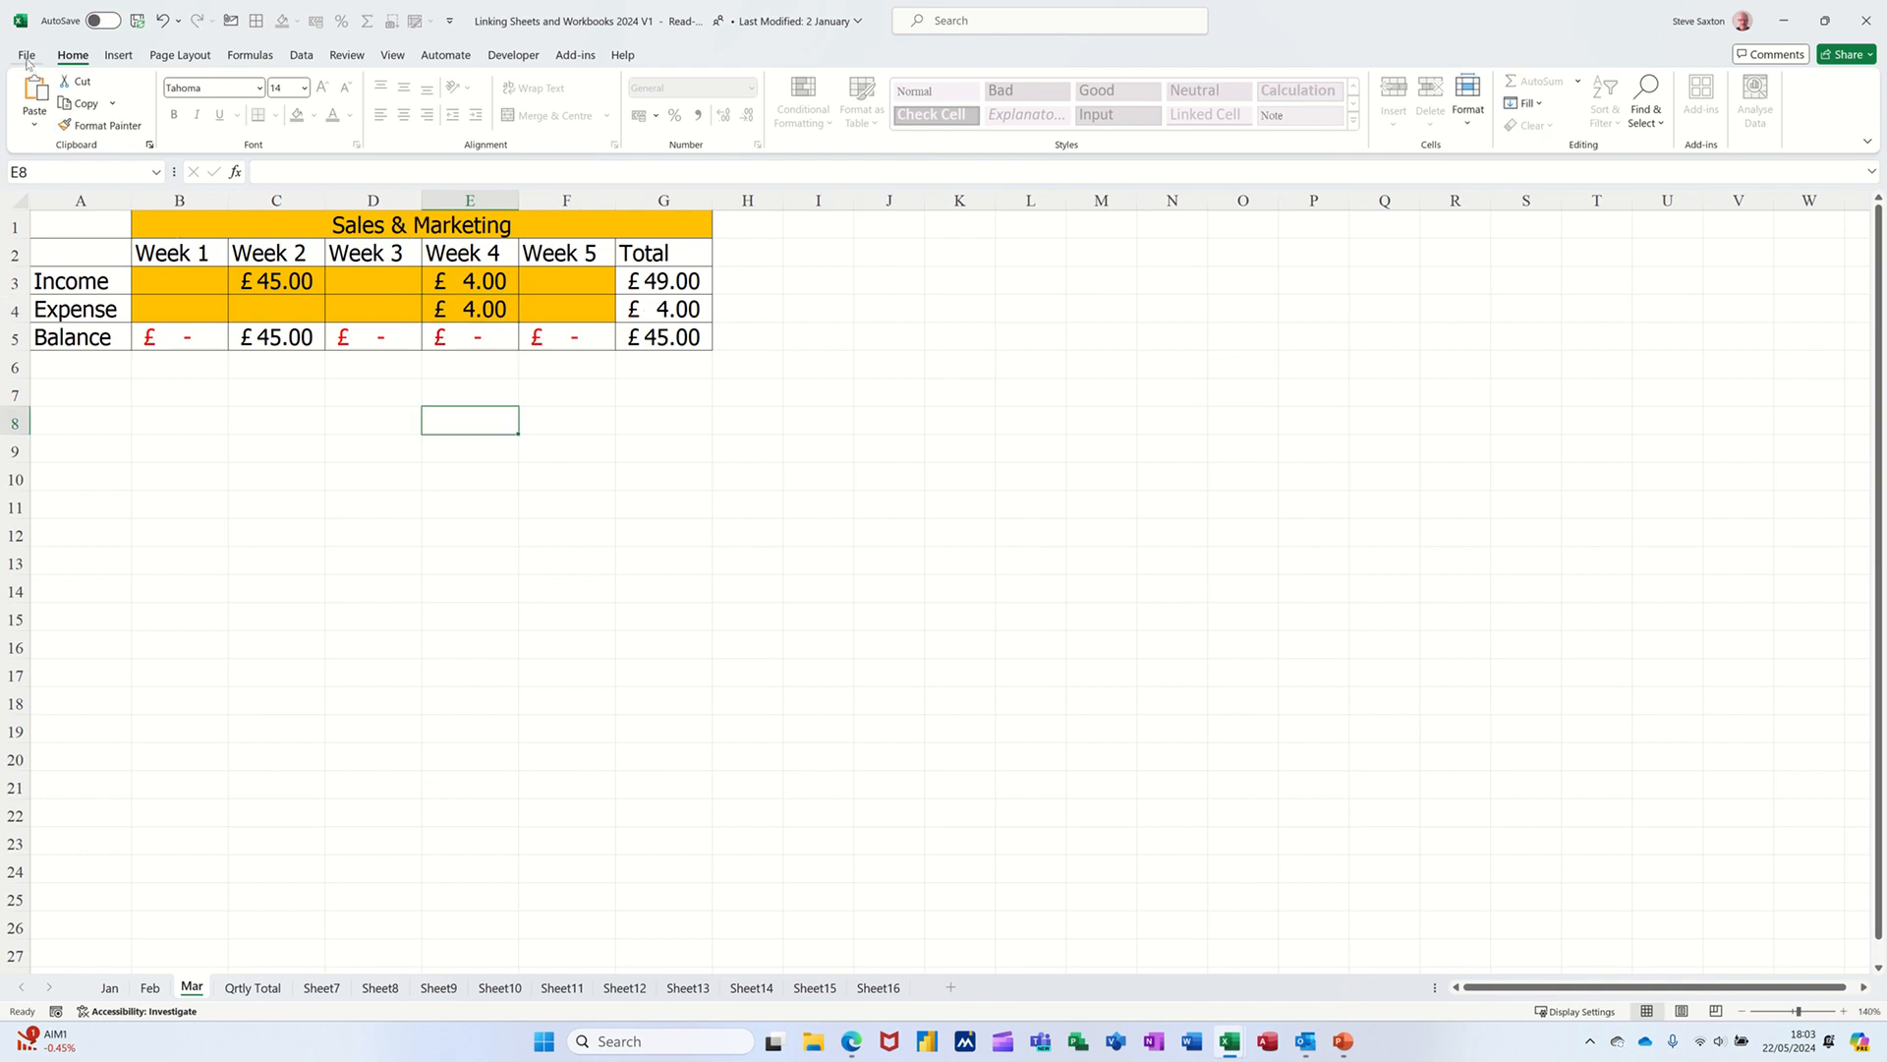
left_click(29, 54)
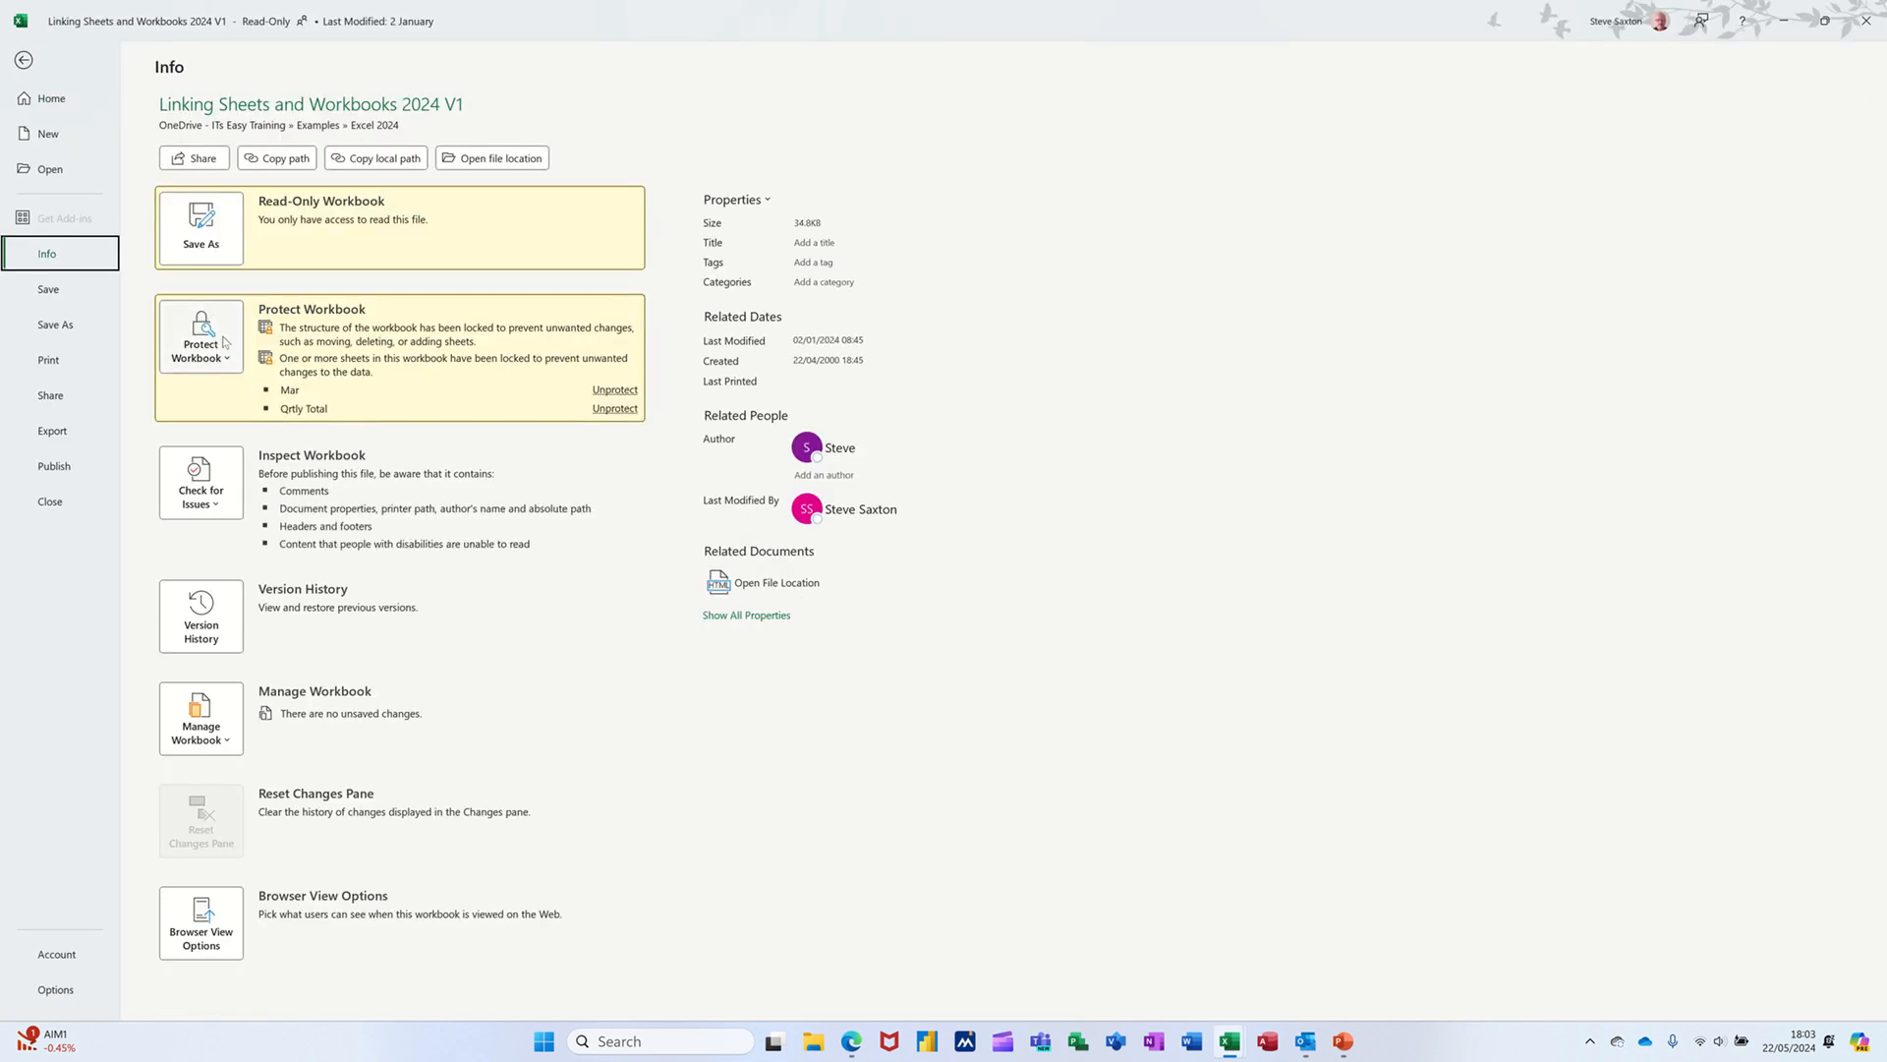
left_click(200, 336)
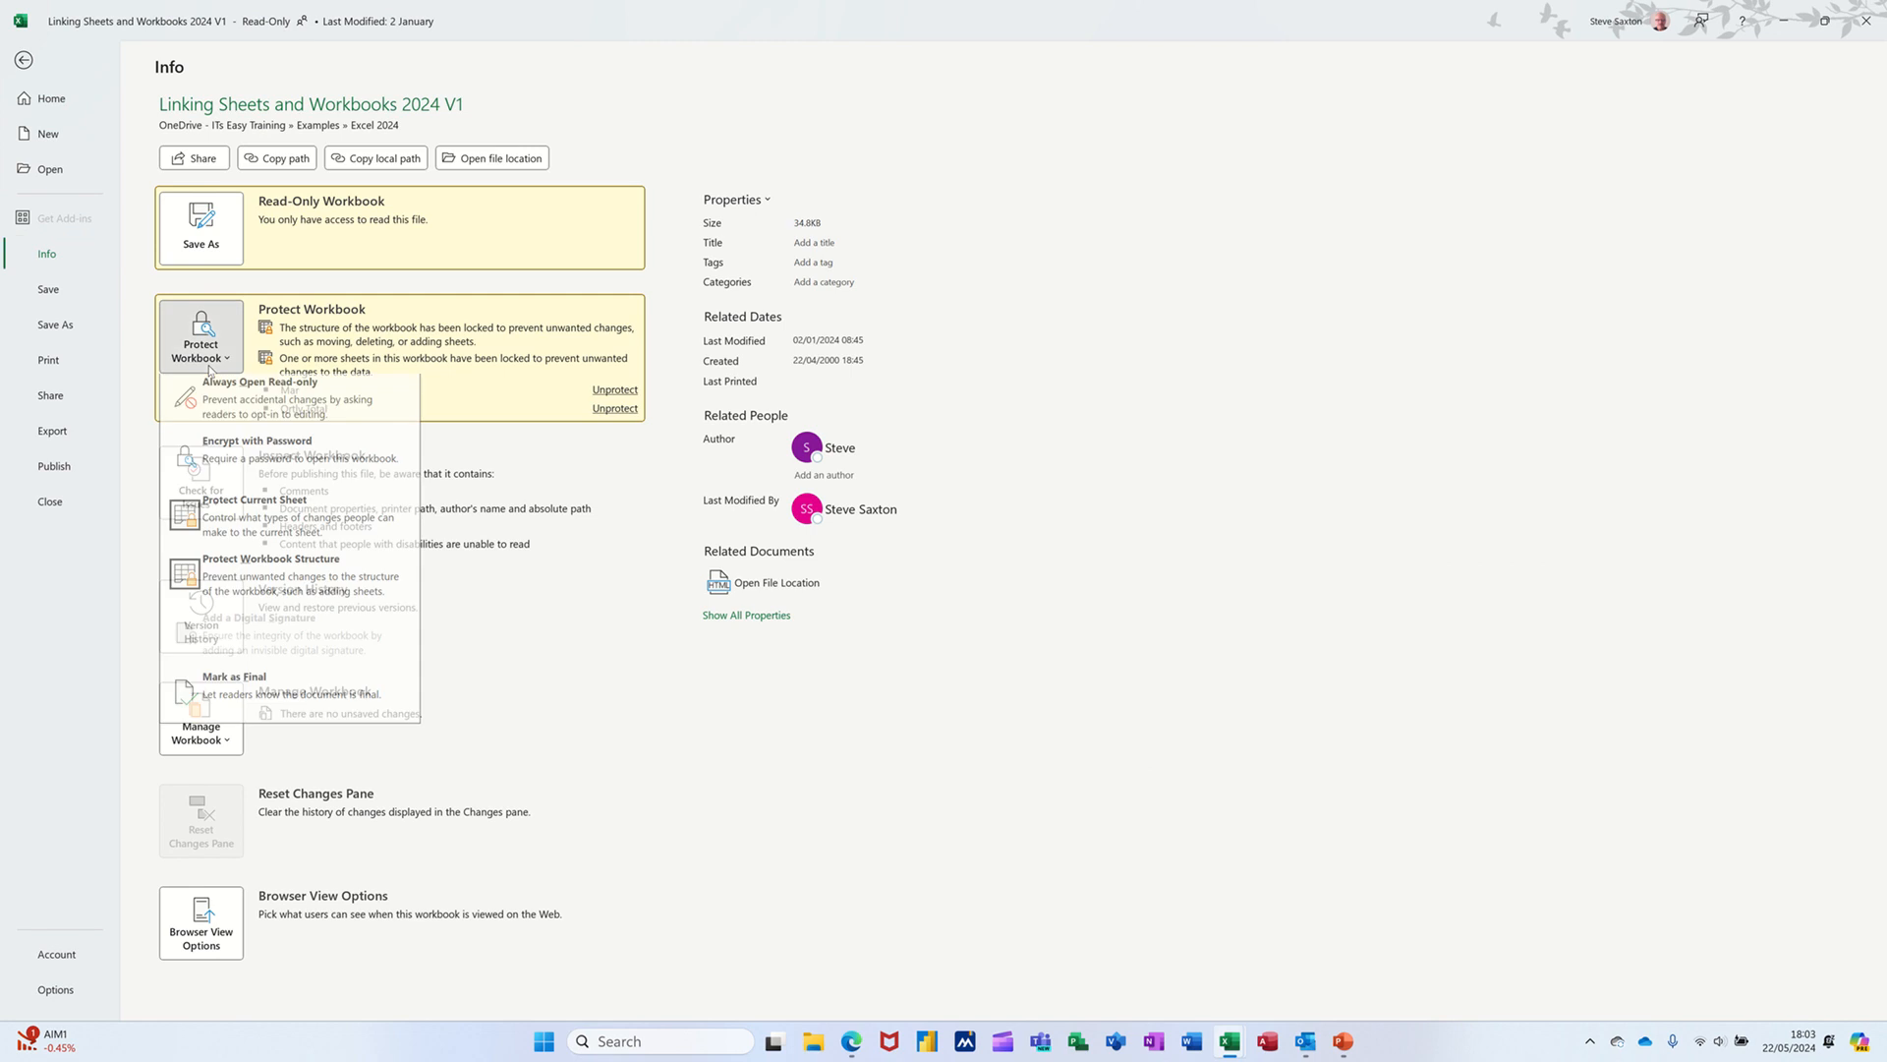